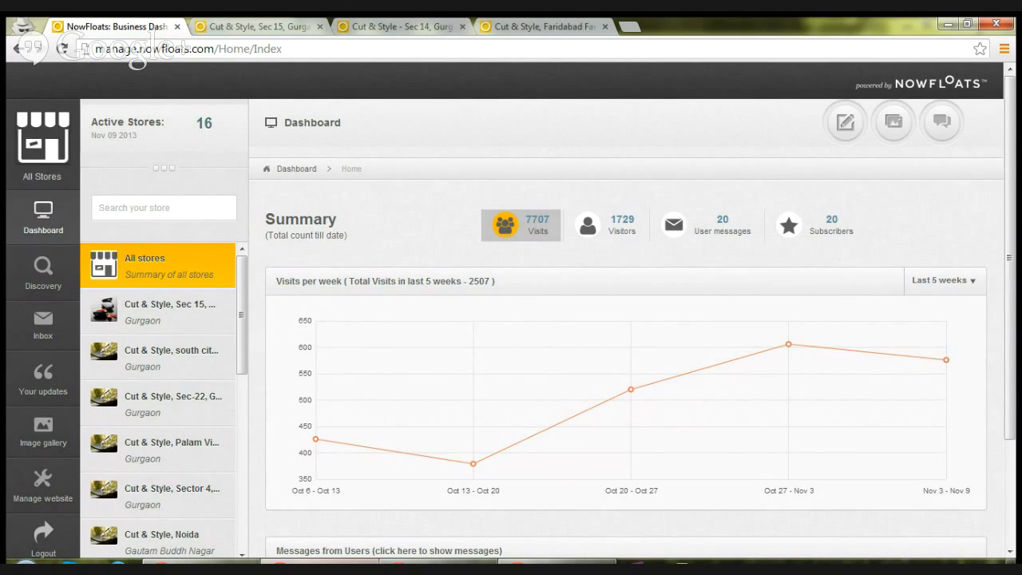
pyautogui.moveTo(43, 216)
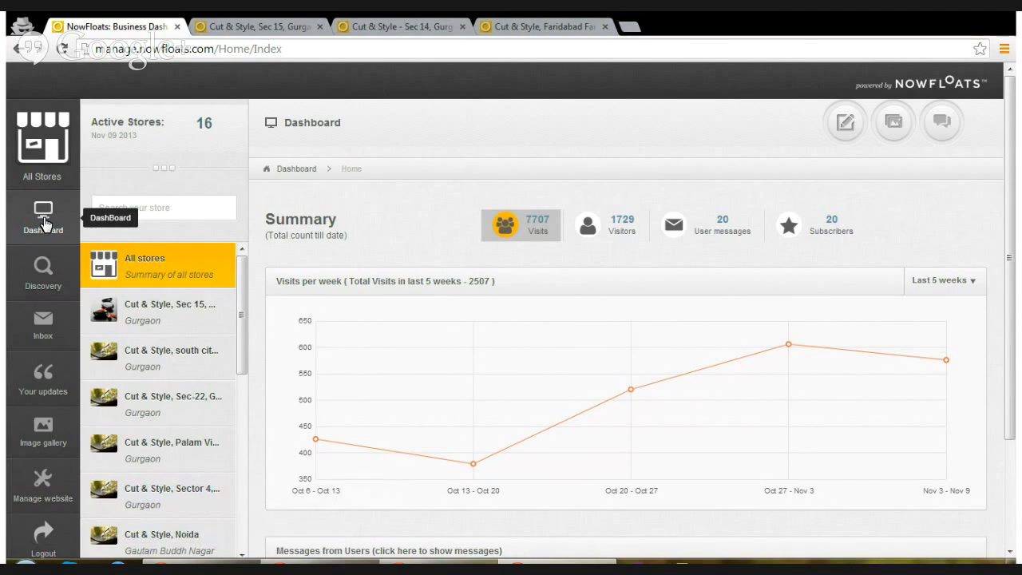
pyautogui.moveTo(331, 226)
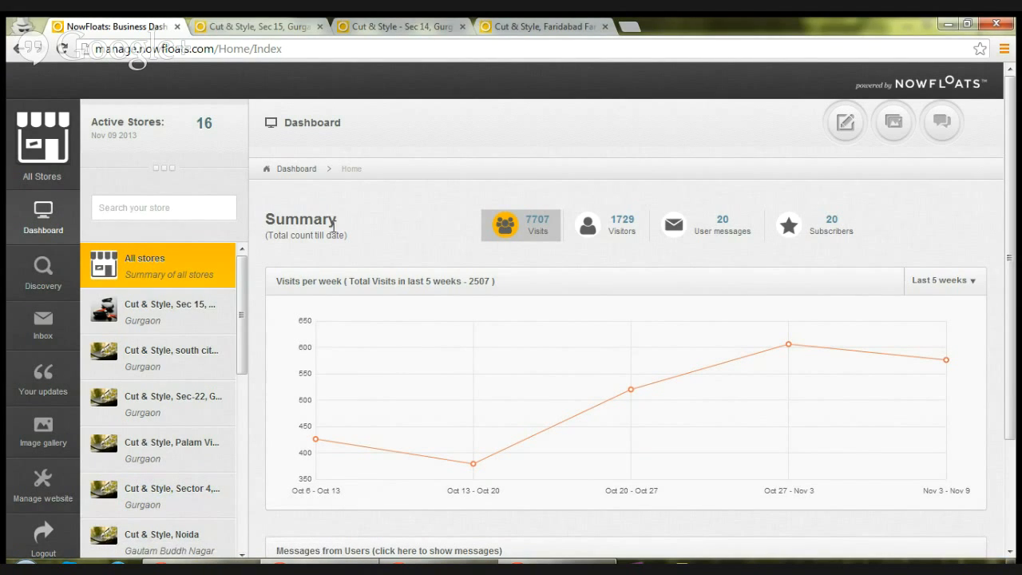
pyautogui.moveTo(850, 238)
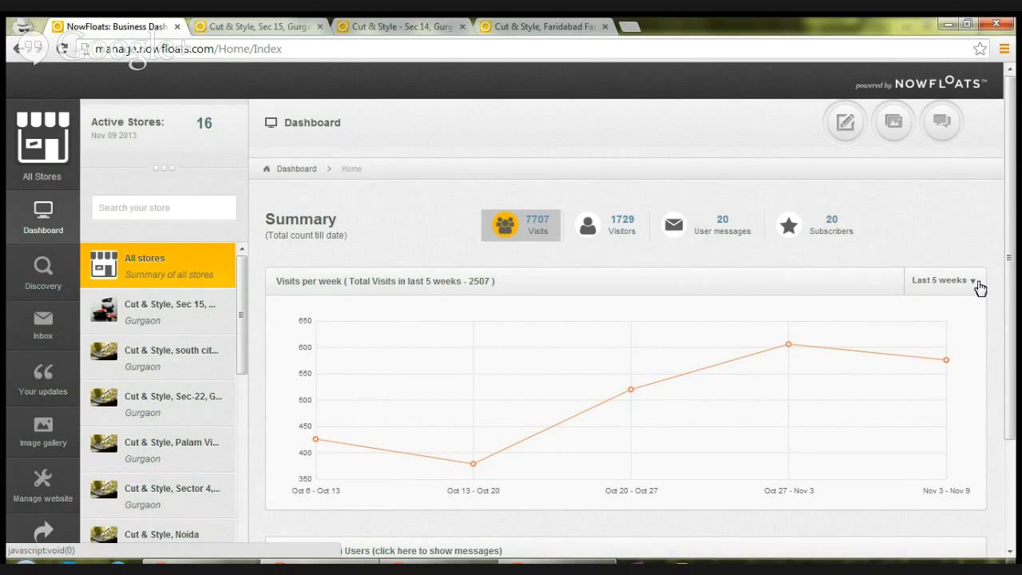
pyautogui.moveTo(618, 231)
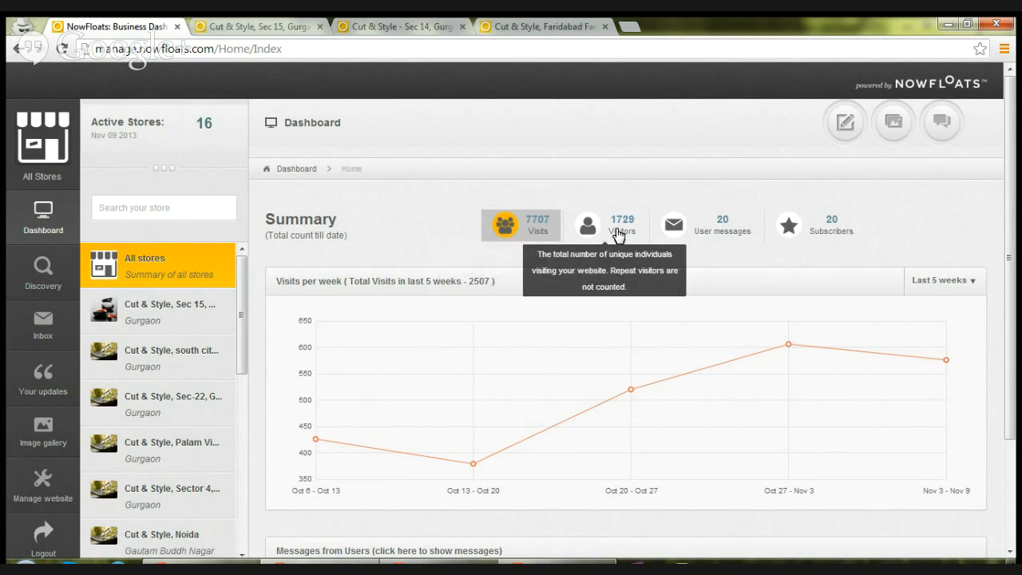
# - Cycle the chart through visitors, messages and subscribers, then widen the range to Last 15 weeks
pyautogui.click(587, 225)
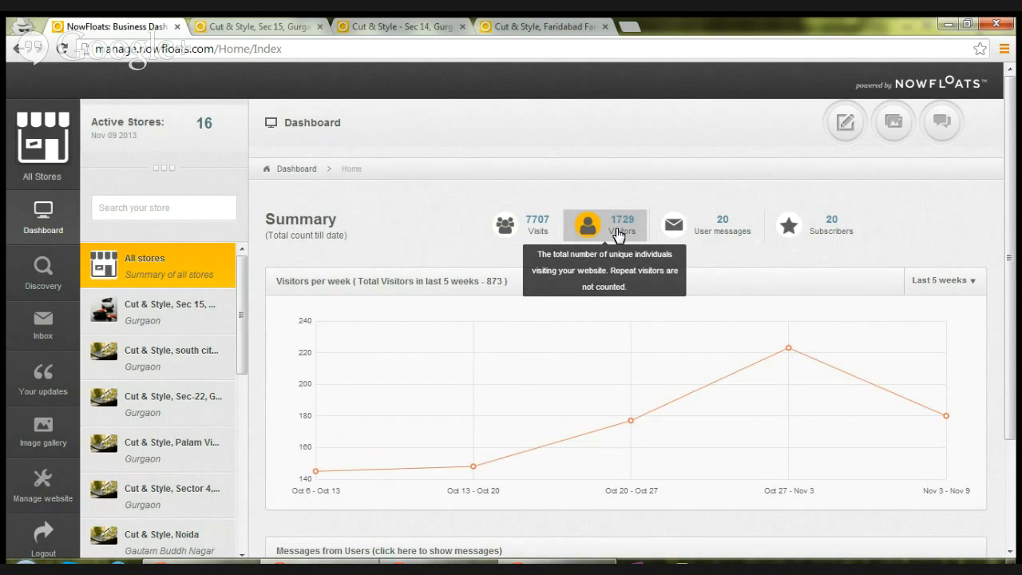
pyautogui.click(673, 224)
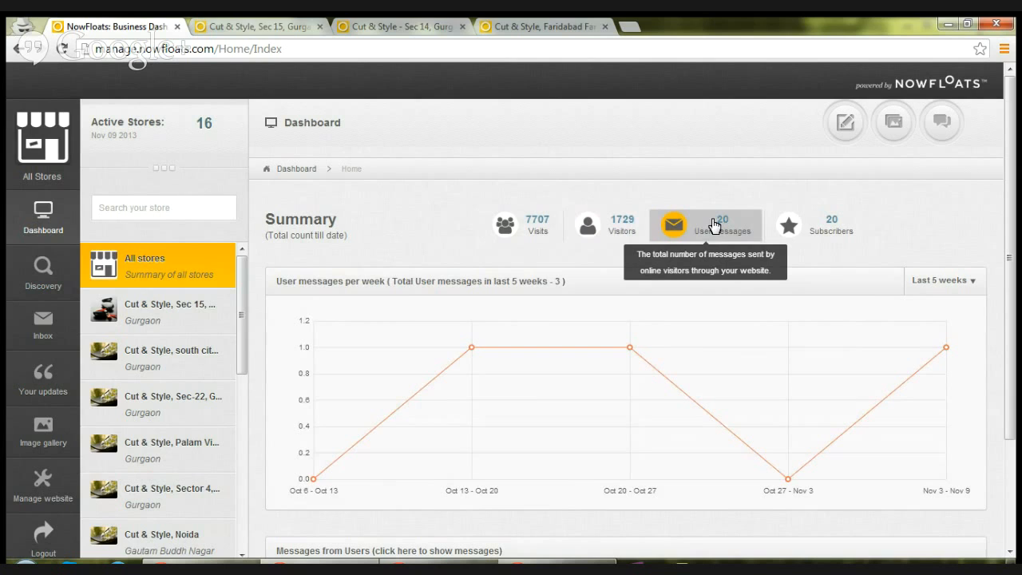
pyautogui.click(789, 226)
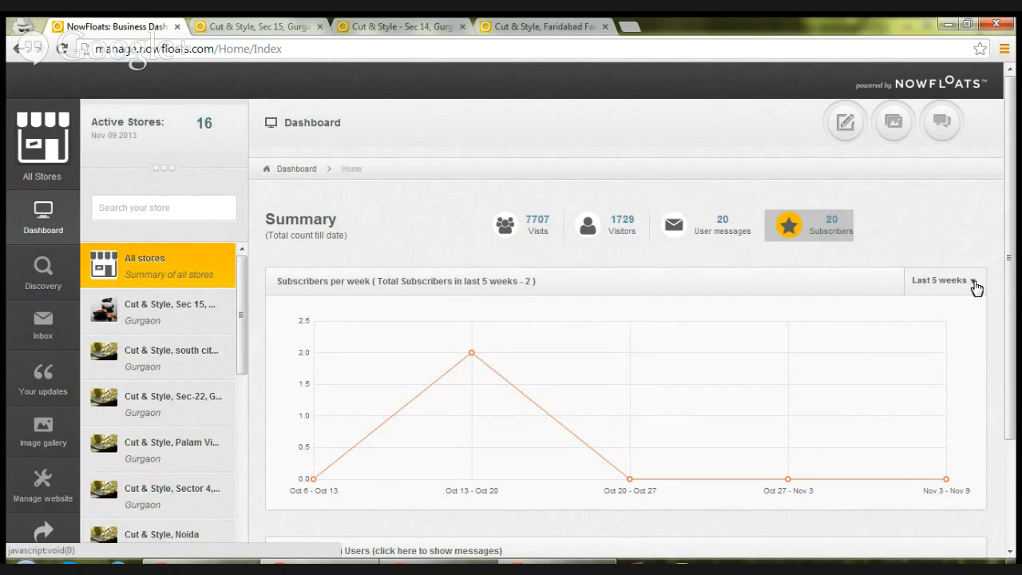
pyautogui.click(941, 284)
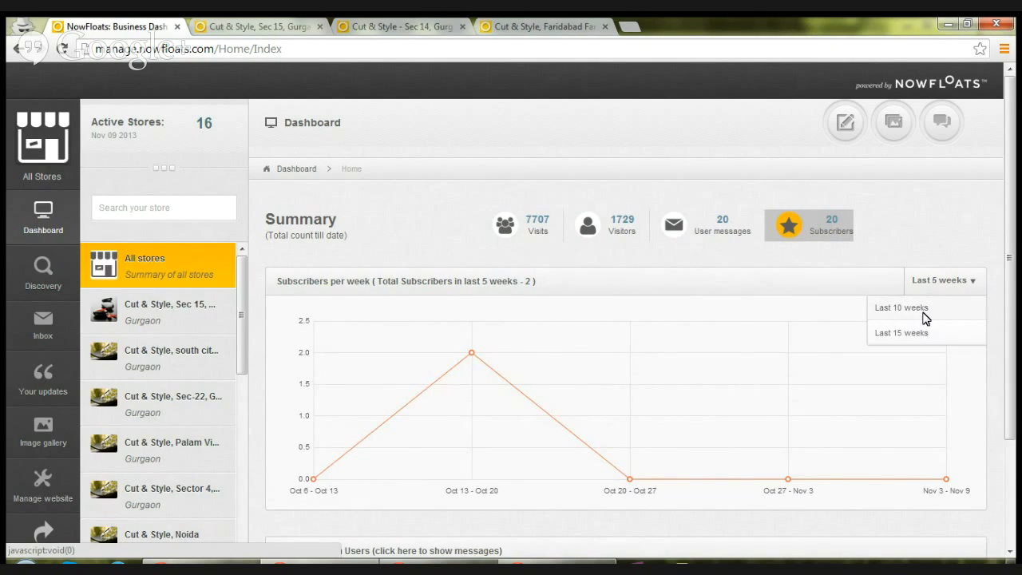
pyautogui.click(901, 307)
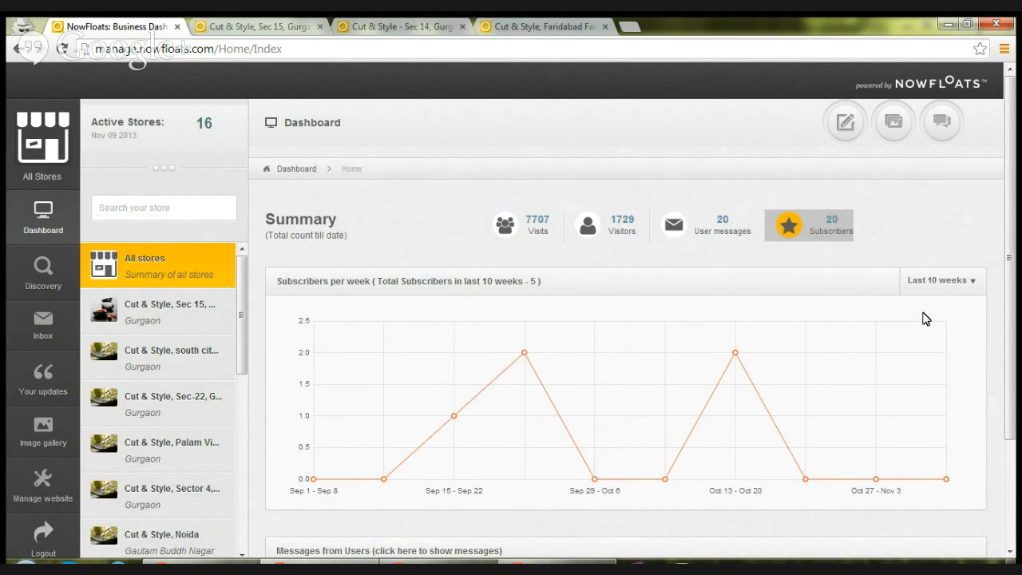
pyautogui.moveTo(967, 291)
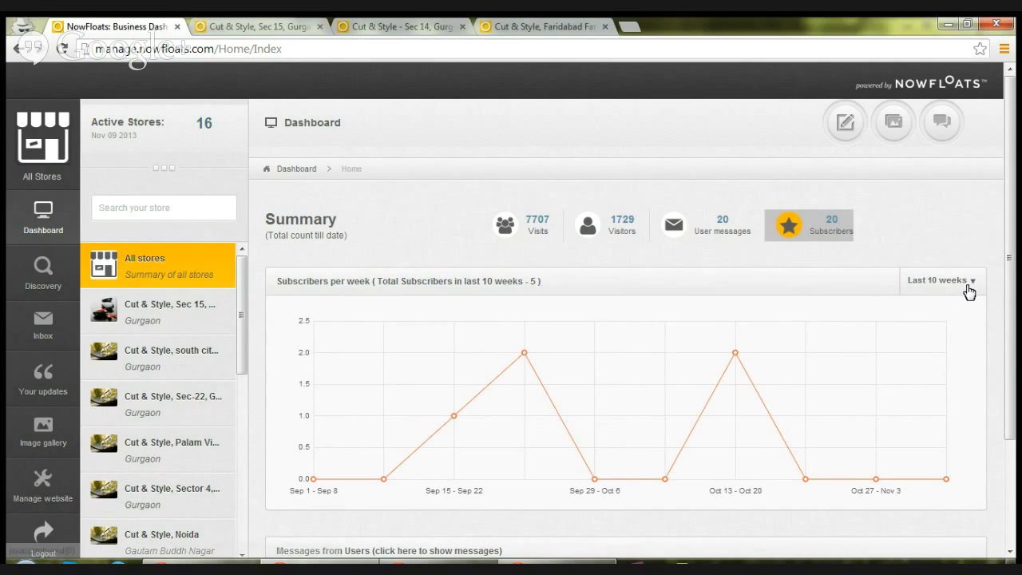
pyautogui.click(942, 281)
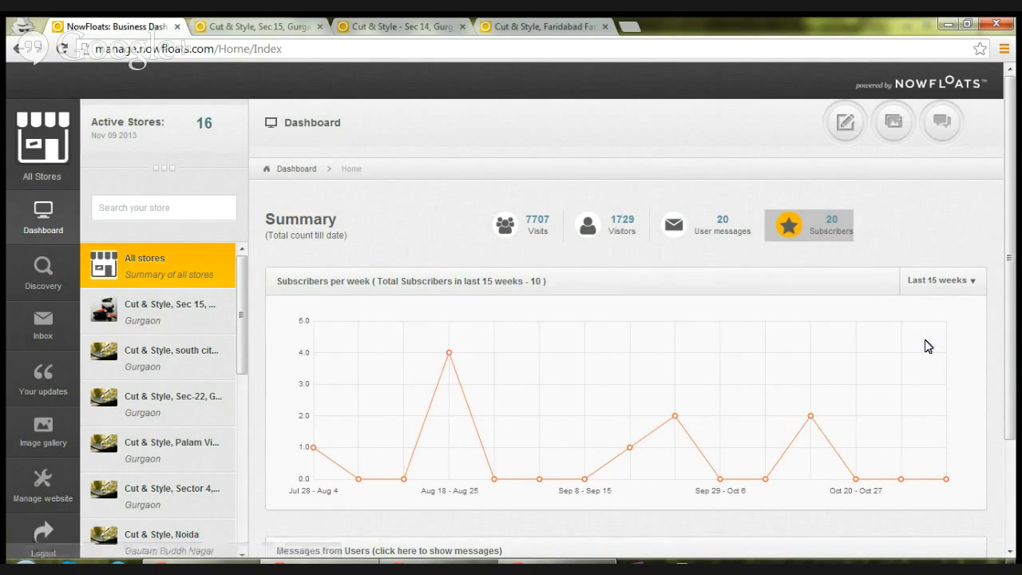
pyautogui.moveTo(110, 287)
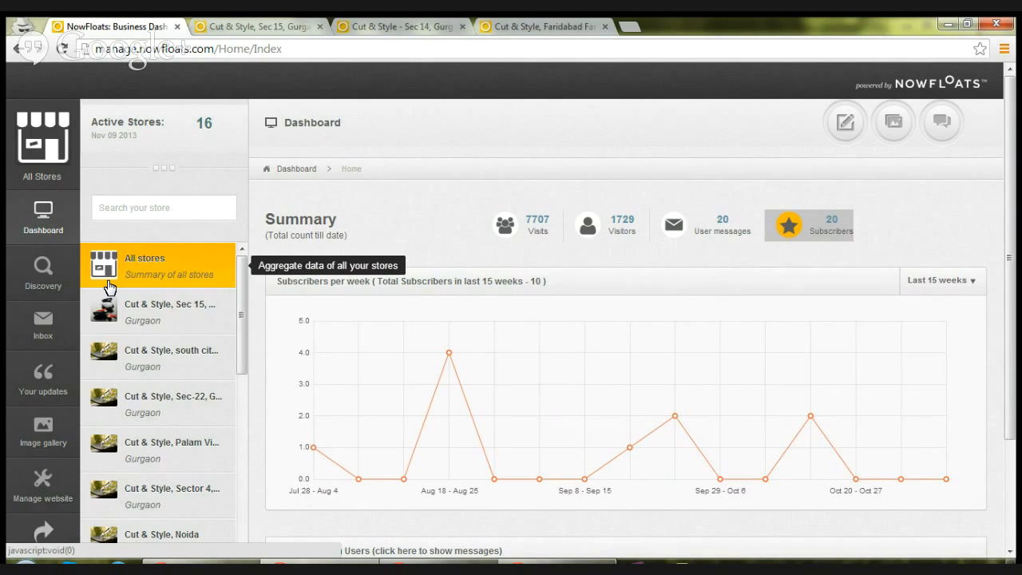
# - Open Discovery to list search-traffic keywords for Cut & Style, Sec 15, Gurgaon
pyautogui.click(42, 271)
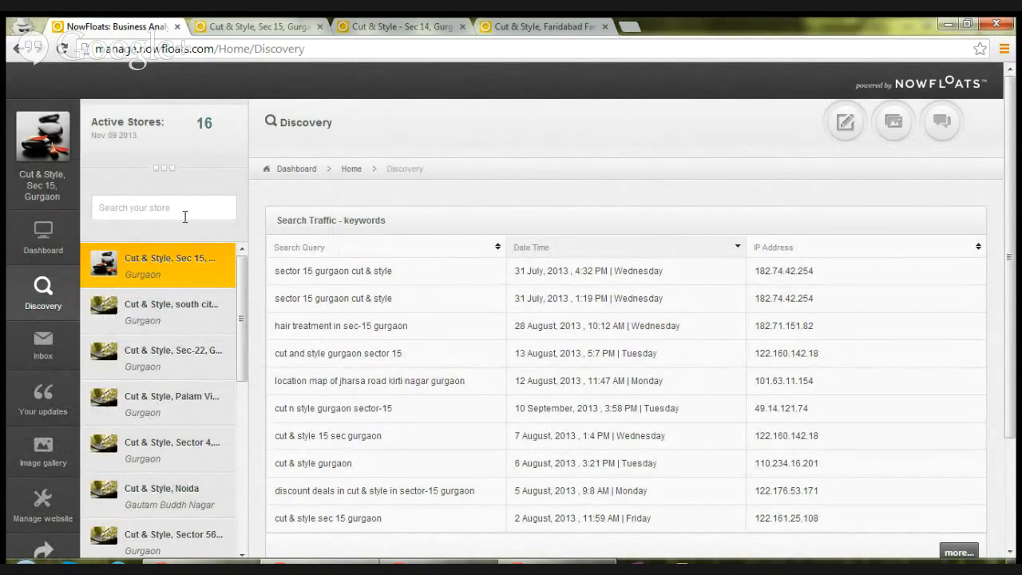
pyautogui.moveTo(166, 283)
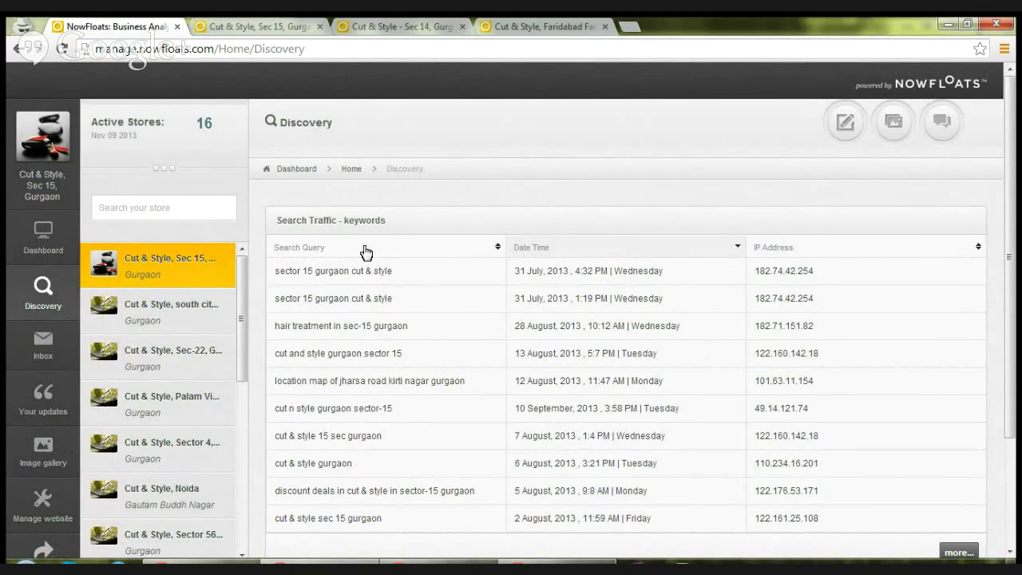
pyautogui.moveTo(397, 270)
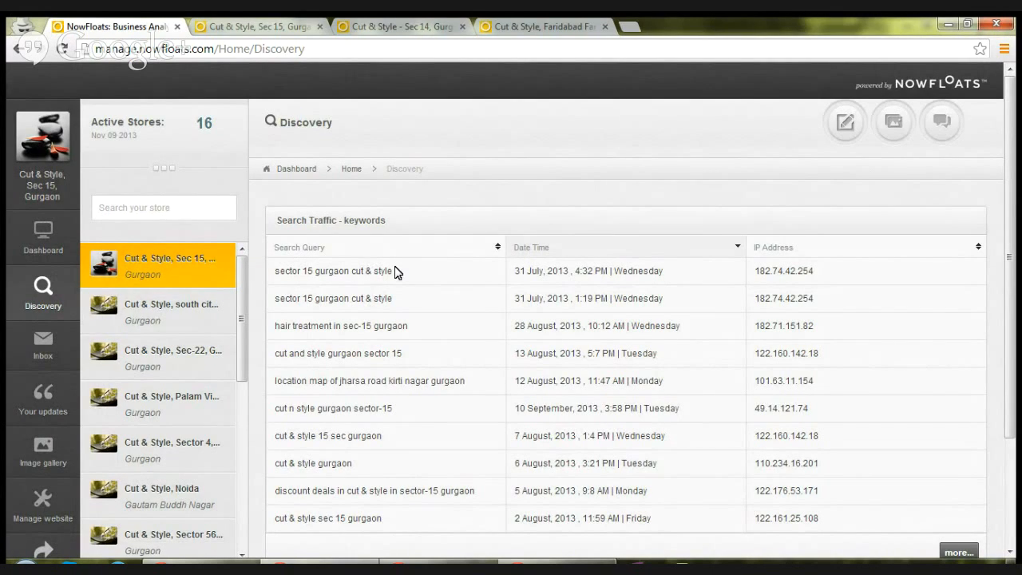
pyautogui.moveTo(520, 259)
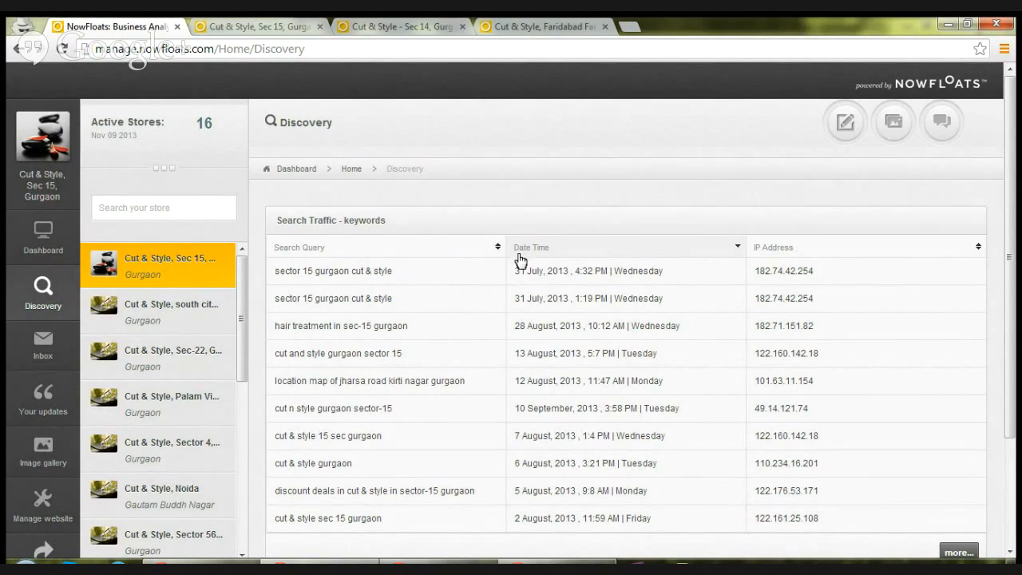
pyautogui.moveTo(581, 277)
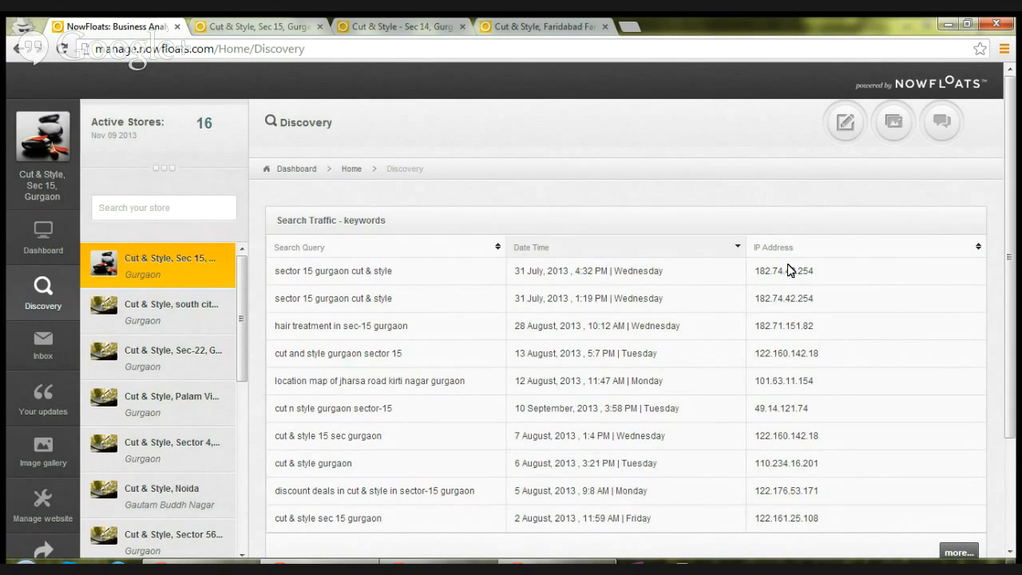
pyautogui.moveTo(727, 269)
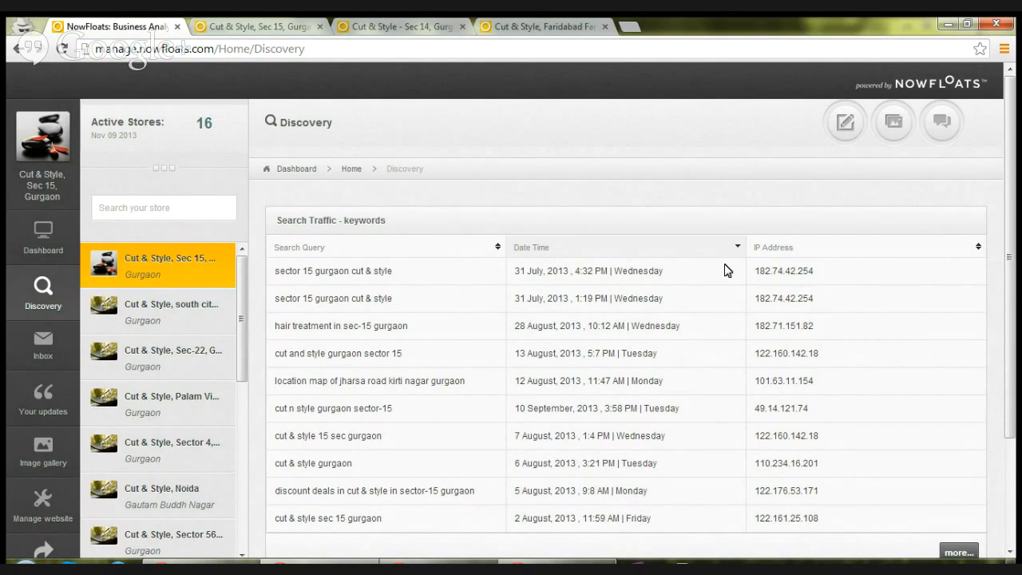
pyautogui.moveTo(42, 350)
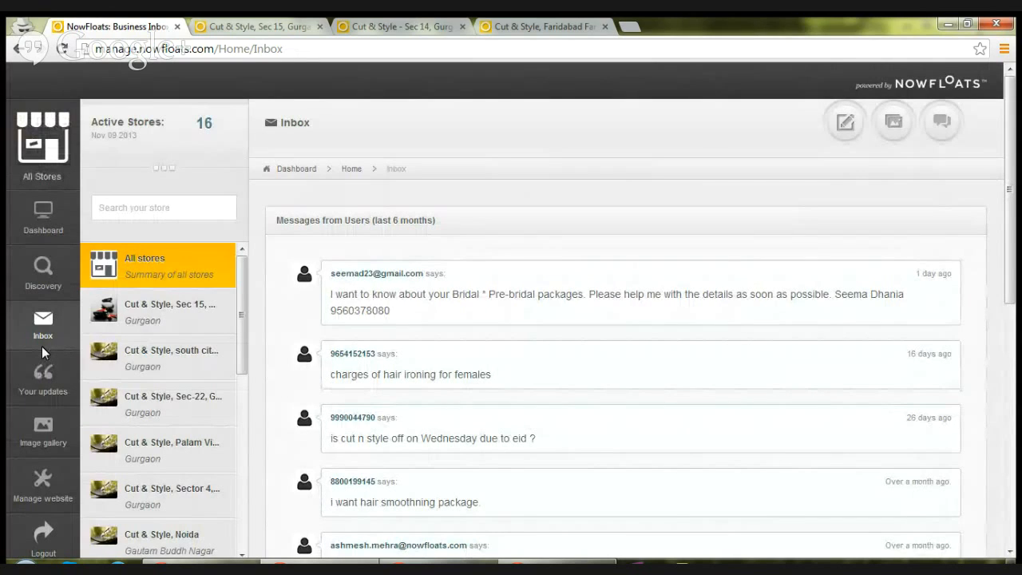
pyautogui.moveTo(466, 288)
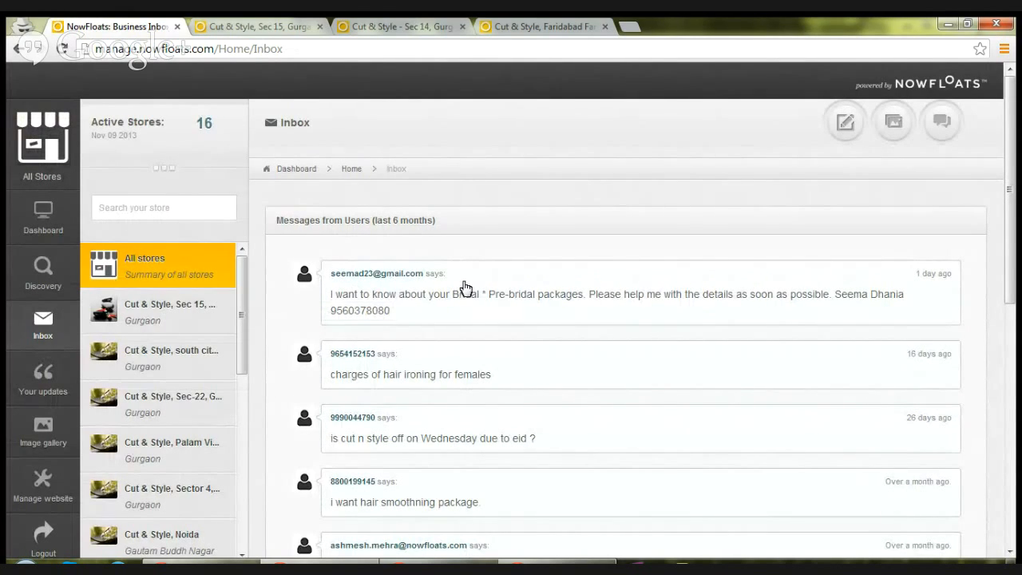
pyautogui.moveTo(416, 279)
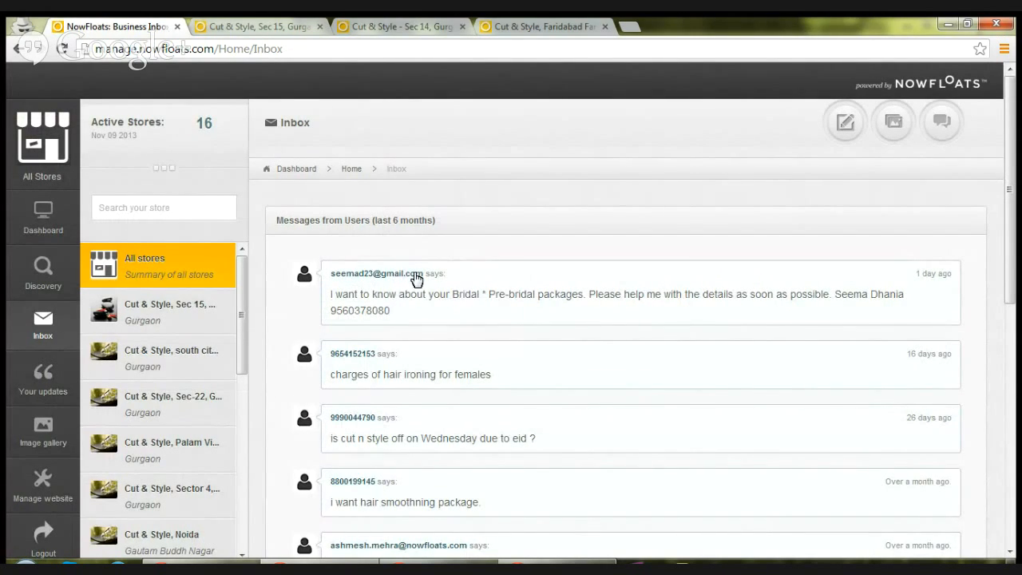
pyautogui.moveTo(376, 360)
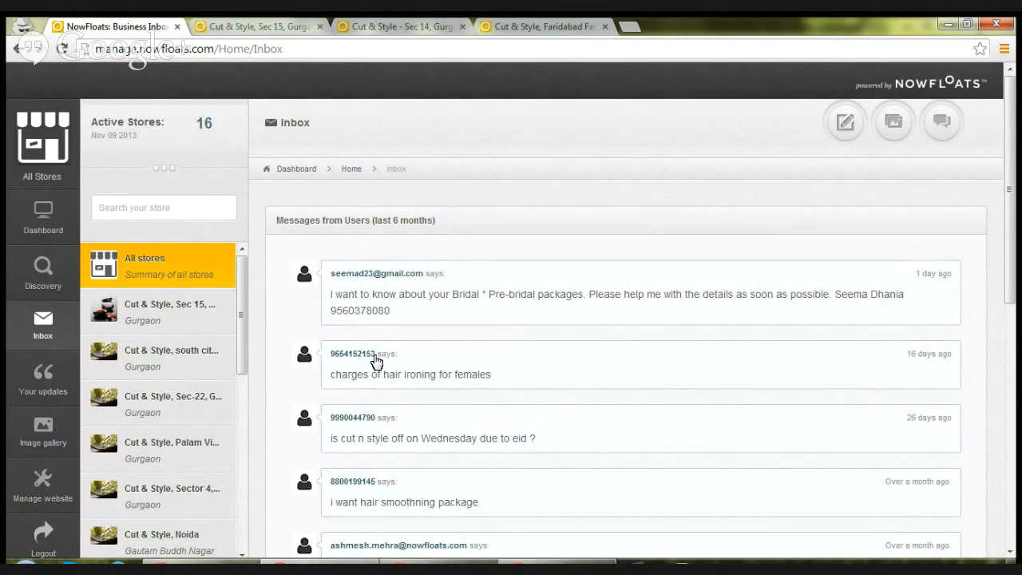
pyautogui.moveTo(372, 362)
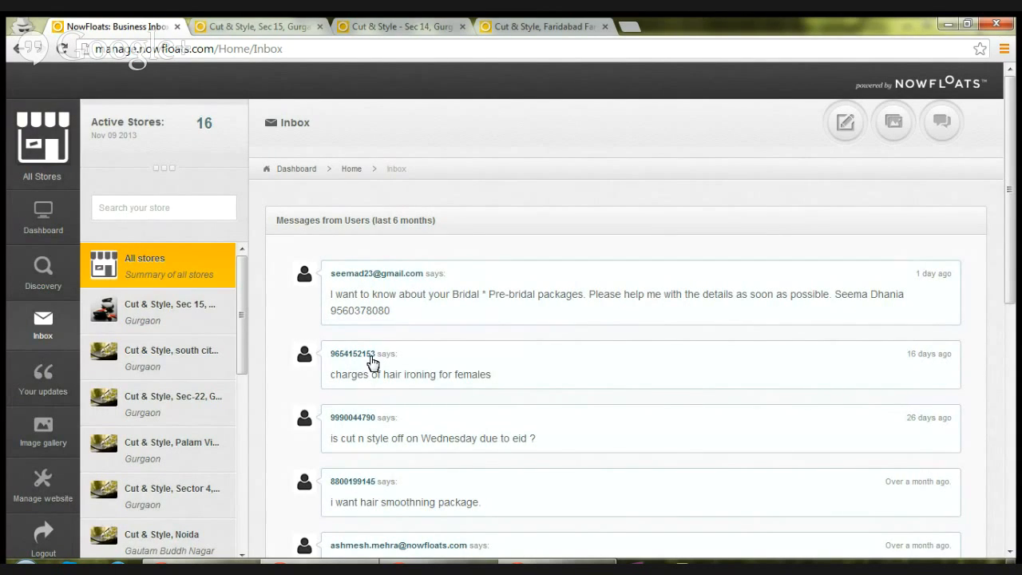
pyautogui.moveTo(371, 302)
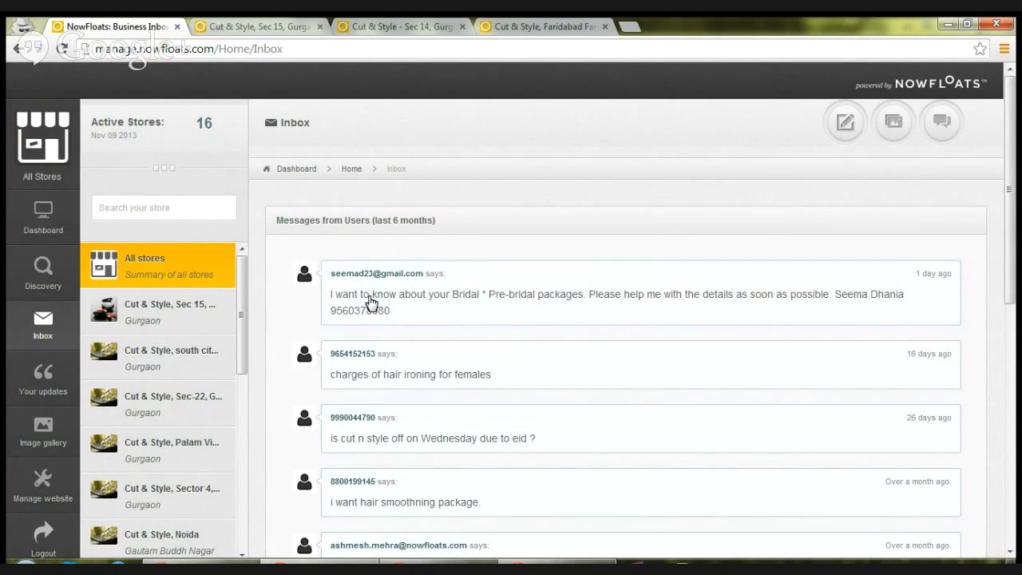
pyautogui.moveTo(533, 304)
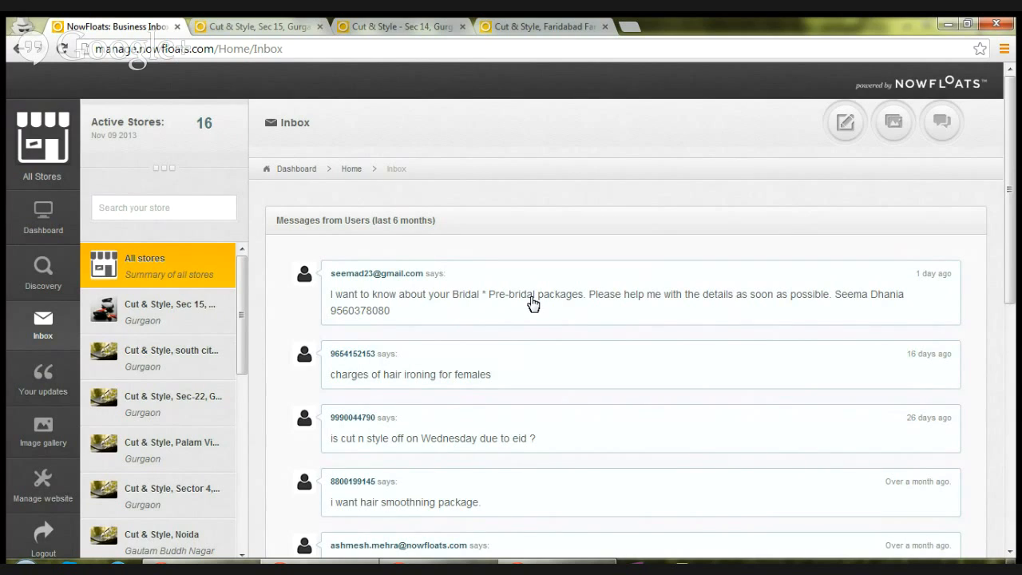
pyautogui.moveTo(50, 383)
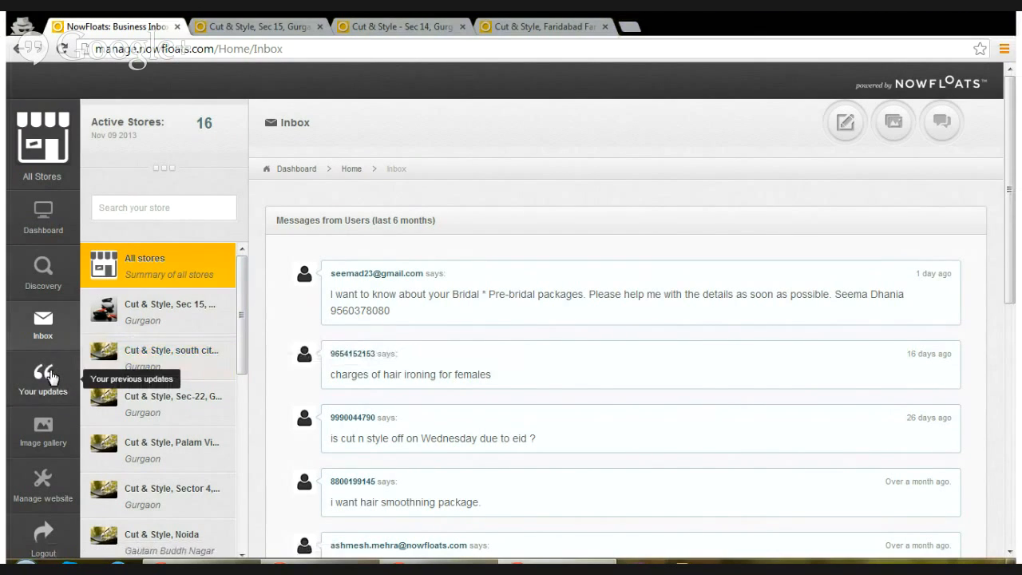
# - Open Your updates and switch the active store to Cut & Style, Sec-22, Gurgaon
pyautogui.click(43, 379)
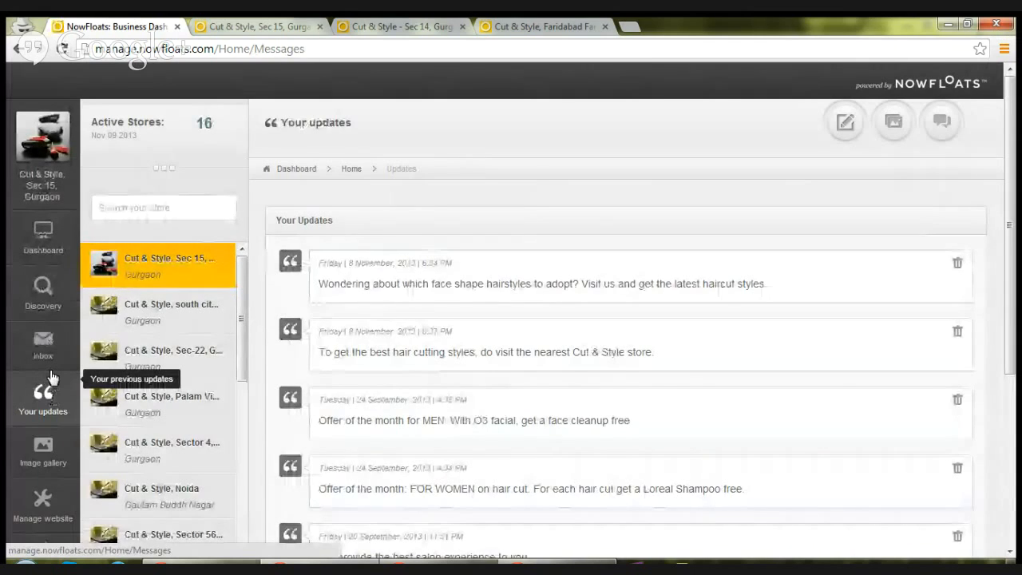
pyautogui.moveTo(197, 269)
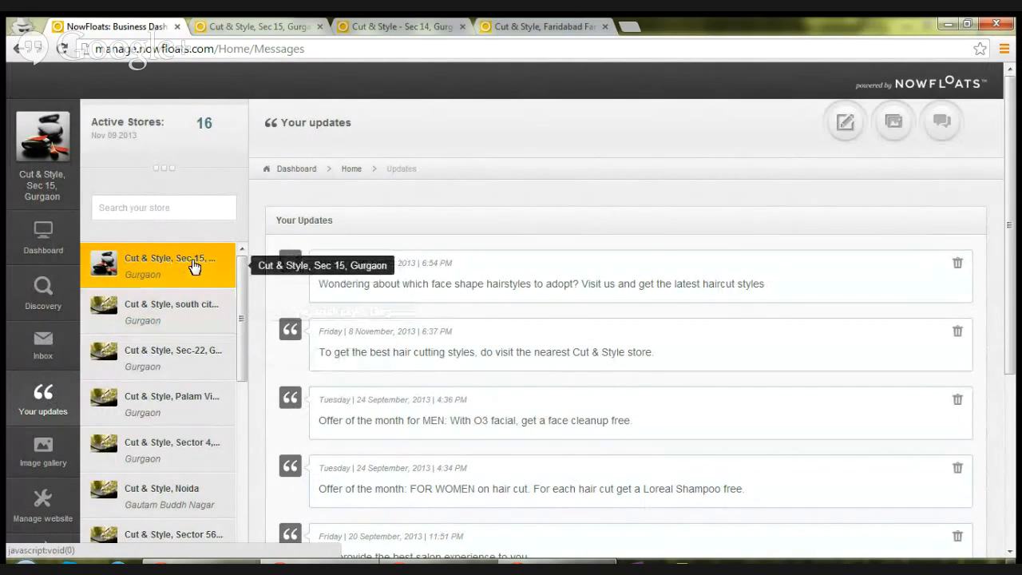
pyautogui.click(167, 311)
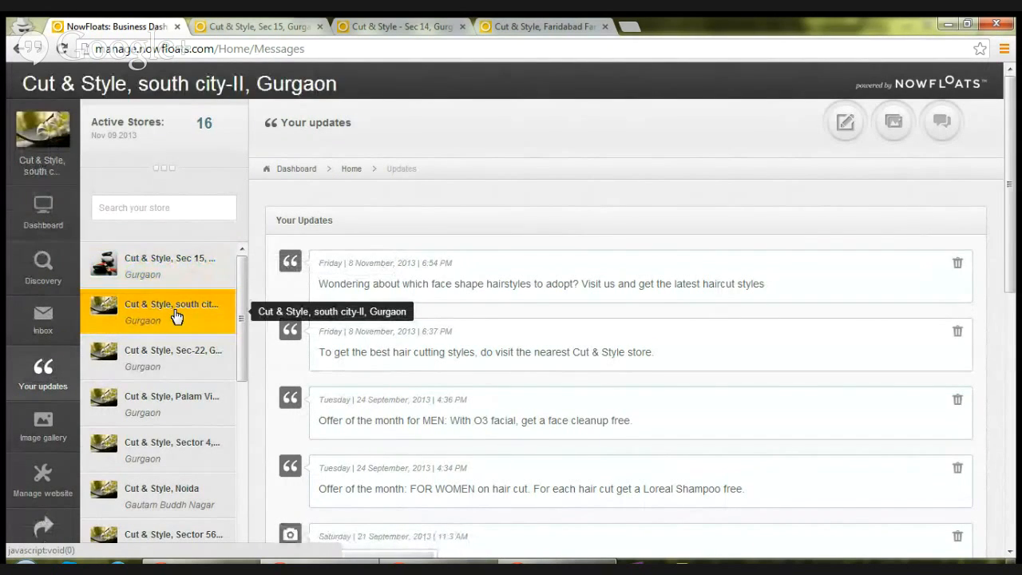
pyautogui.click(173, 357)
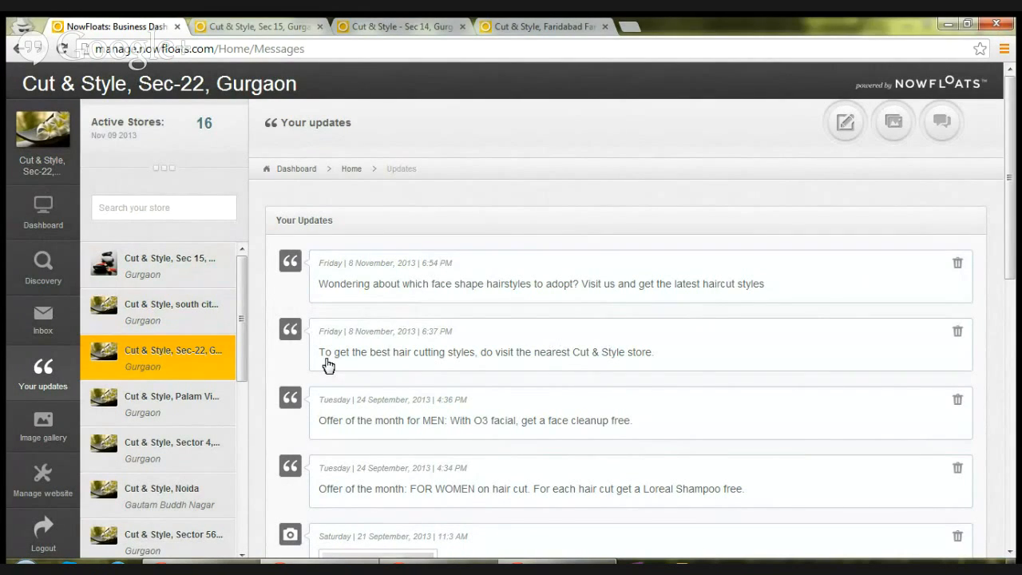
pyautogui.moveTo(52, 410)
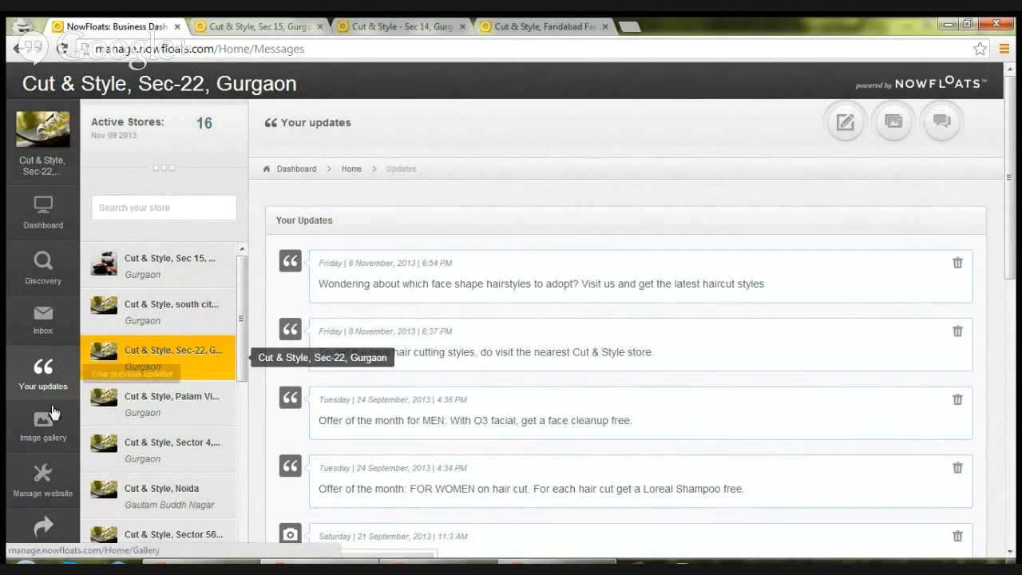
# - Open Image gallery and scroll down to the Featured image and Gallery sections
pyautogui.click(42, 427)
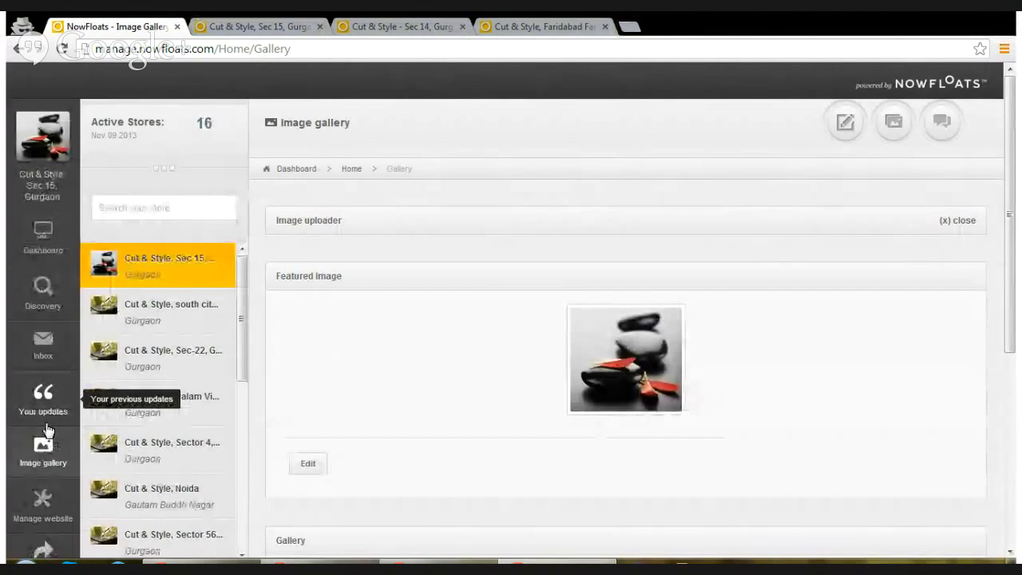
pyautogui.moveTo(356, 356)
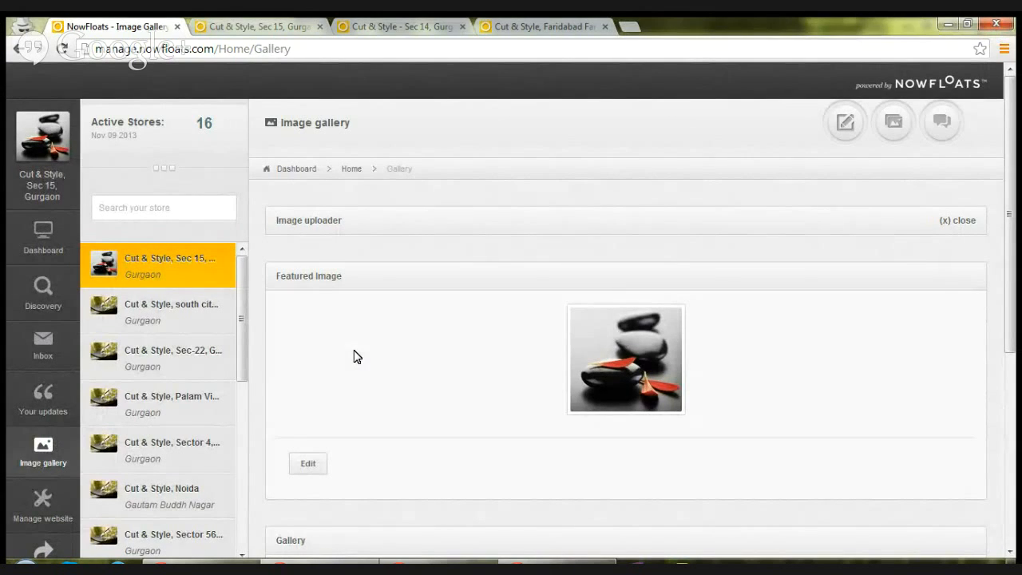
pyautogui.scroll(-3)
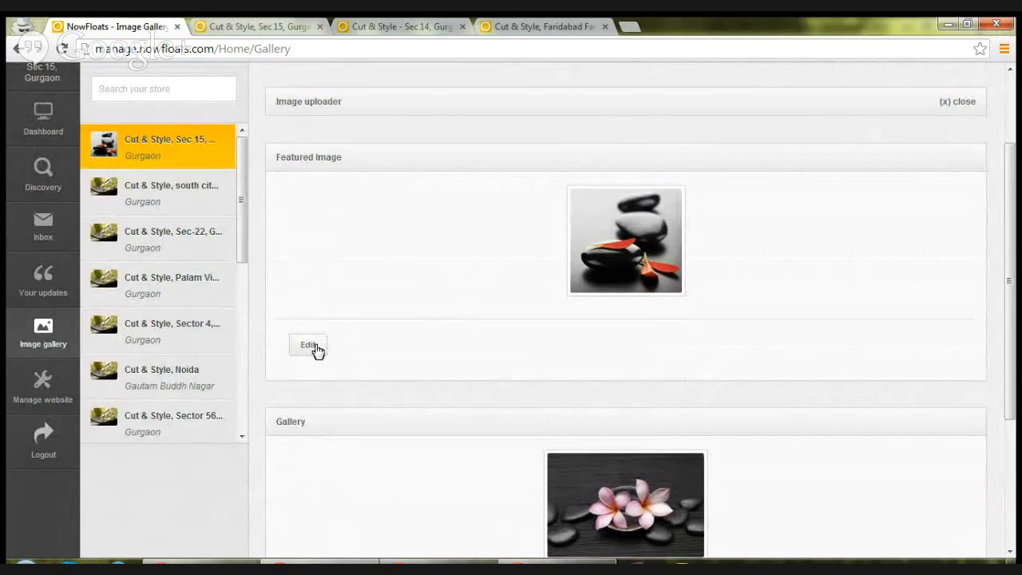
# - Set the featured image to 02.jpg, the three-stones-and-leaves photo
pyautogui.click(308, 344)
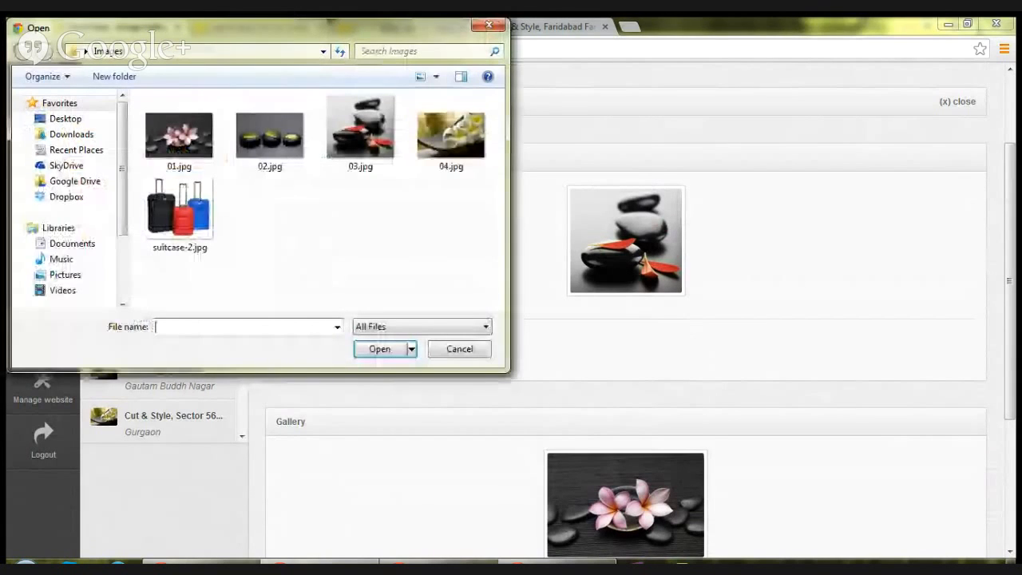
pyautogui.click(270, 128)
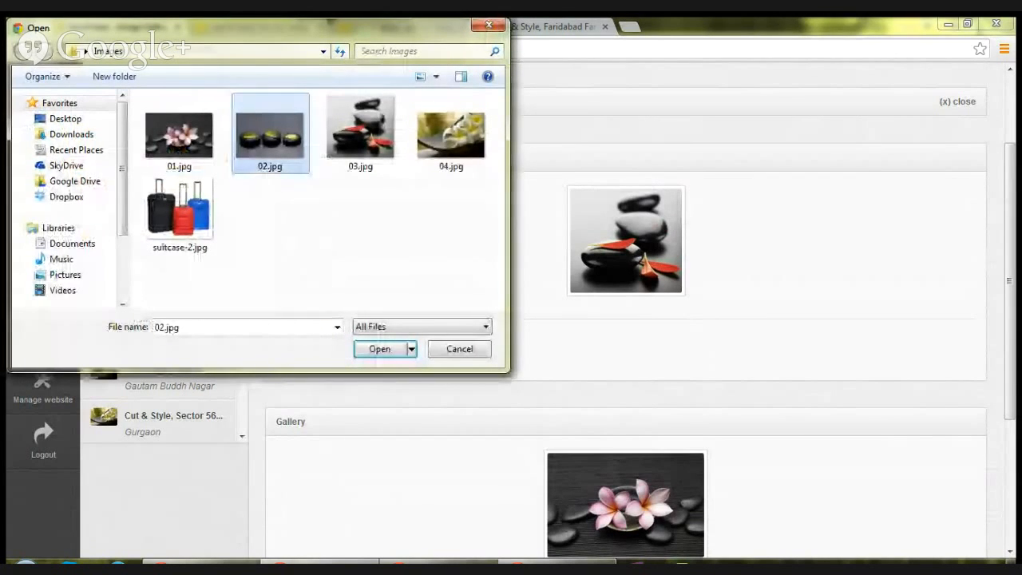
pyautogui.click(378, 349)
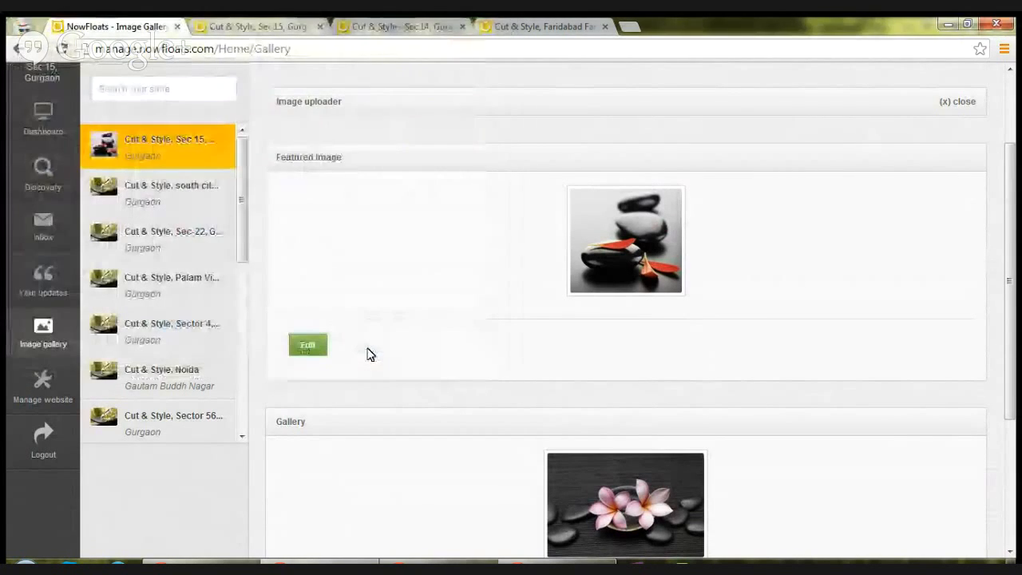
pyautogui.click(307, 344)
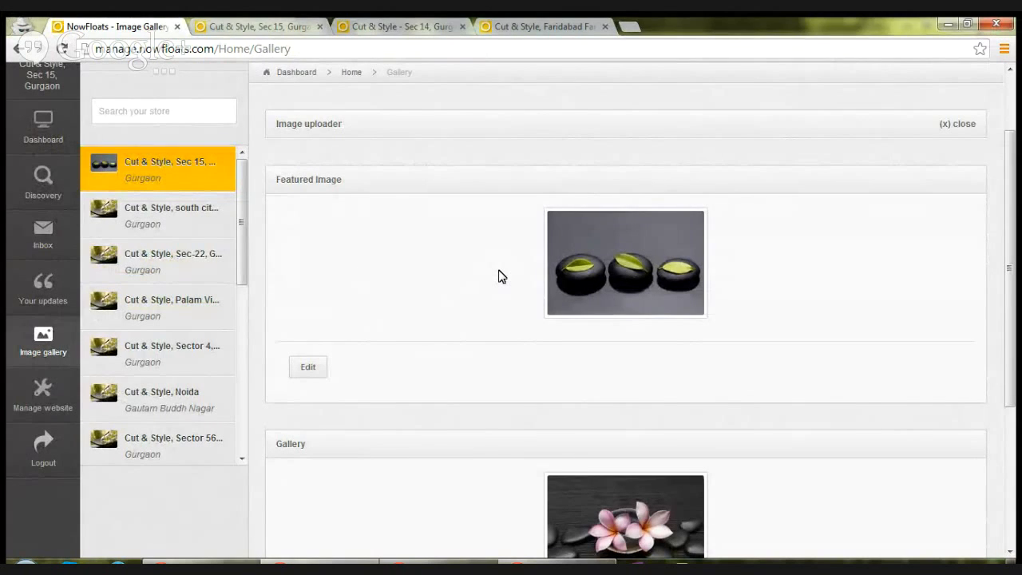
pyautogui.scroll(-3)
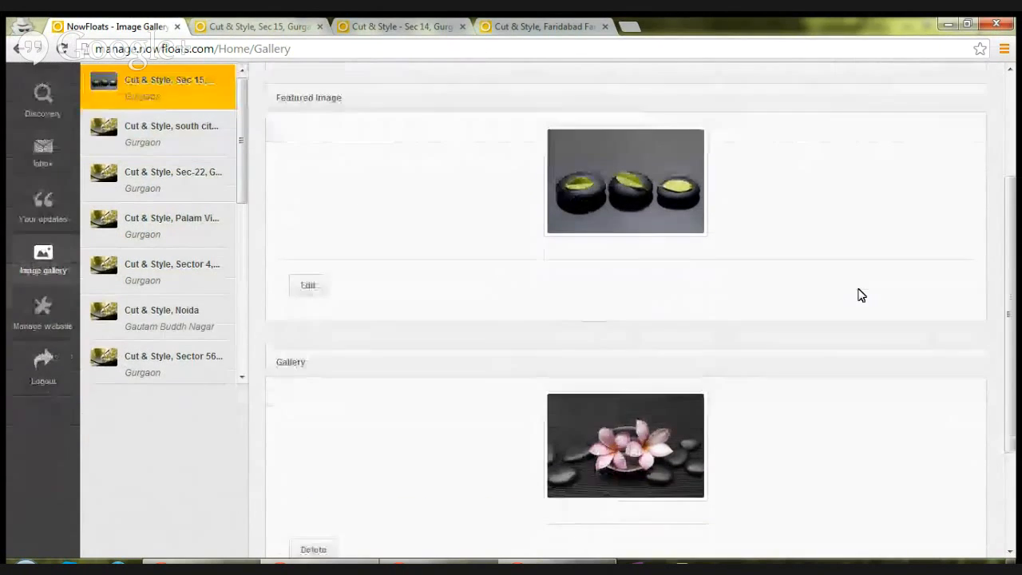
pyautogui.scroll(-3)
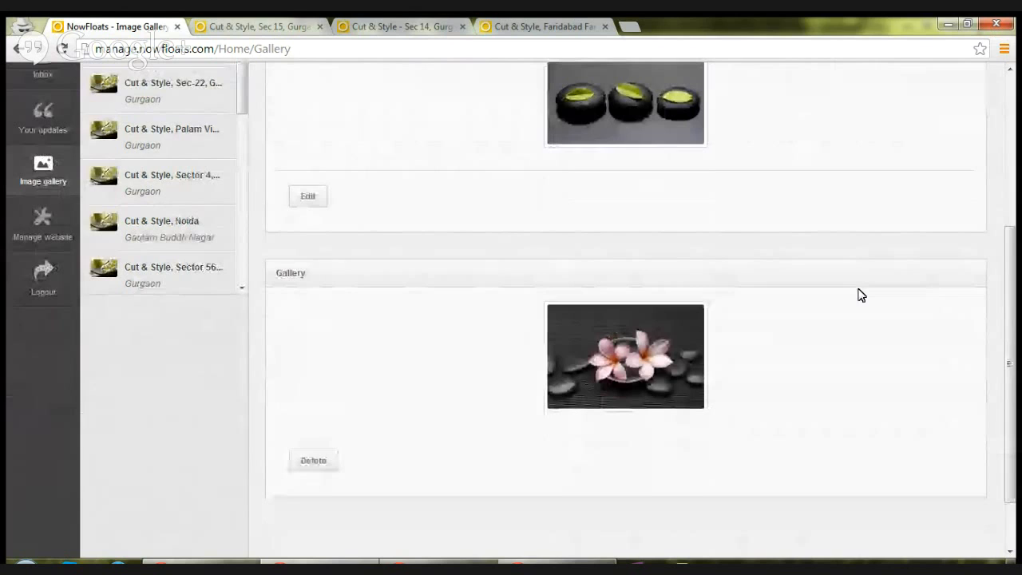
pyautogui.moveTo(443, 382)
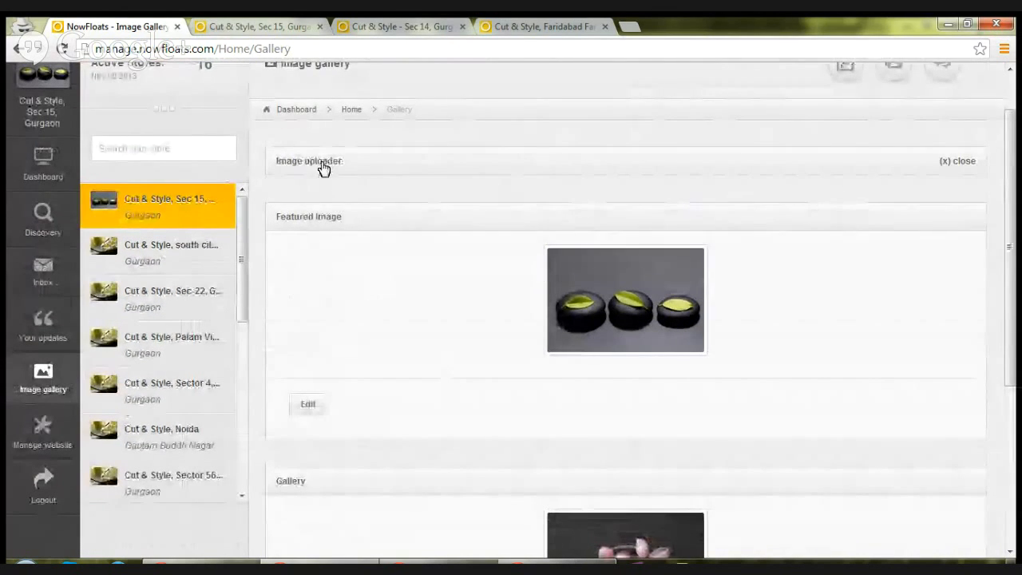
# - Upload 04.jpg, the white flower photo, through the Image uploader
pyautogui.click(308, 161)
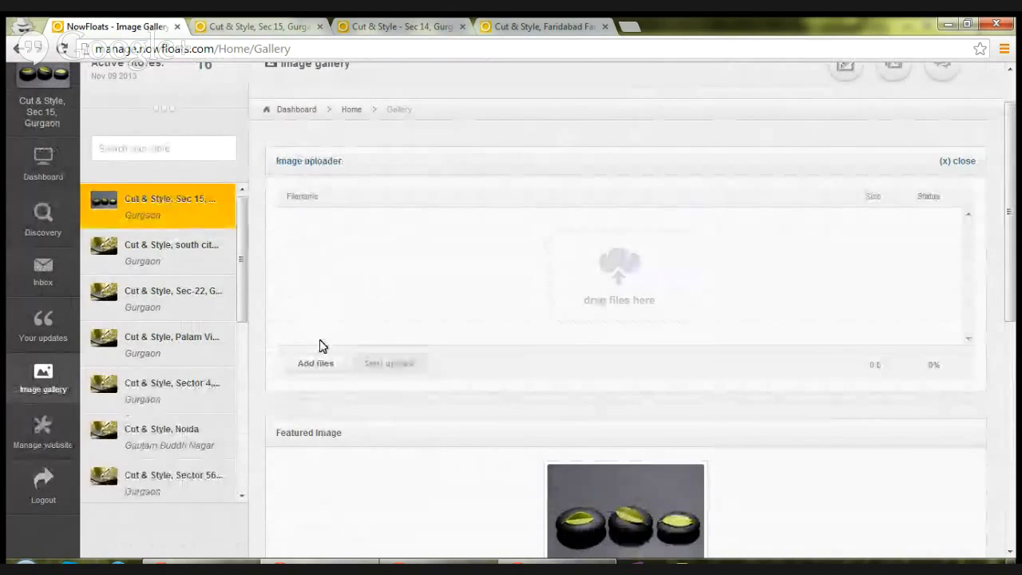
pyautogui.click(315, 362)
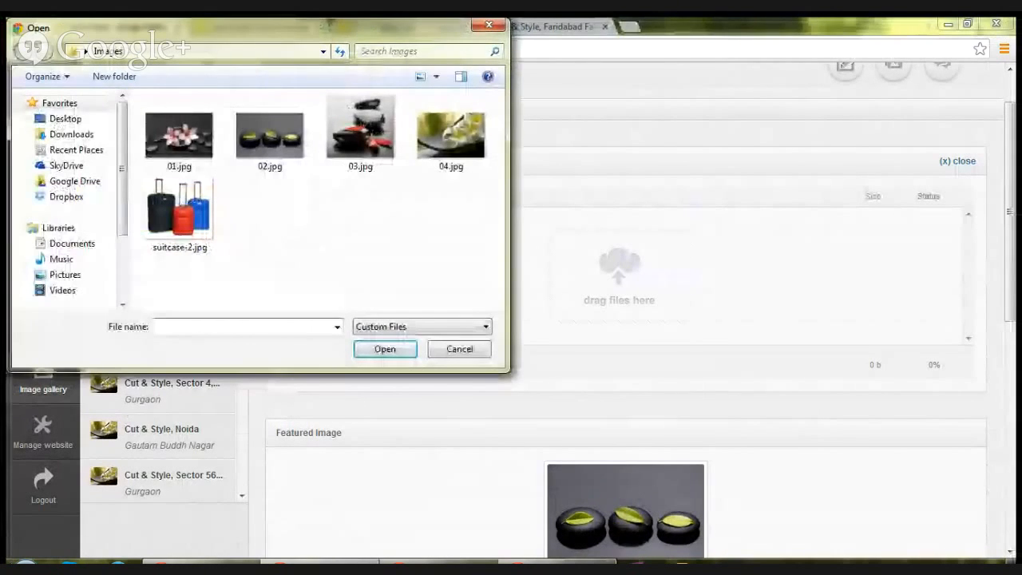
pyautogui.click(453, 131)
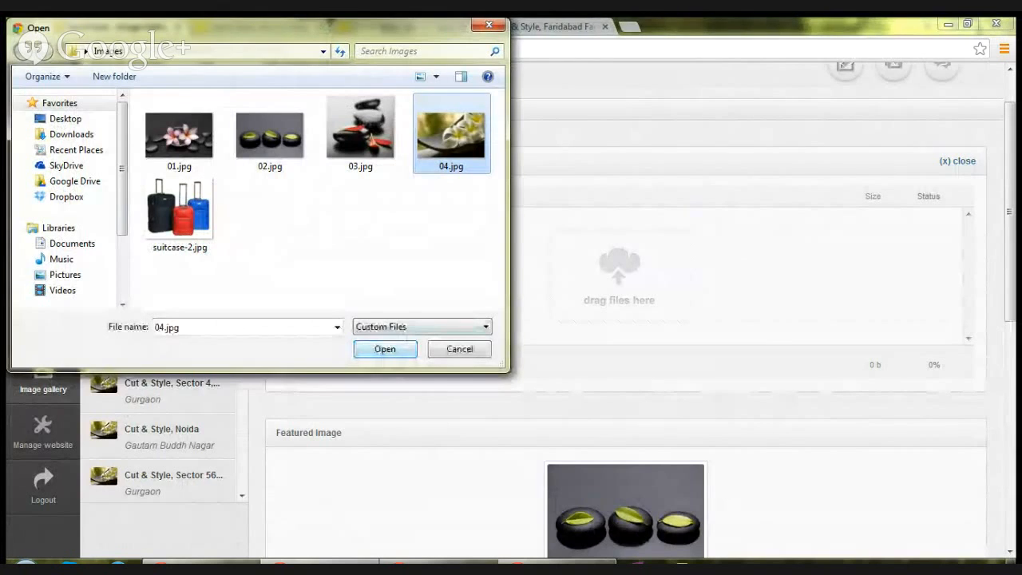
pyautogui.click(385, 349)
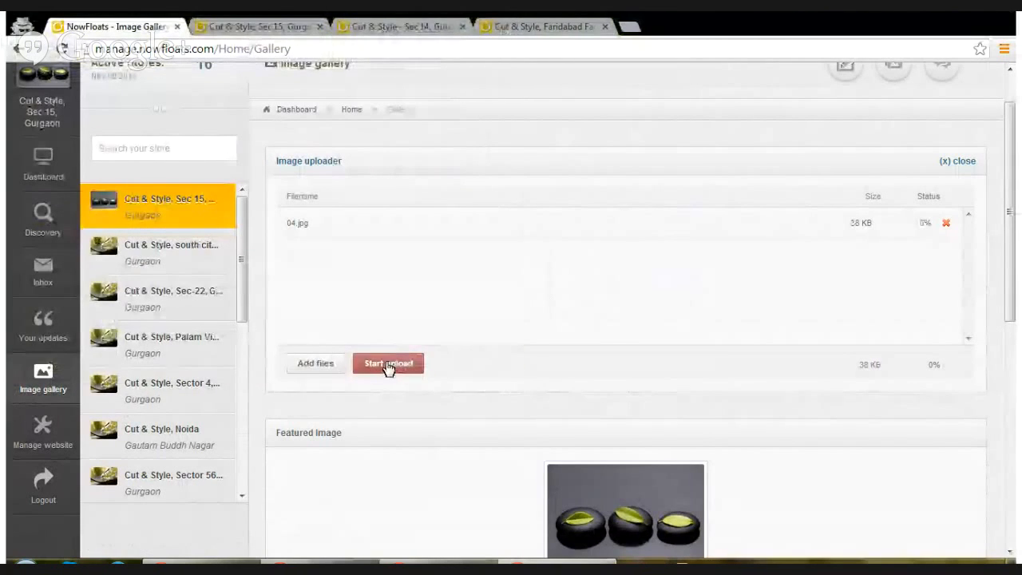
pyautogui.click(387, 363)
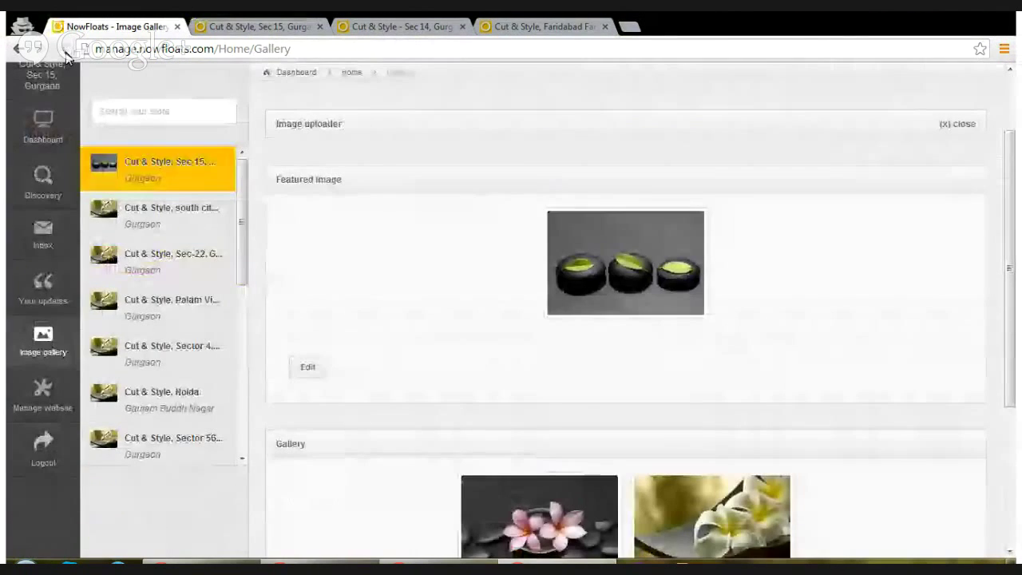
# - Tick the white flower photo in the gallery and delete it
pyautogui.scroll(-3)
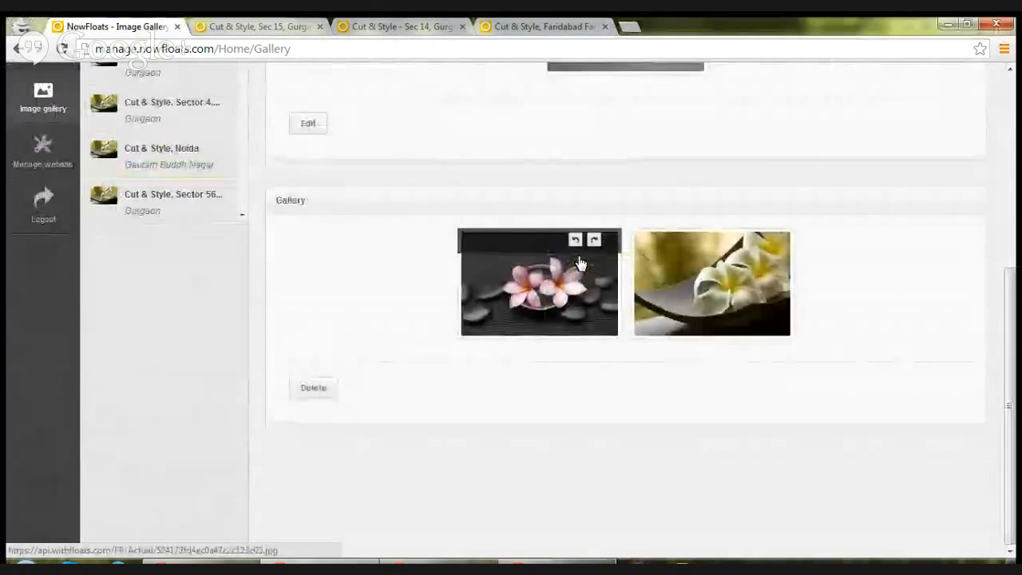
pyautogui.moveTo(766, 273)
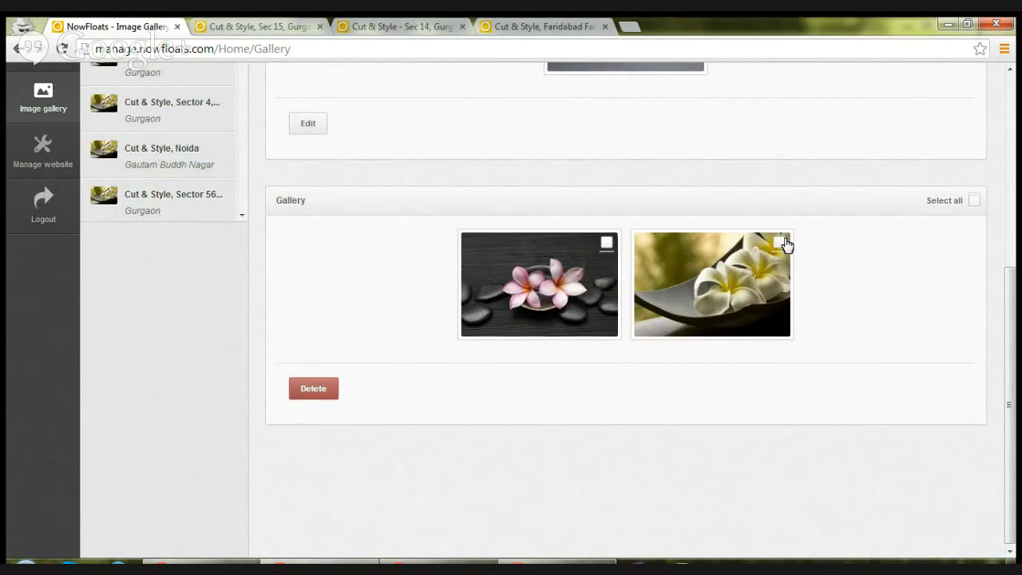
pyautogui.click(779, 243)
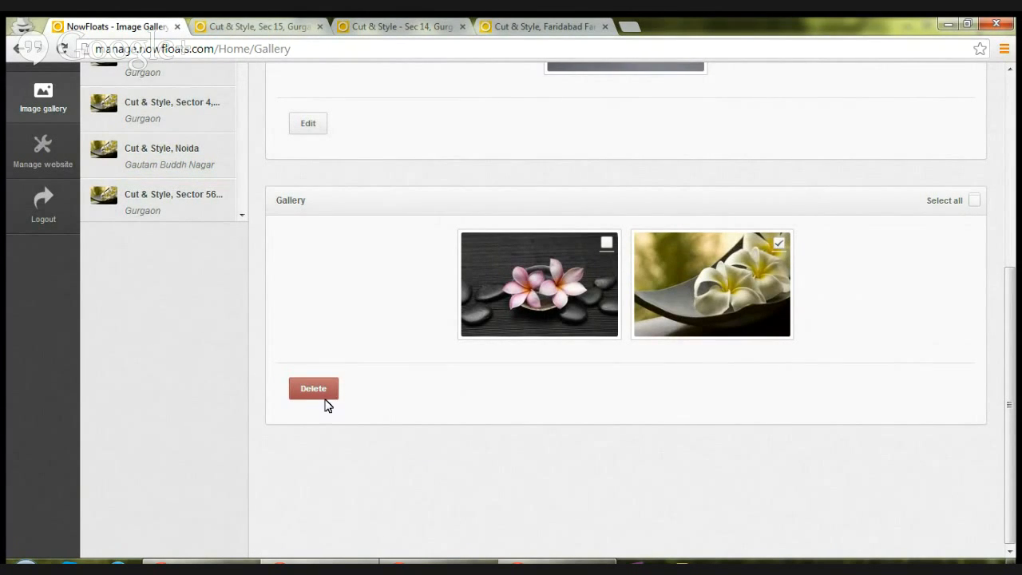
pyautogui.click(313, 388)
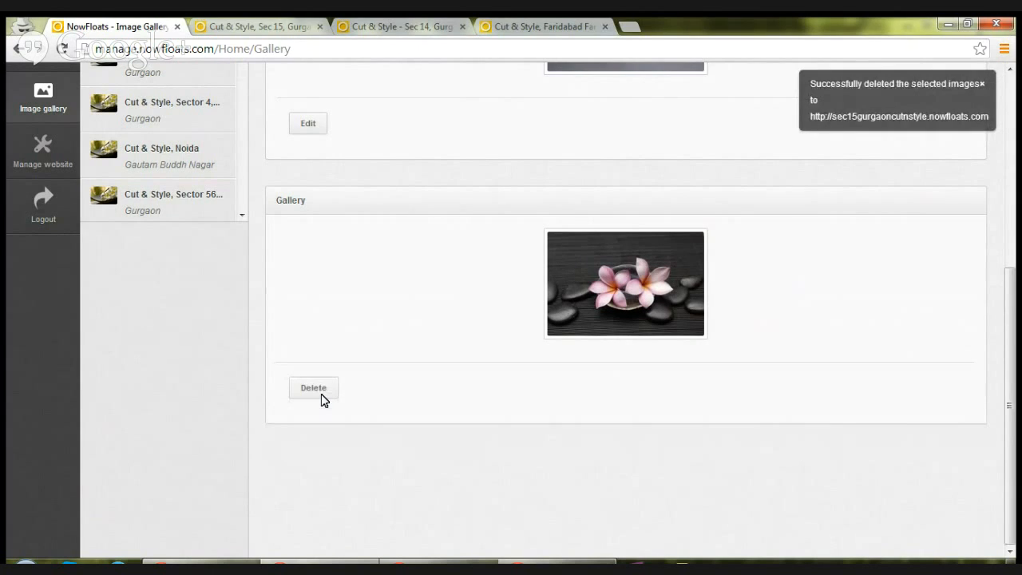
pyautogui.moveTo(847, 108)
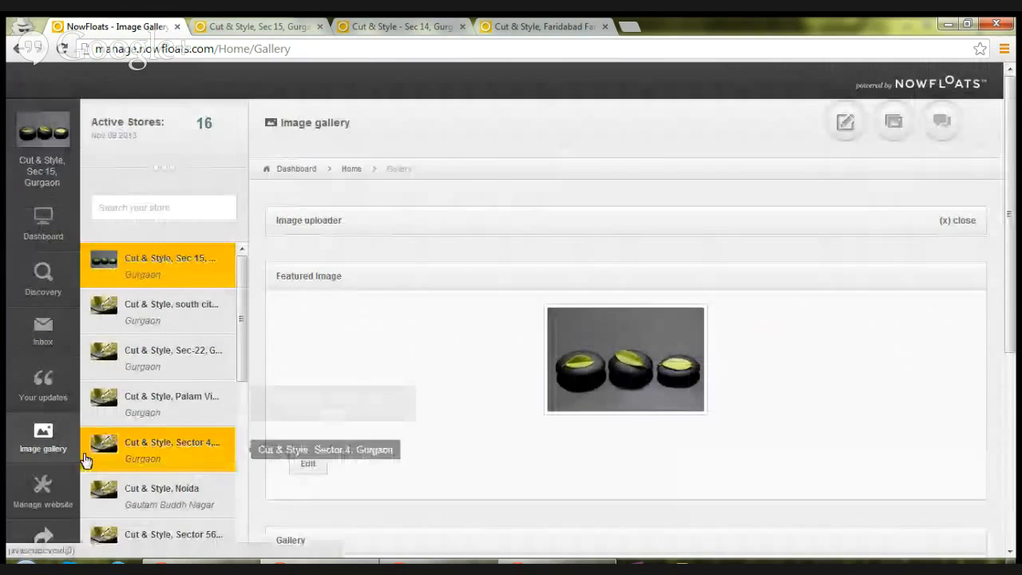
# - Open Manage website for the Sec 15 store and select the business name field
pyautogui.click(43, 487)
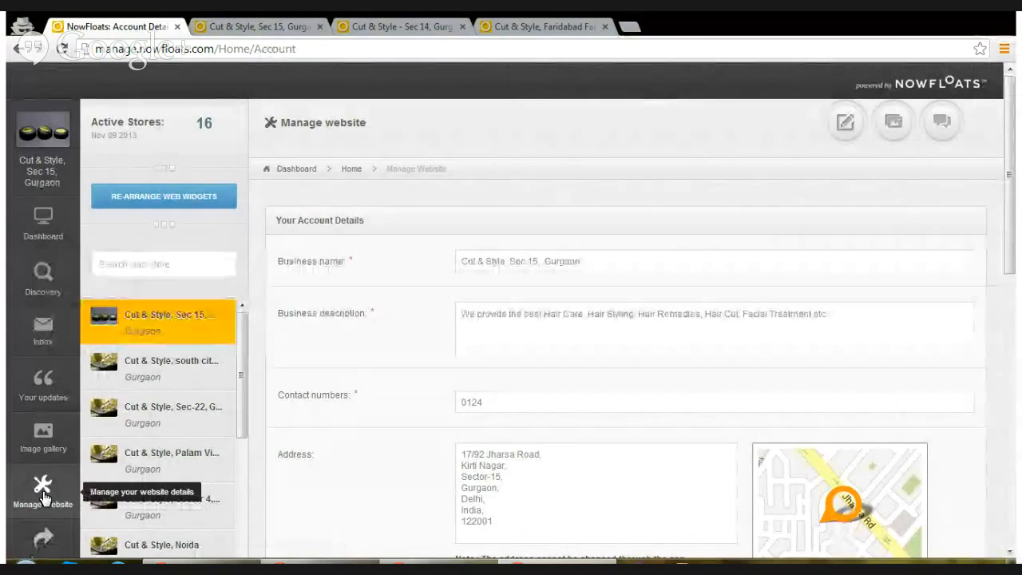
pyautogui.moveTo(389, 368)
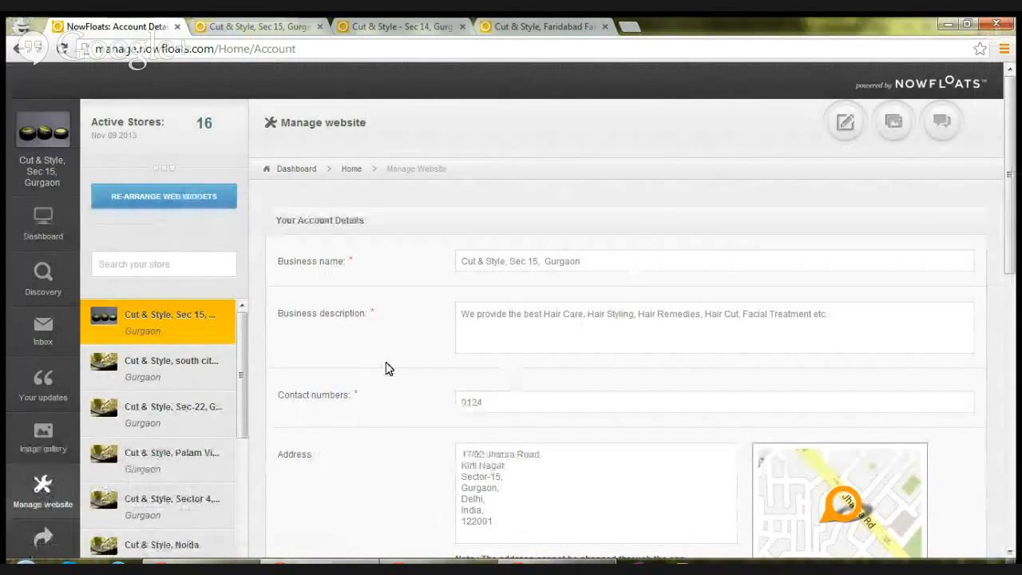
pyautogui.click(606, 260)
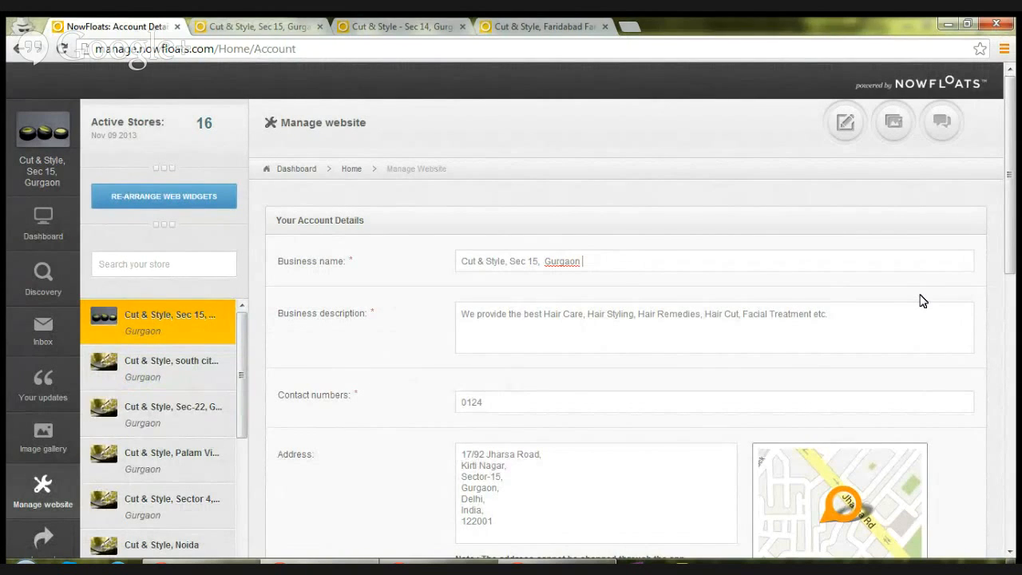
pyautogui.scroll(-3)
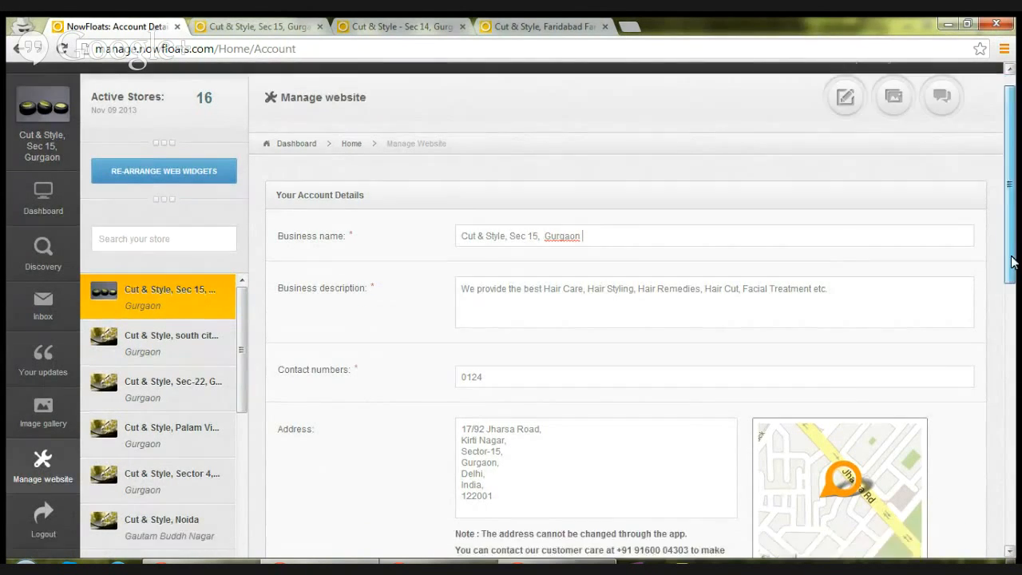
pyautogui.scroll(-3)
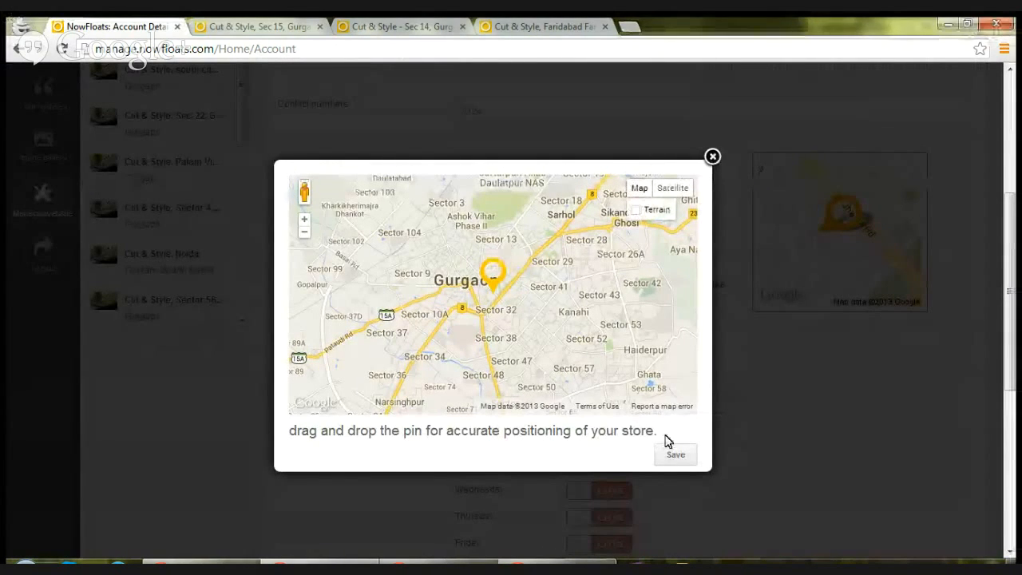
# - Save the store's map position and scroll through the remaining account details
pyautogui.click(712, 156)
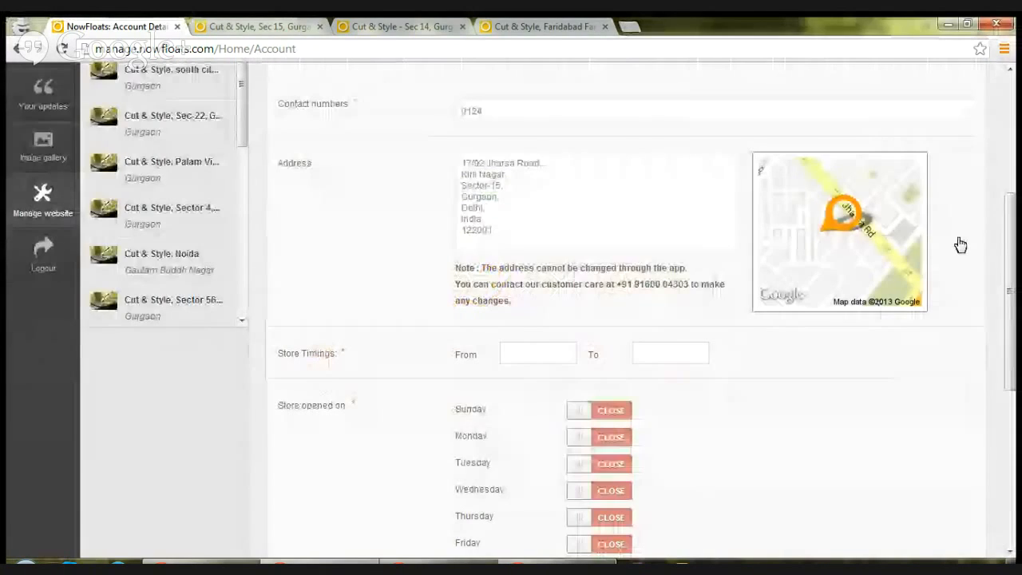
pyautogui.scroll(-3)
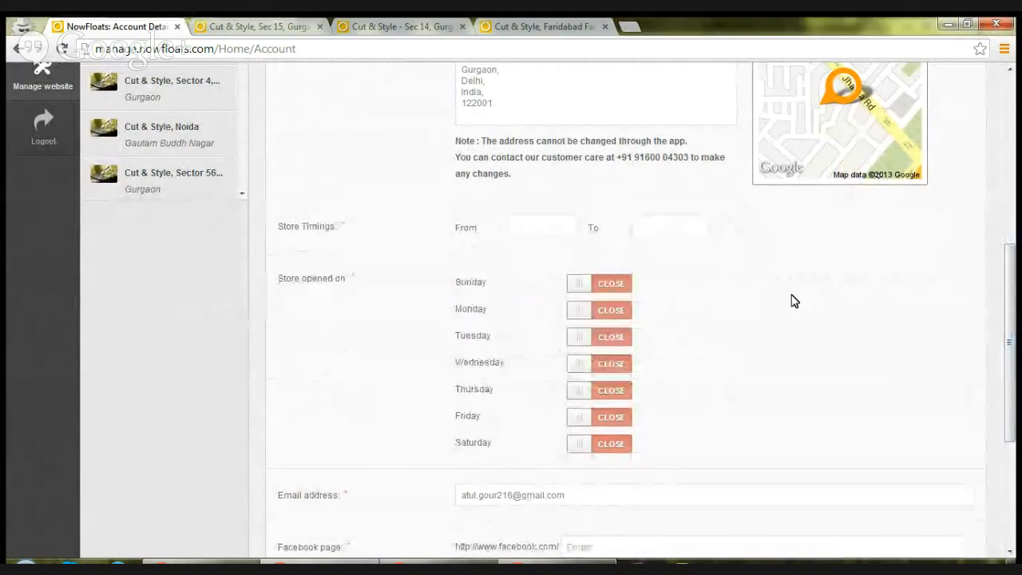
pyautogui.scroll(-3)
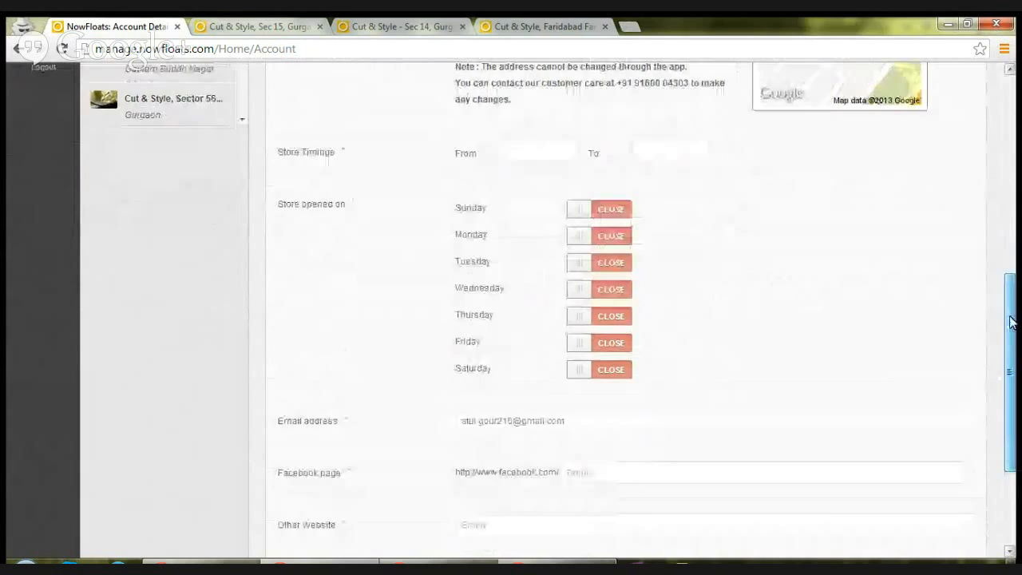
pyautogui.scroll(-3)
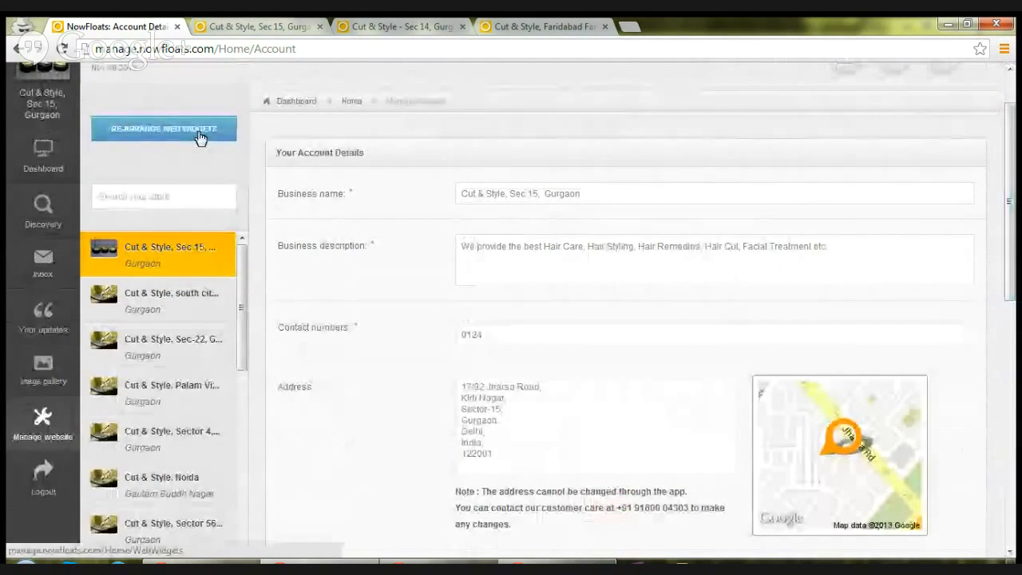
# - Open Rearrange Web Widgets and scroll through the widget list beside the site preview
pyautogui.click(163, 129)
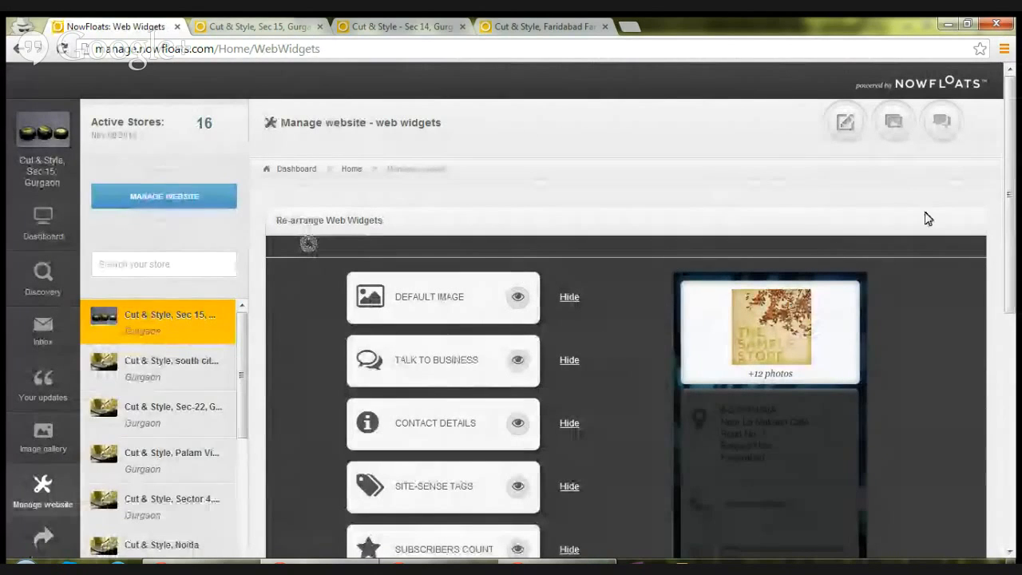
pyautogui.scroll(-3)
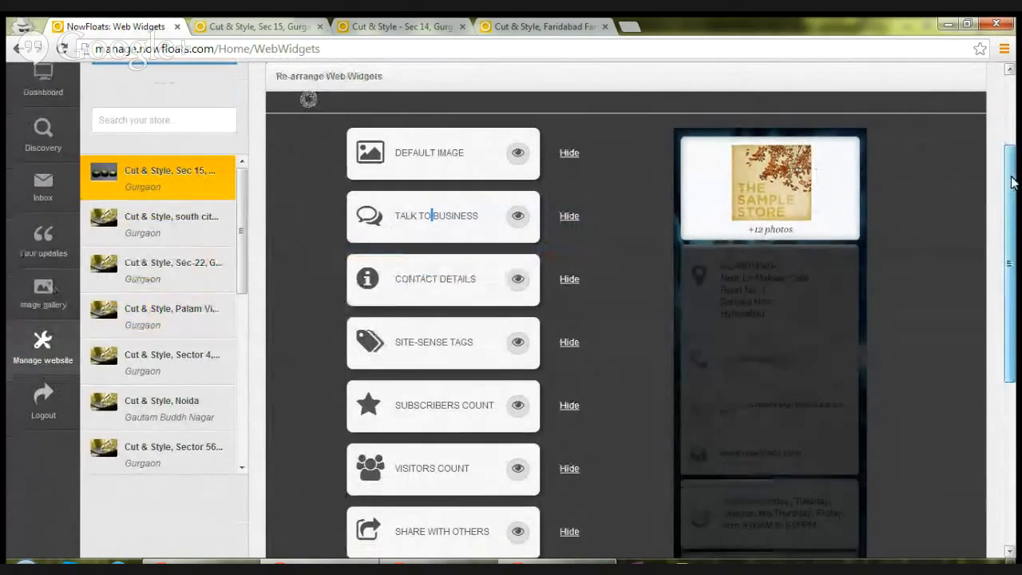
pyautogui.scroll(-3)
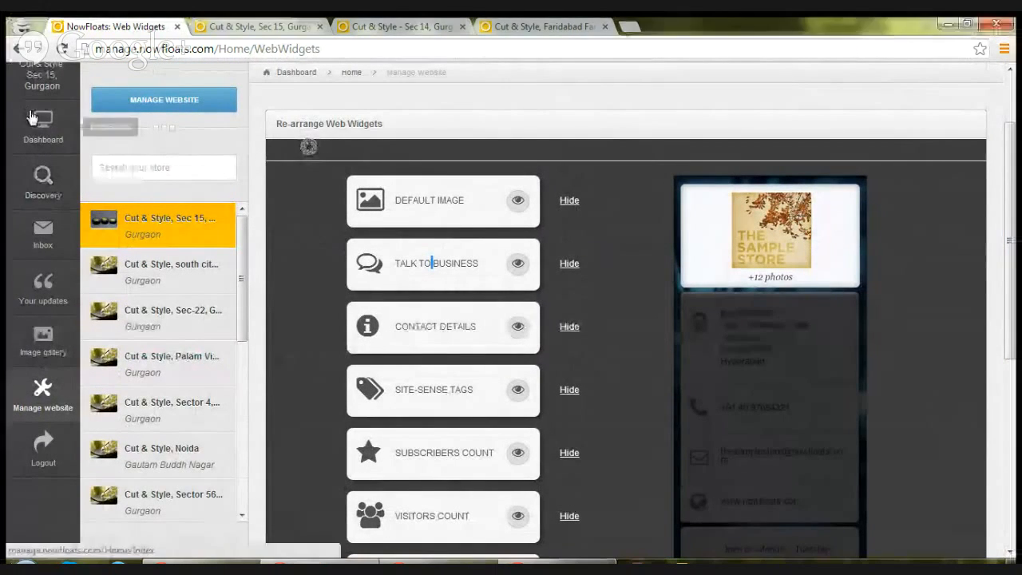
# - Return to the Dashboard to show the all-stores totals: 7709 visits, 1729 visitors
pyautogui.click(42, 127)
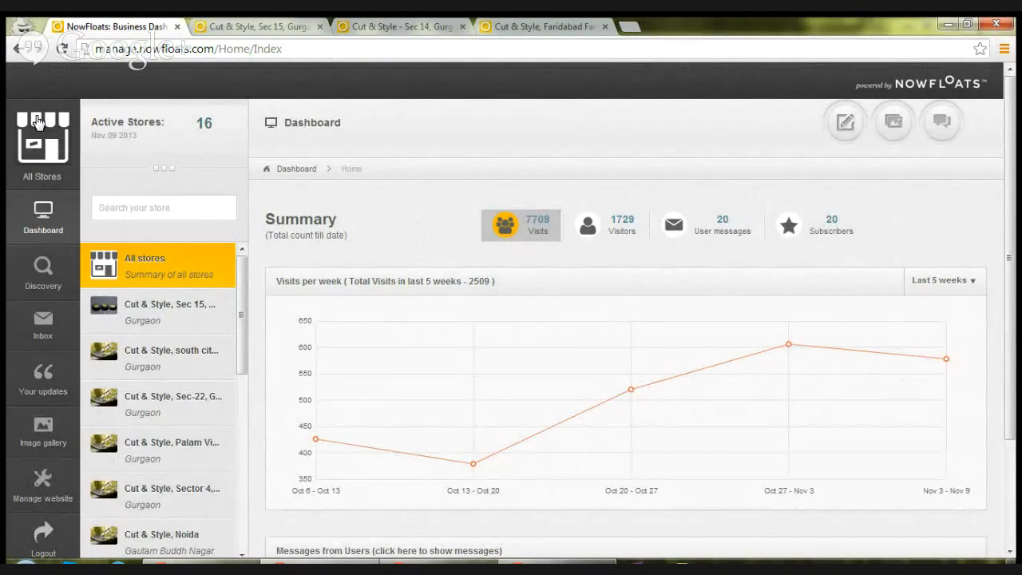
pyautogui.moveTo(79, 224)
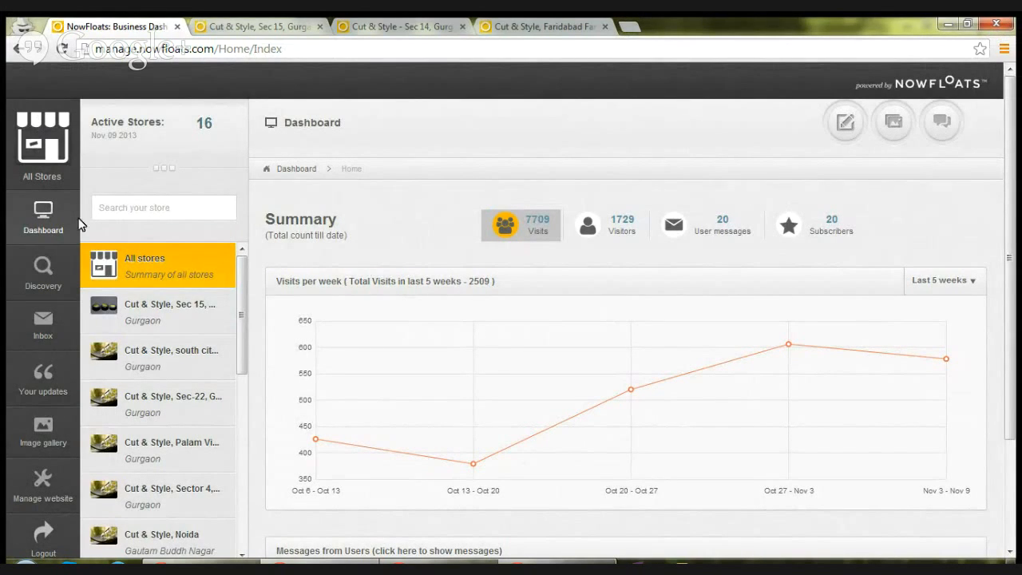
pyautogui.click(42, 214)
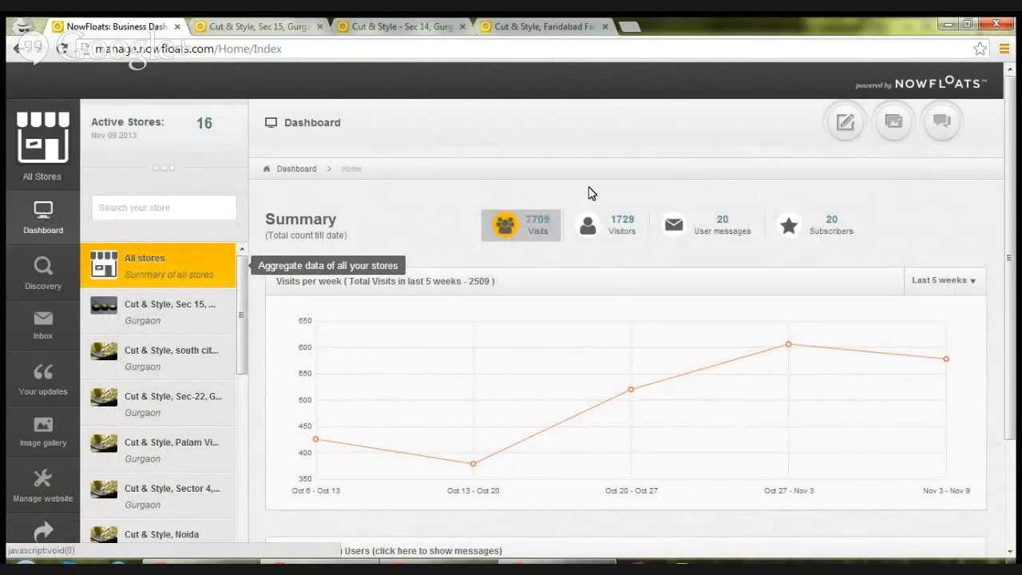
pyautogui.moveTo(843, 128)
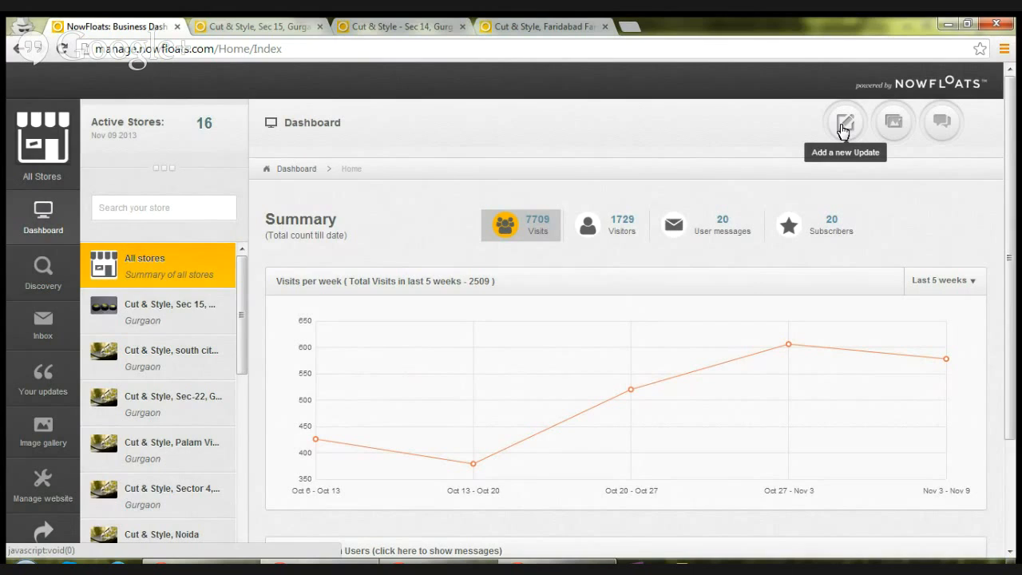
# - Write a new update reading "We provide best hair care services at our stores."
pyautogui.click(845, 121)
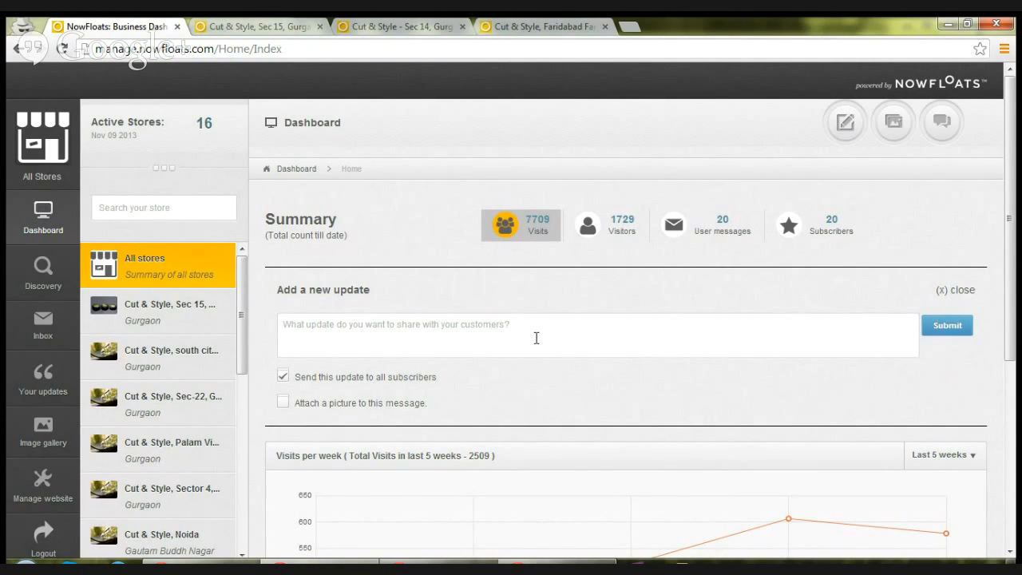
pyautogui.write('We p')
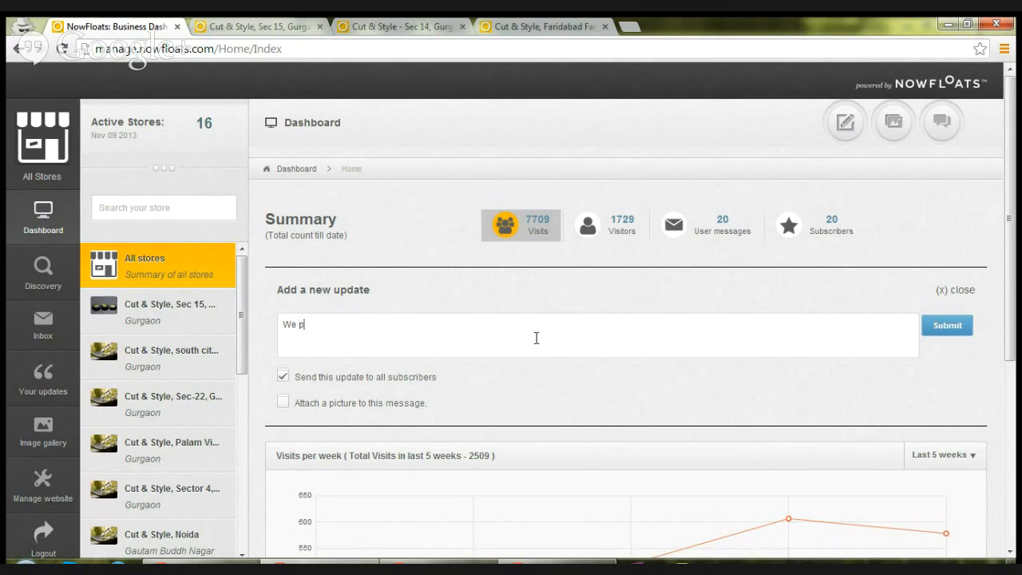
pyautogui.write('rovide best')
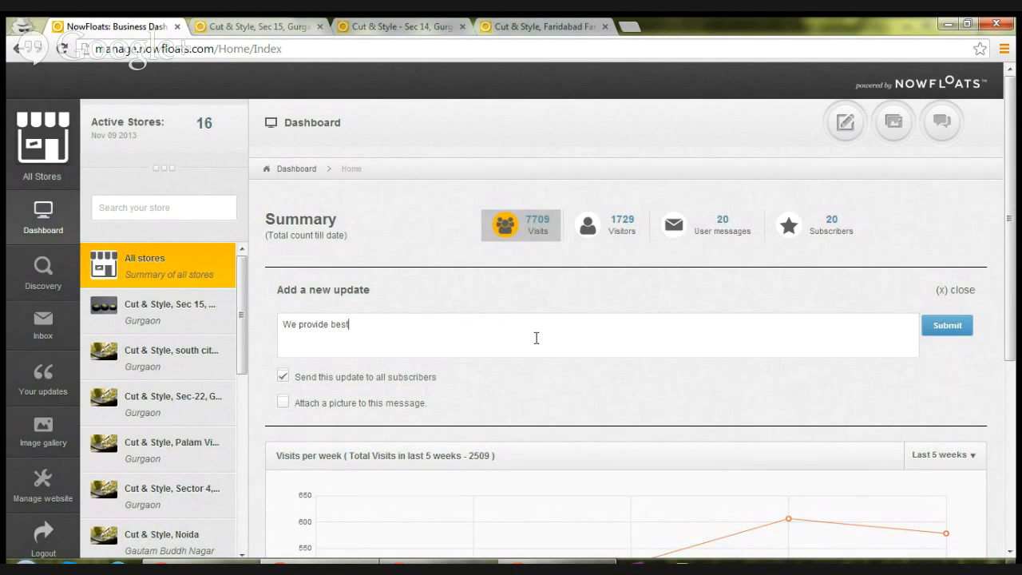
pyautogui.write('hair ca')
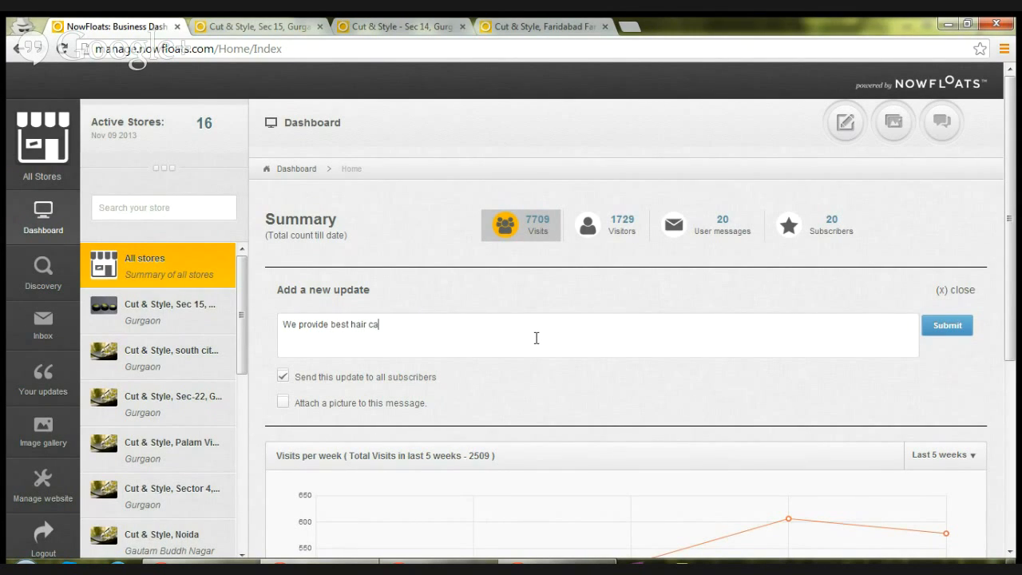
pyautogui.write('re fac')
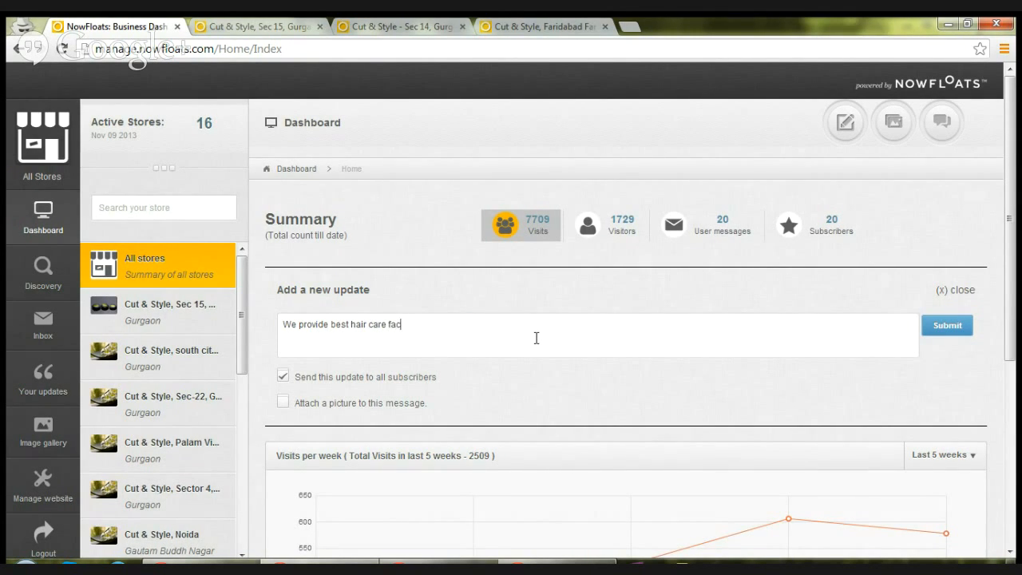
pyautogui.press('BackSpace')
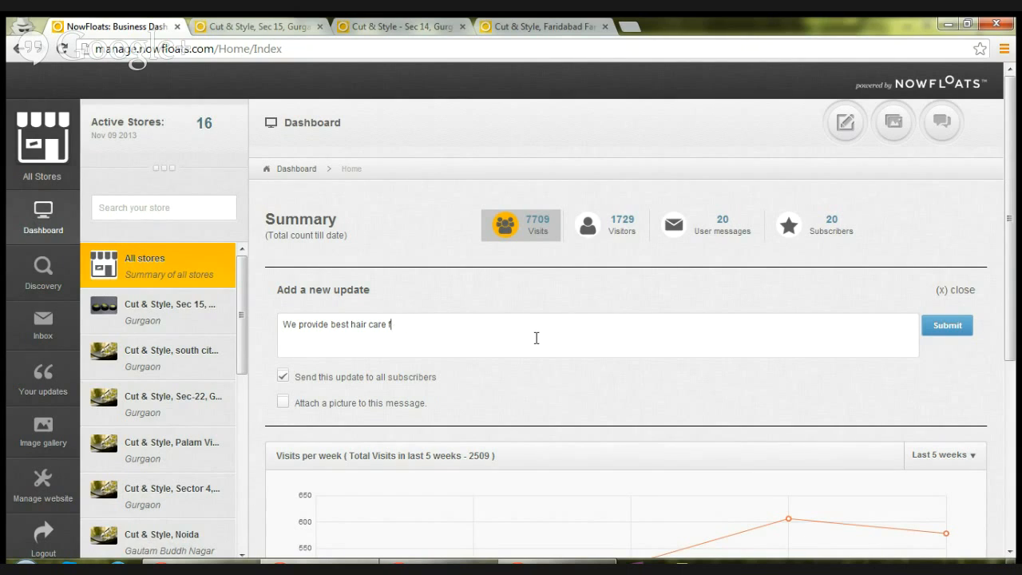
pyautogui.write('services')
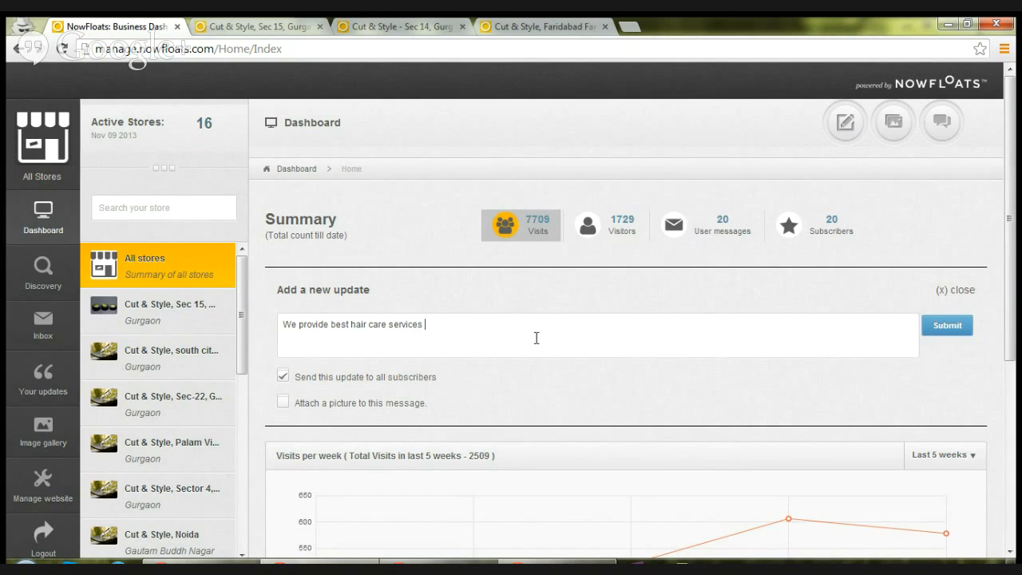
pyautogui.write('at our')
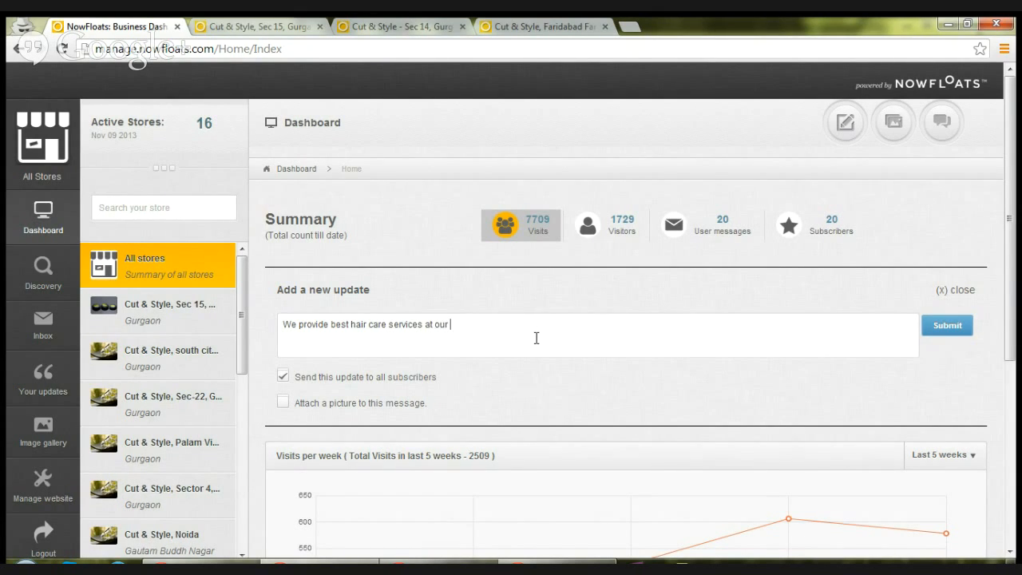
pyautogui.write('stores.')
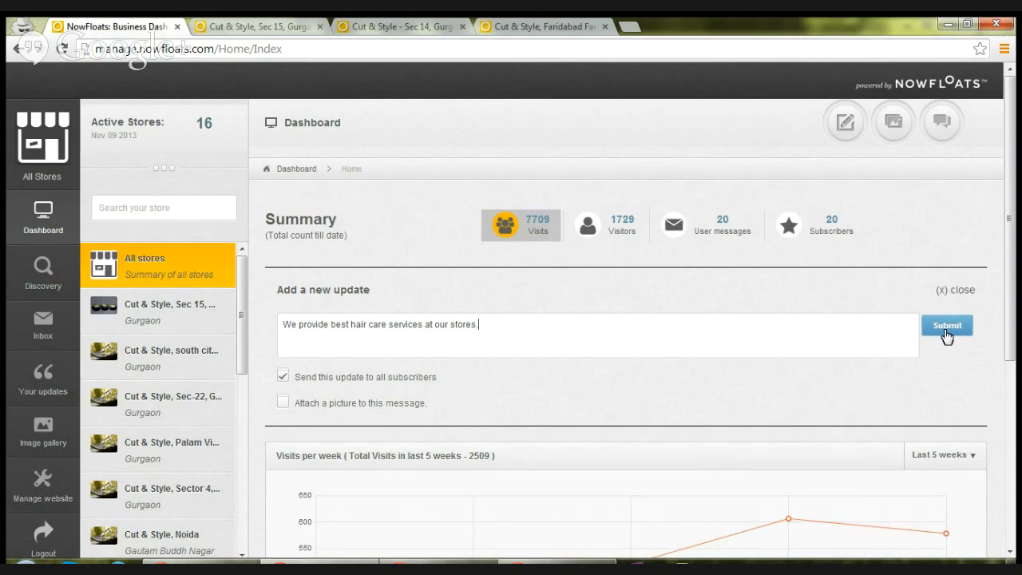
# - Submit the hair care update and confirm posting it to all stores
pyautogui.click(951, 325)
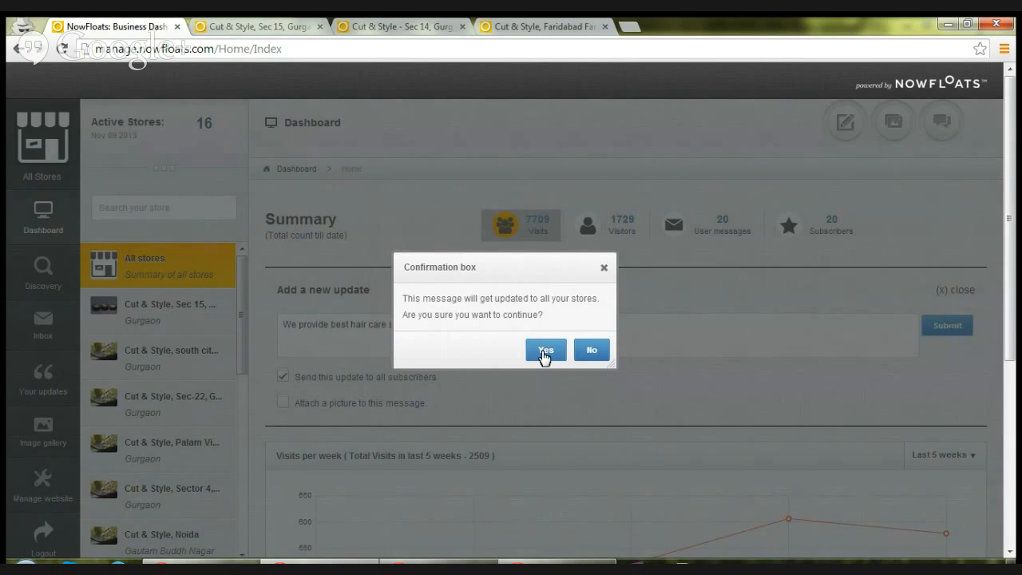
pyautogui.click(545, 350)
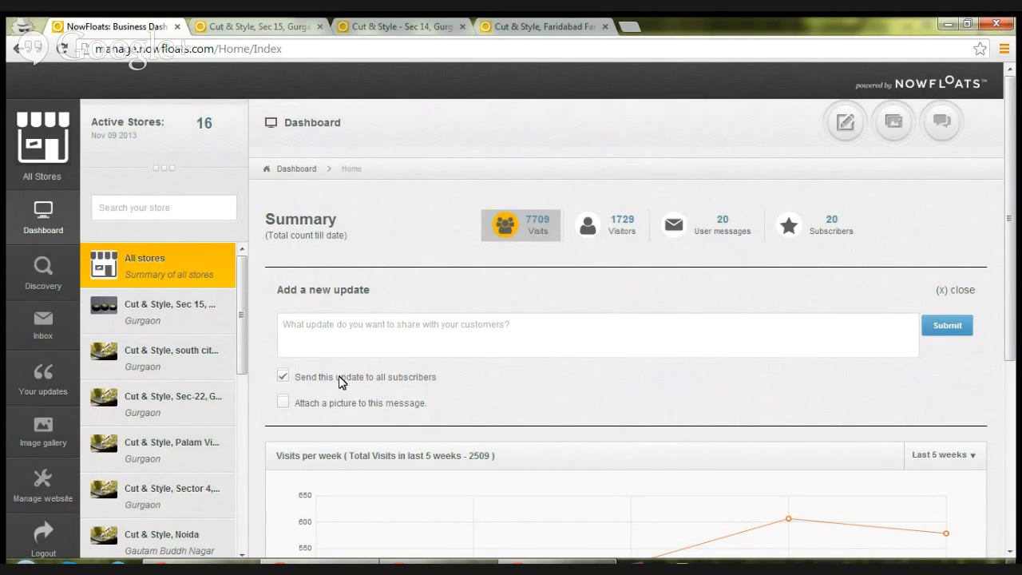
pyautogui.moveTo(423, 389)
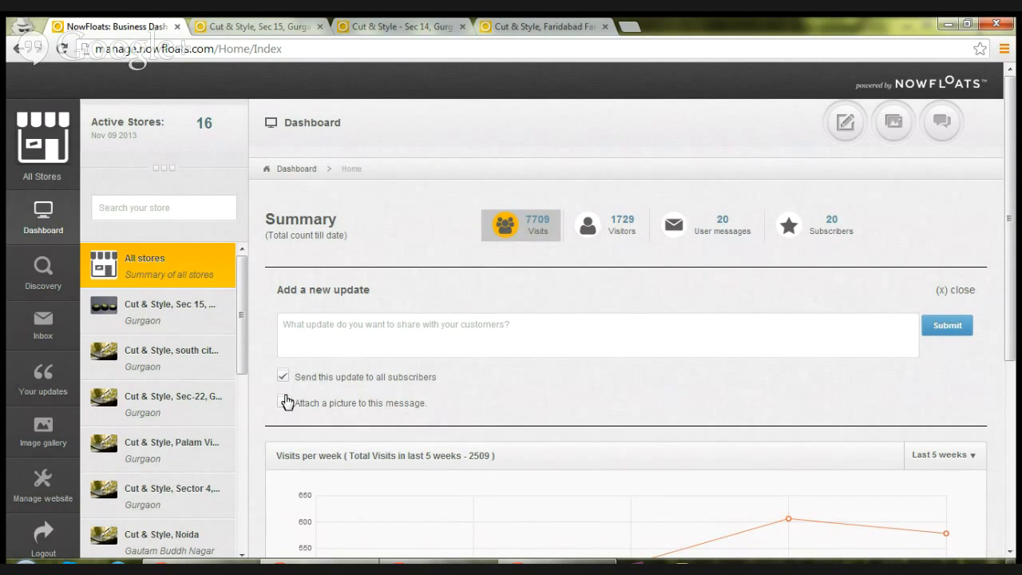
# - Uncheck 'Send this update to all subscribers' and check 'Attach a picture to this message'
pyautogui.click(282, 375)
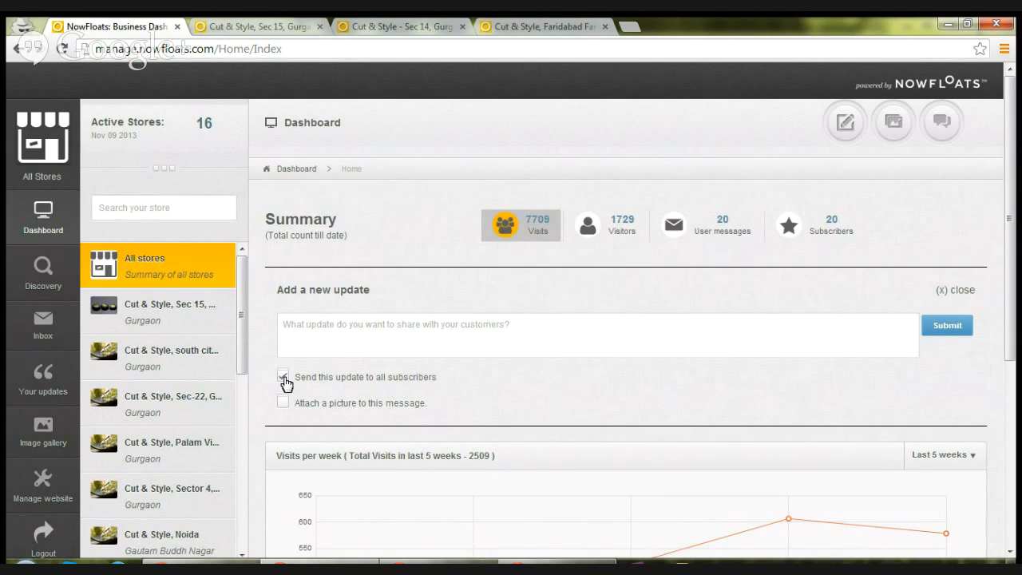
pyautogui.click(283, 377)
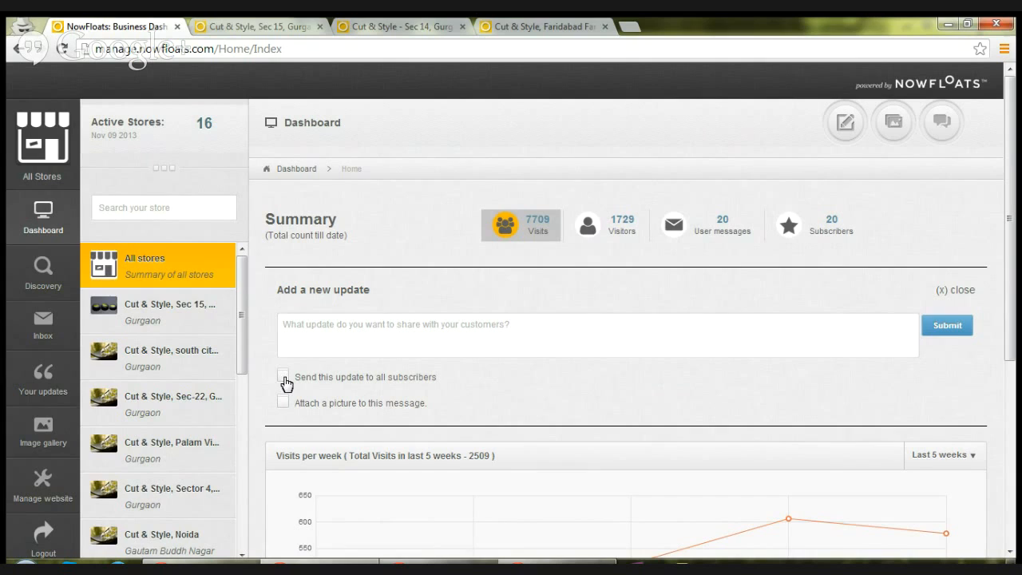
pyautogui.click(283, 376)
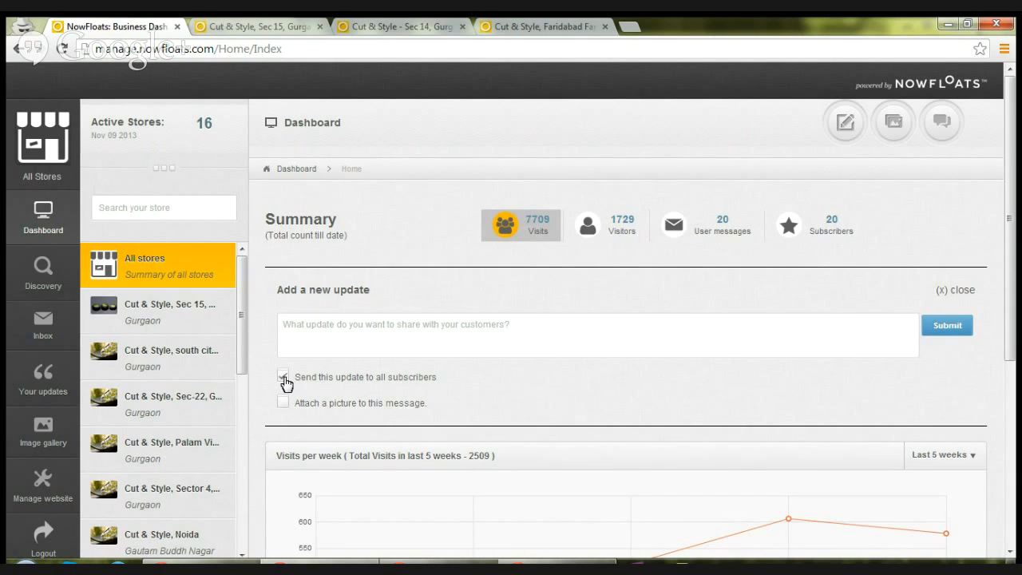
pyautogui.click(283, 379)
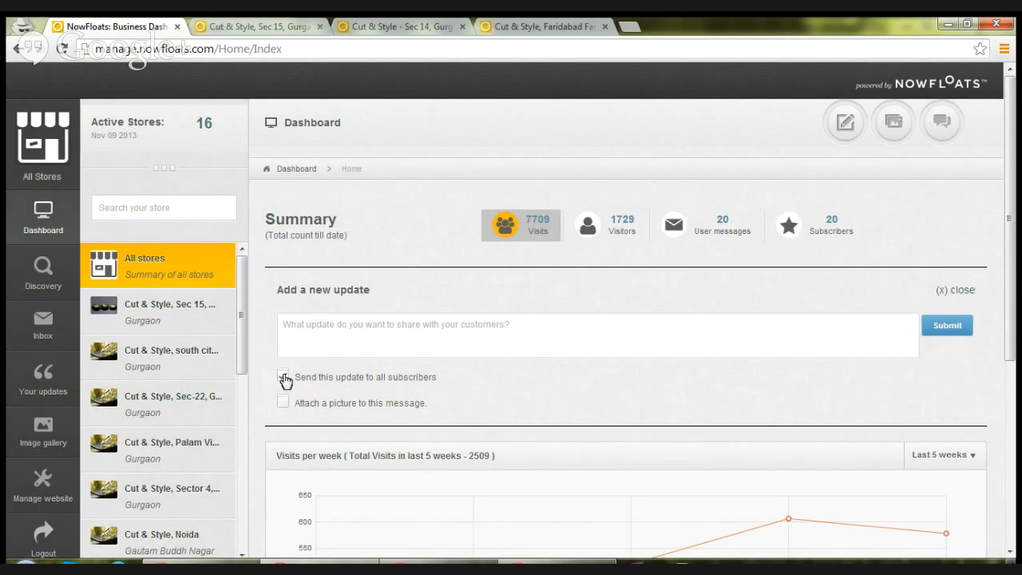
pyautogui.click(282, 402)
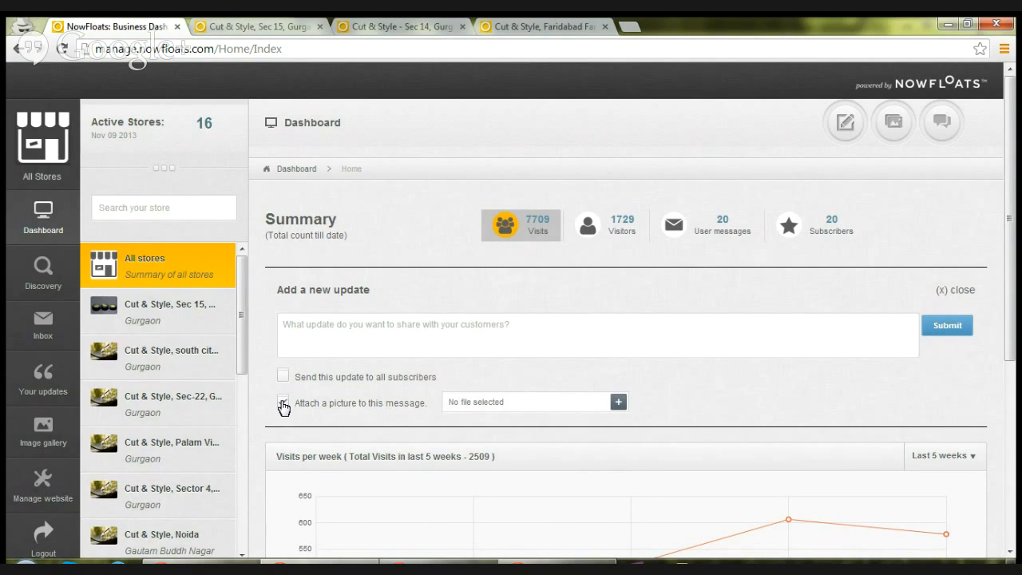
# - Choose 02.jpg from the file browser as the update's picture attachment
pyautogui.click(282, 401)
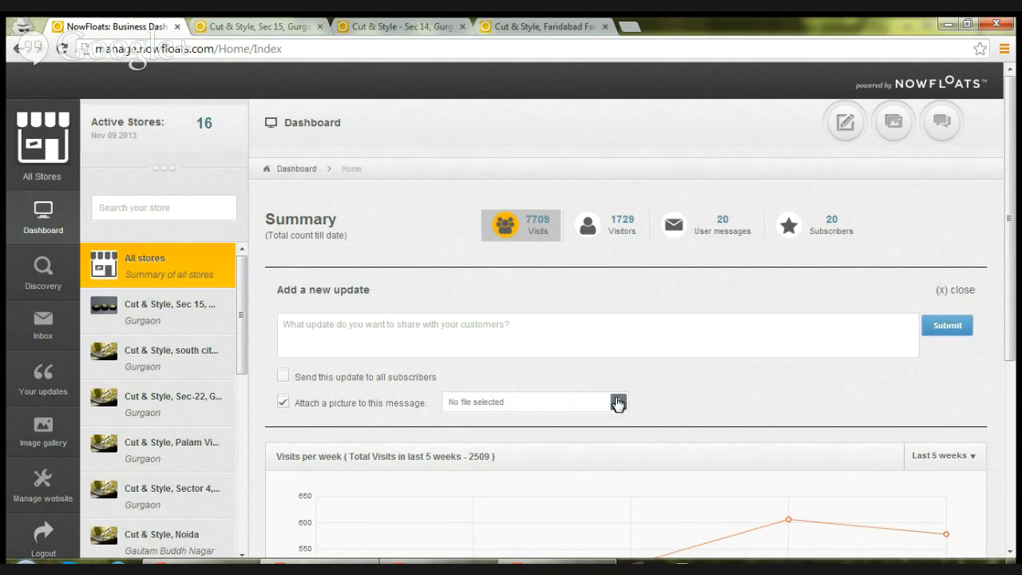
pyautogui.click(618, 402)
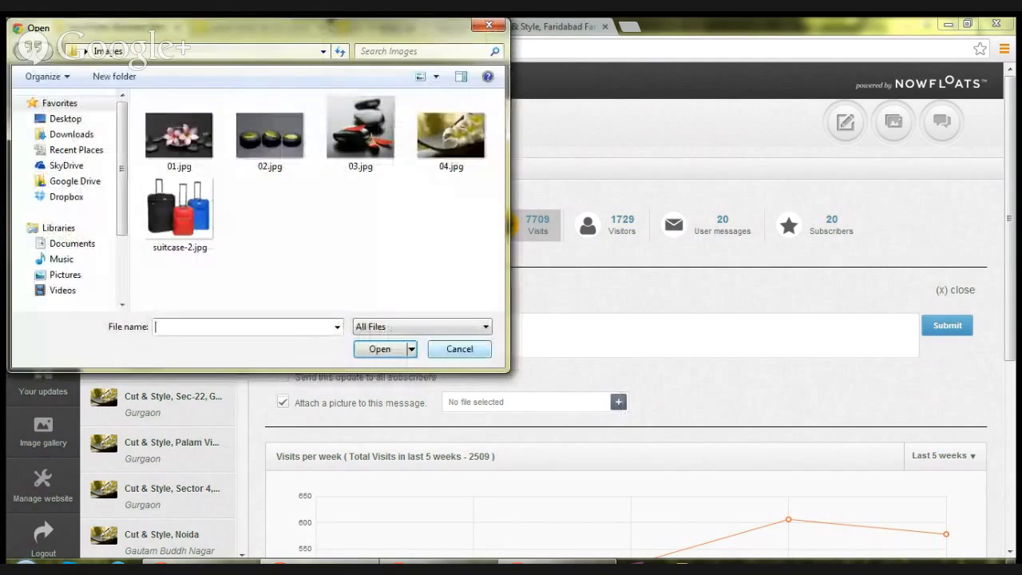
pyautogui.click(270, 131)
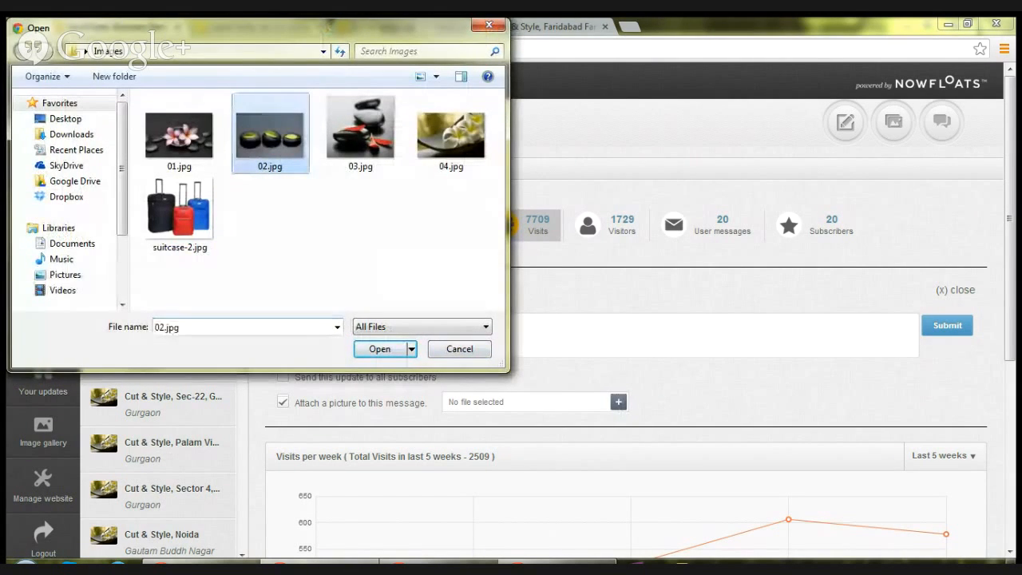
pyautogui.click(379, 348)
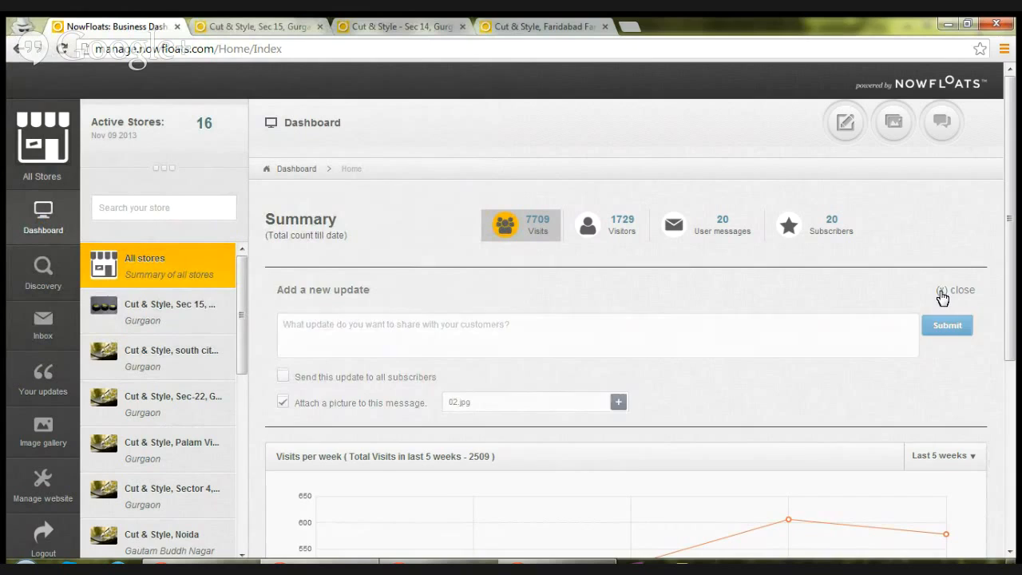
# - Close the unposted update form and open 'Your updates' for the Sec 15 store
pyautogui.click(945, 290)
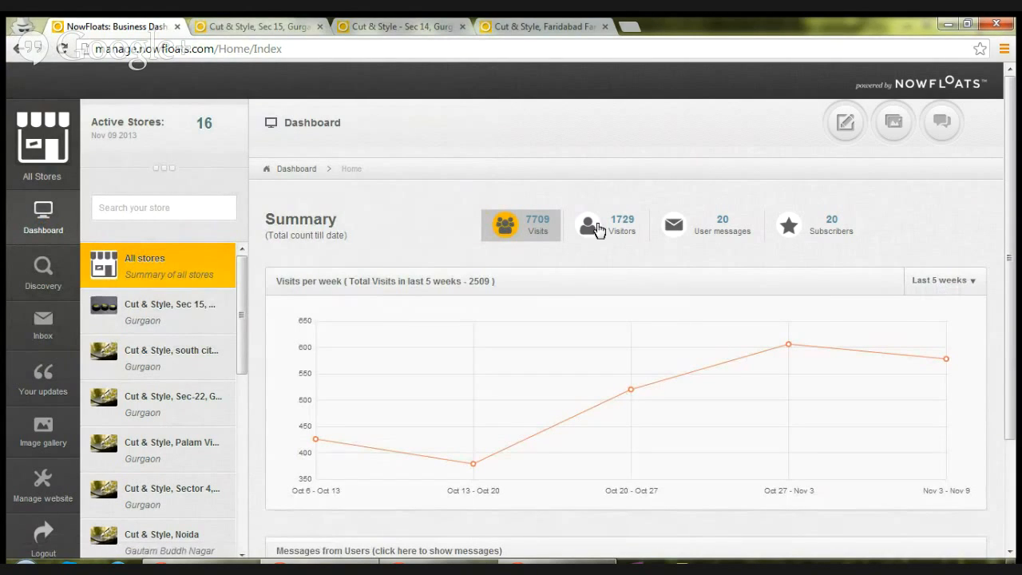
pyautogui.moveTo(214, 201)
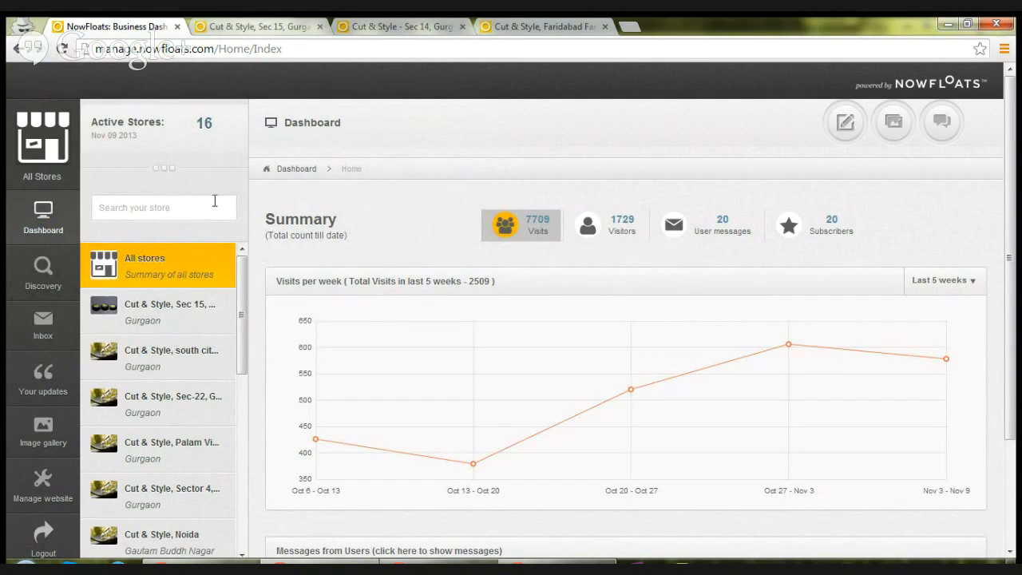
pyautogui.moveTo(171, 300)
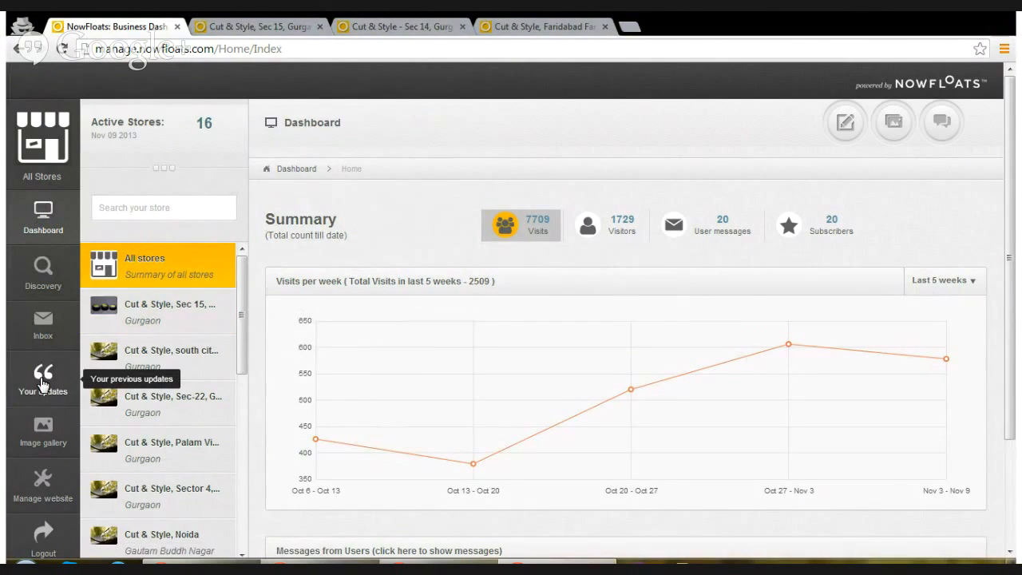
pyautogui.click(43, 378)
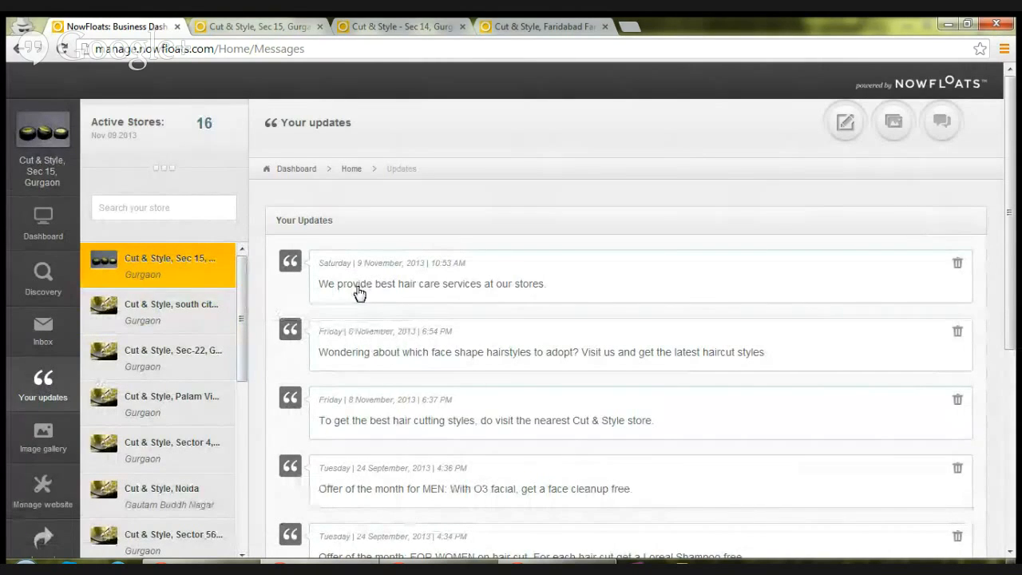
# - View updates for south city-II and Sec-22, then Sec 15 and its website tab
pyautogui.click(167, 310)
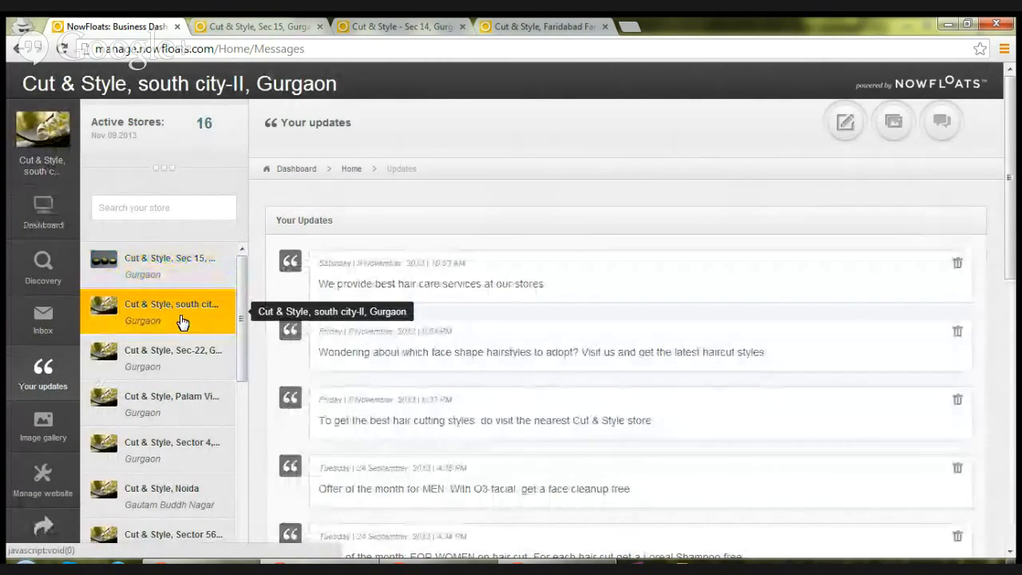
pyautogui.click(173, 357)
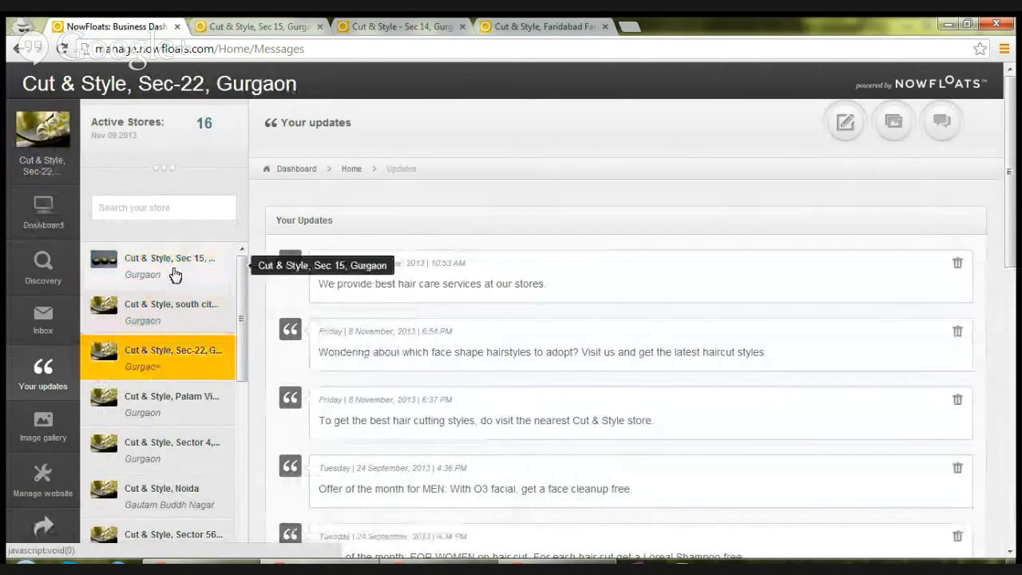
pyautogui.click(169, 265)
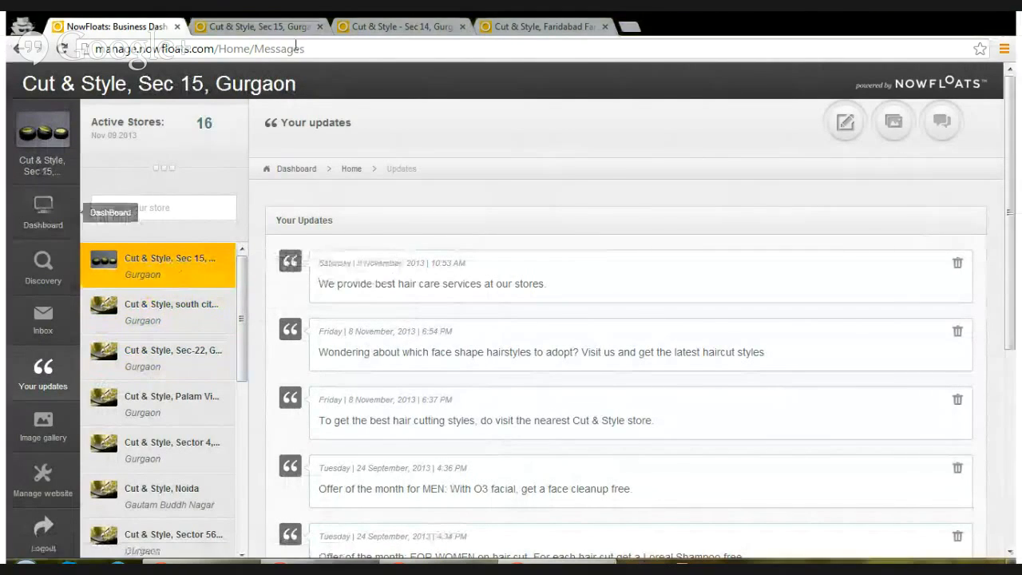
pyautogui.click(264, 27)
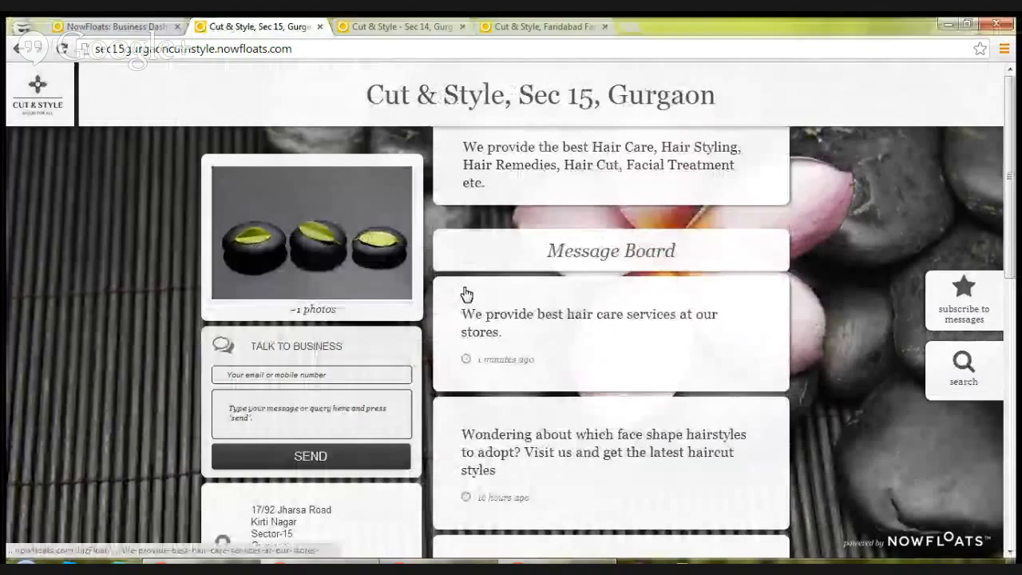
pyautogui.moveTo(591, 328)
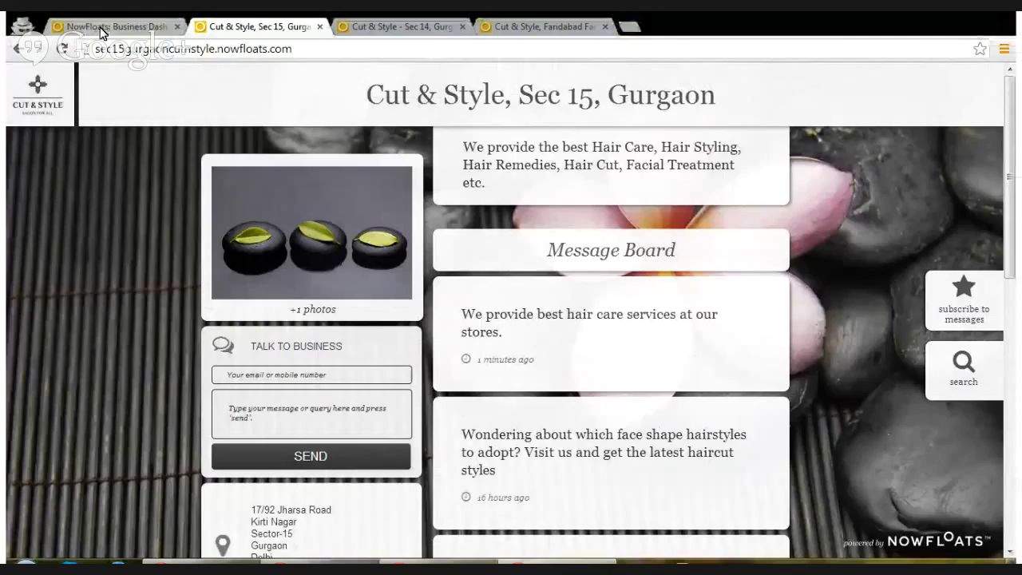
# - After checking Sec 15's Message Board, return to the NowFloats Business Dashboard tab
pyautogui.click(116, 26)
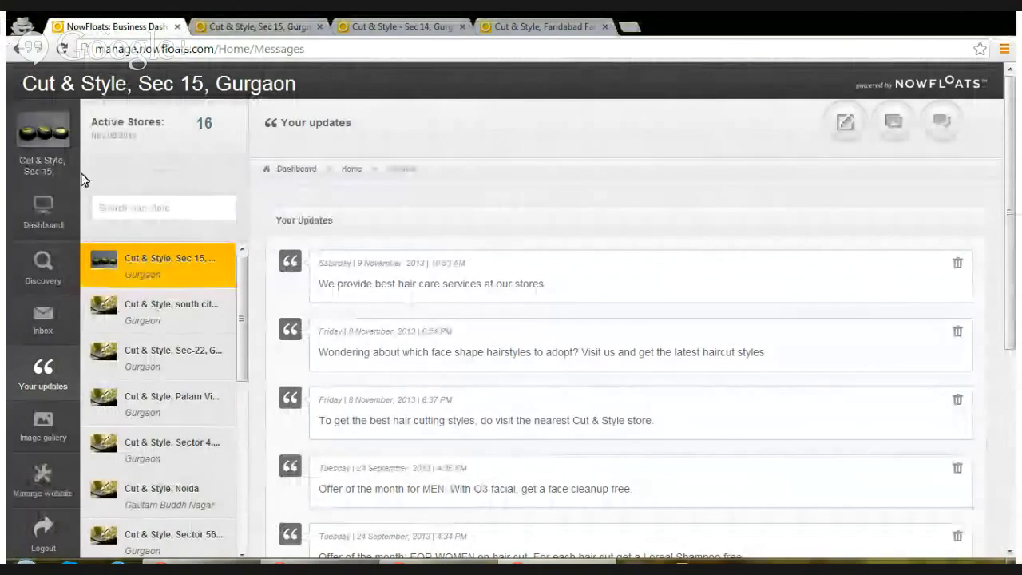
pyautogui.moveTo(45, 214)
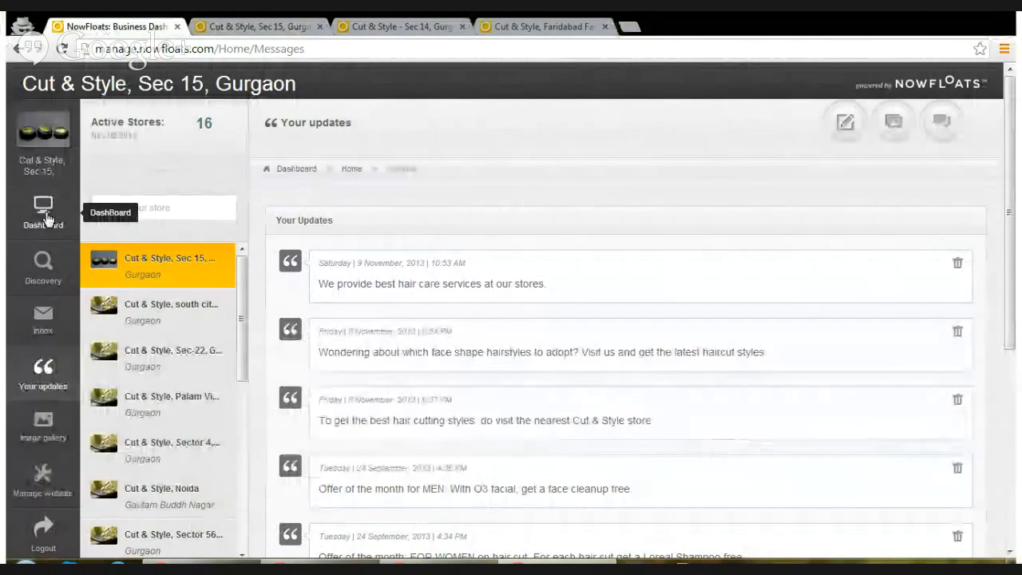
# - Open Dashboard, select south city-II, search 'gur', and pick the Palam Vihar store
pyautogui.click(43, 214)
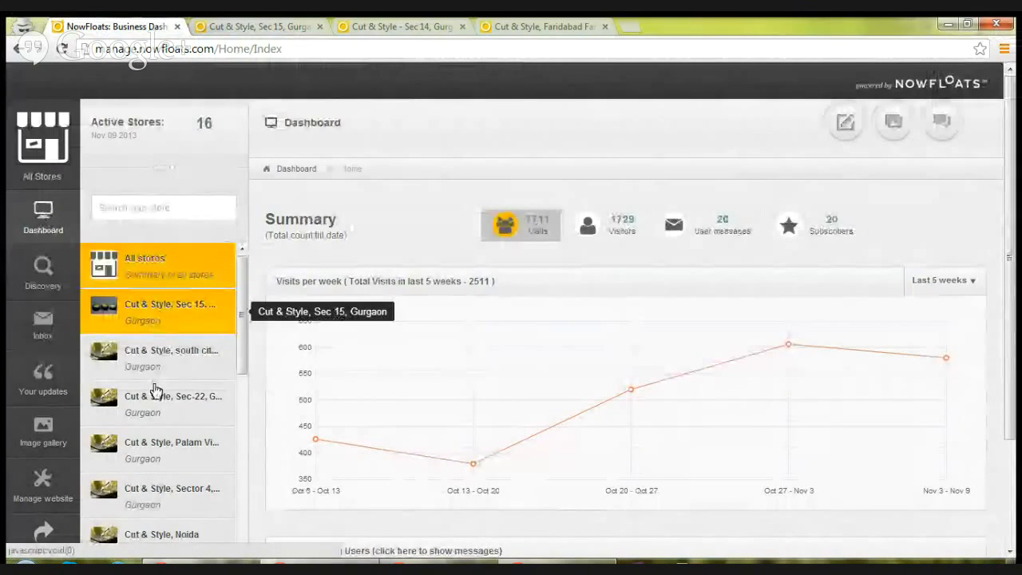
pyautogui.moveTo(152, 374)
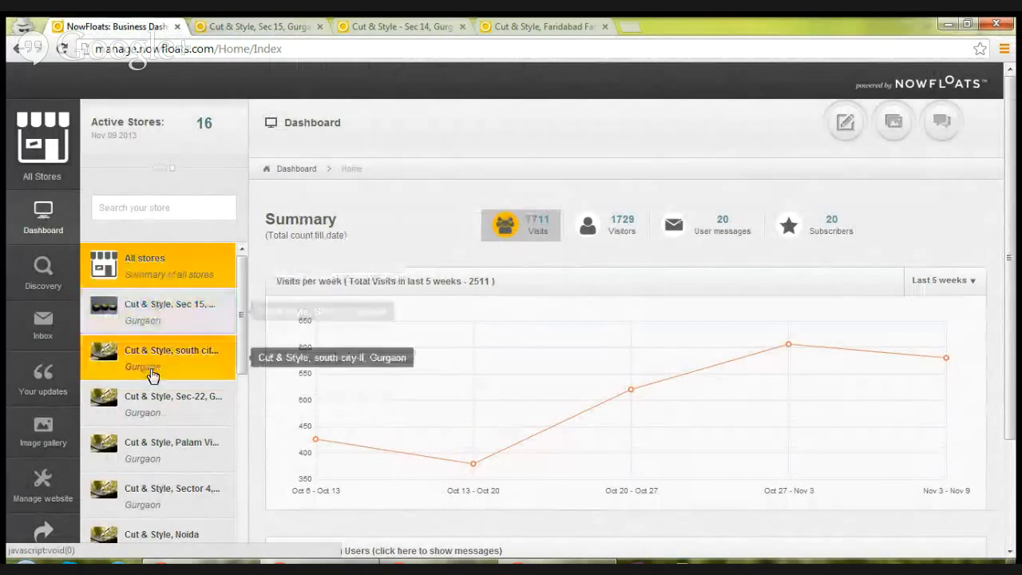
pyautogui.click(159, 358)
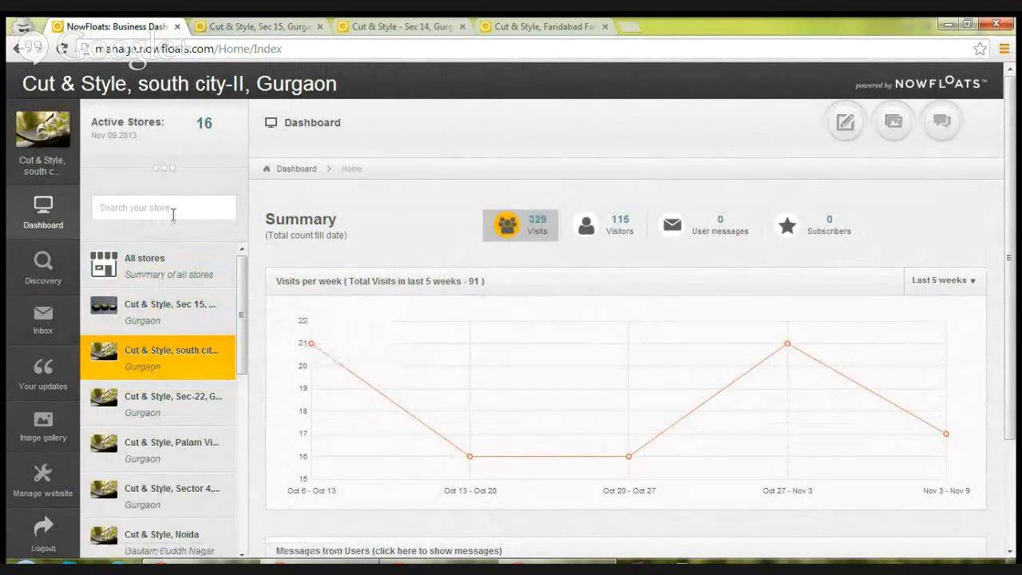
pyautogui.write('gurga')
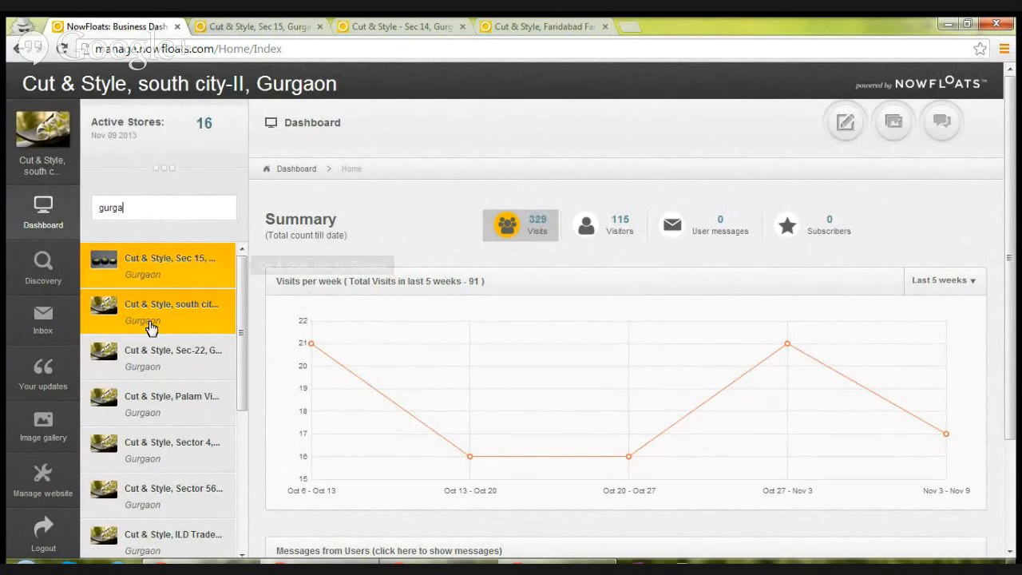
pyautogui.click(157, 404)
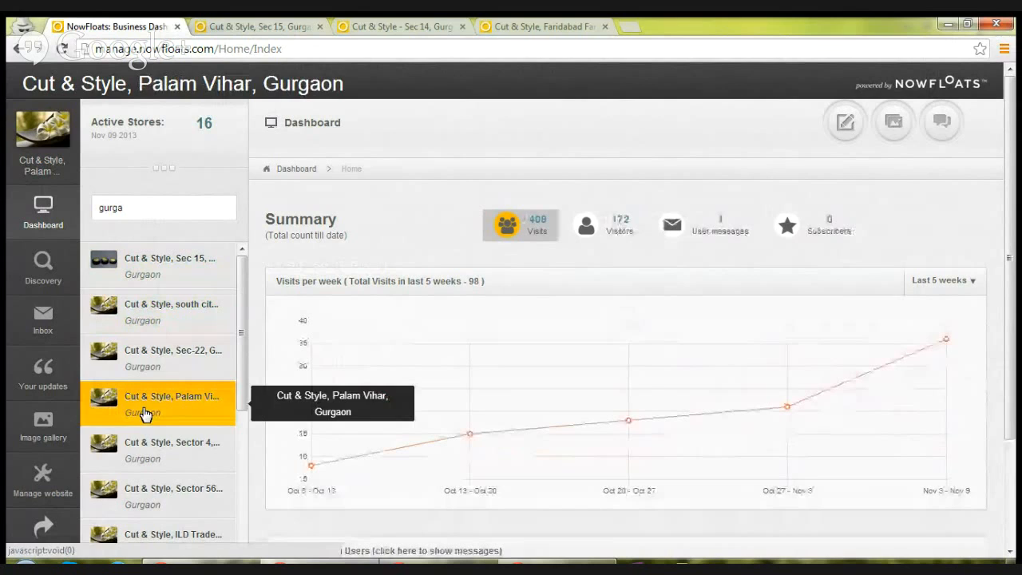
pyautogui.moveTo(844, 122)
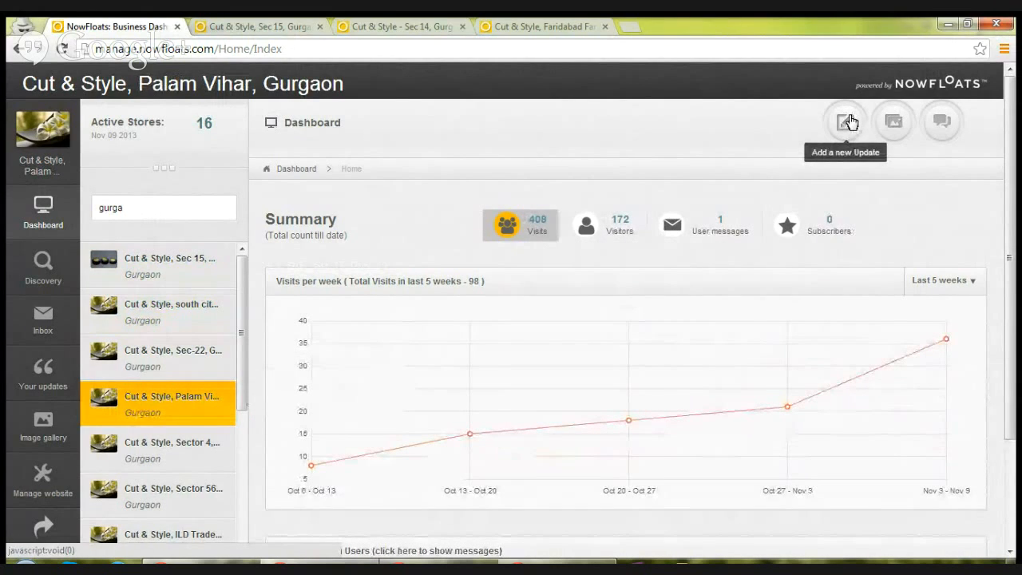
# - Use the 'Add a new Update' button while returning to the all-stores summary
pyautogui.click(844, 121)
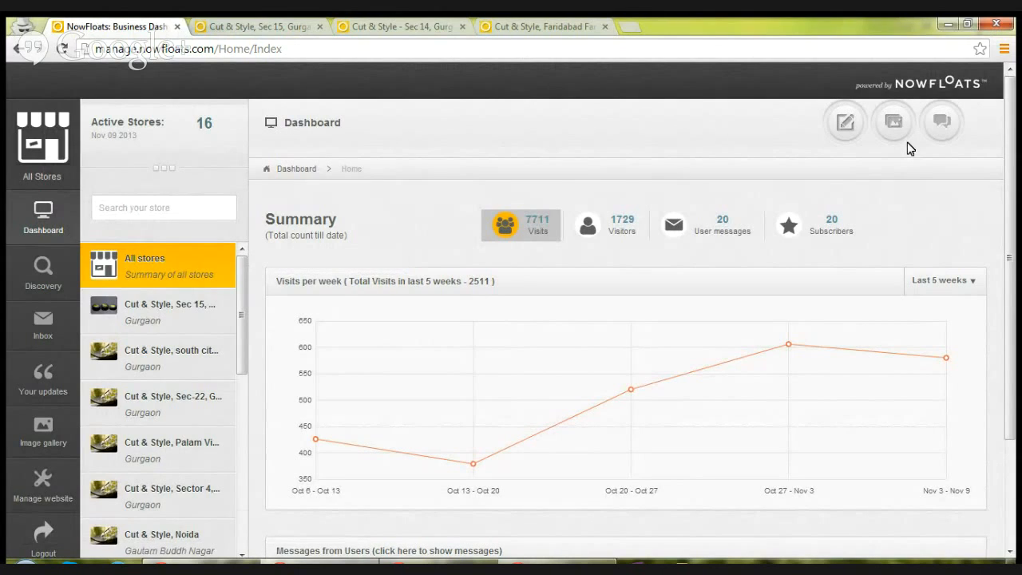
pyautogui.moveTo(893, 122)
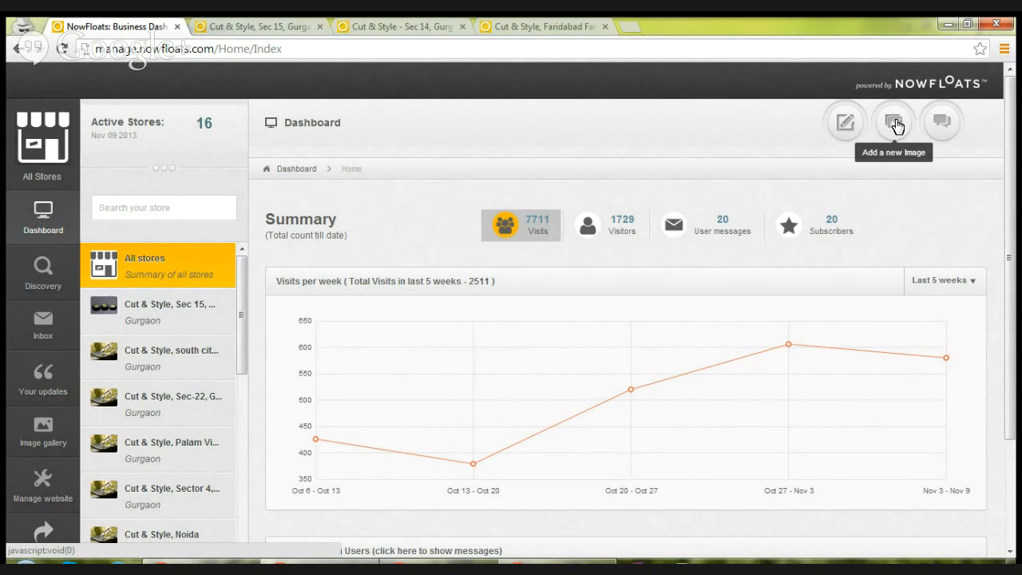
# - Add 02.jpg to the 'Add a new Image' uploader queue
pyautogui.click(891, 121)
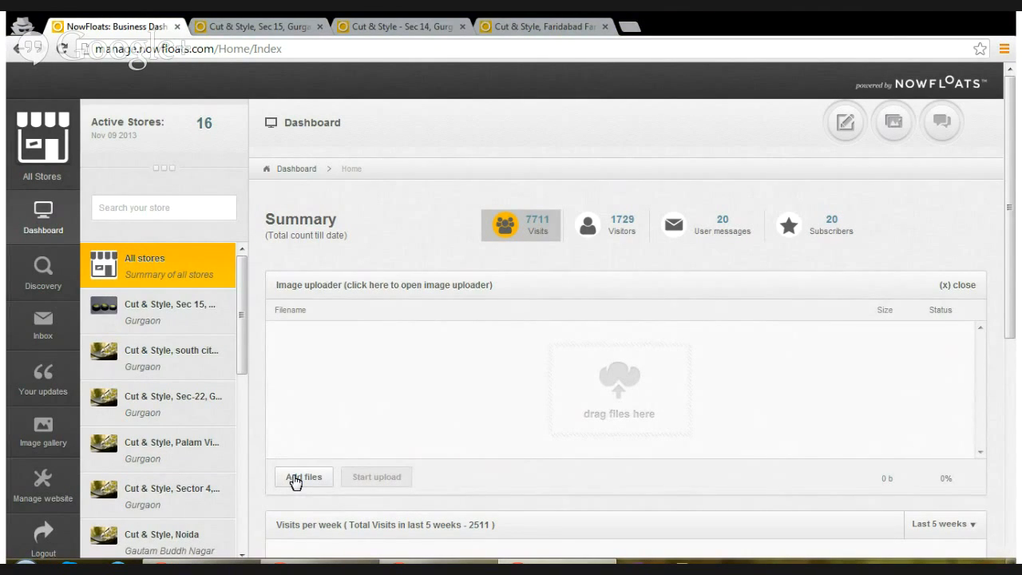
pyautogui.click(303, 476)
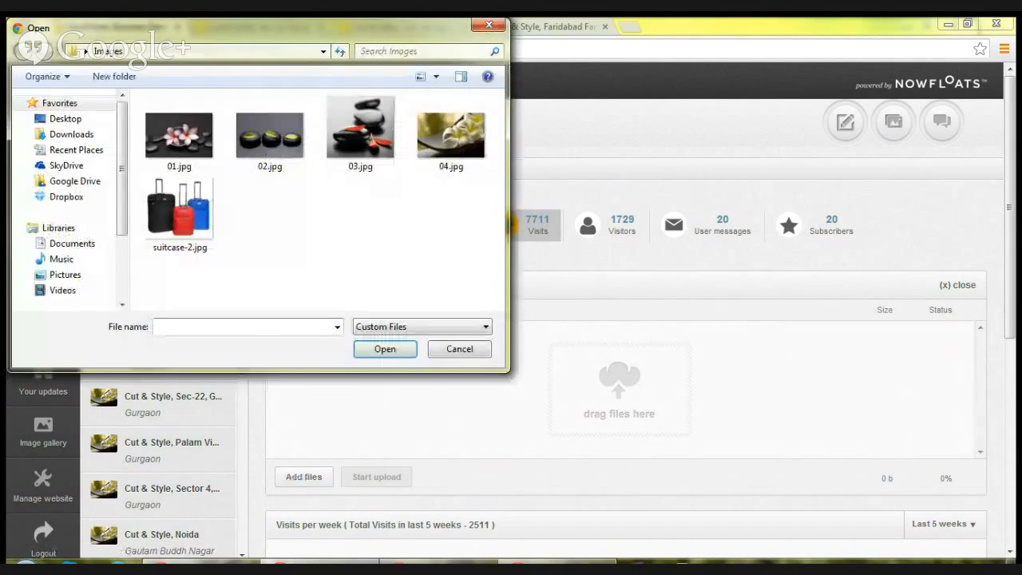
pyautogui.click(270, 132)
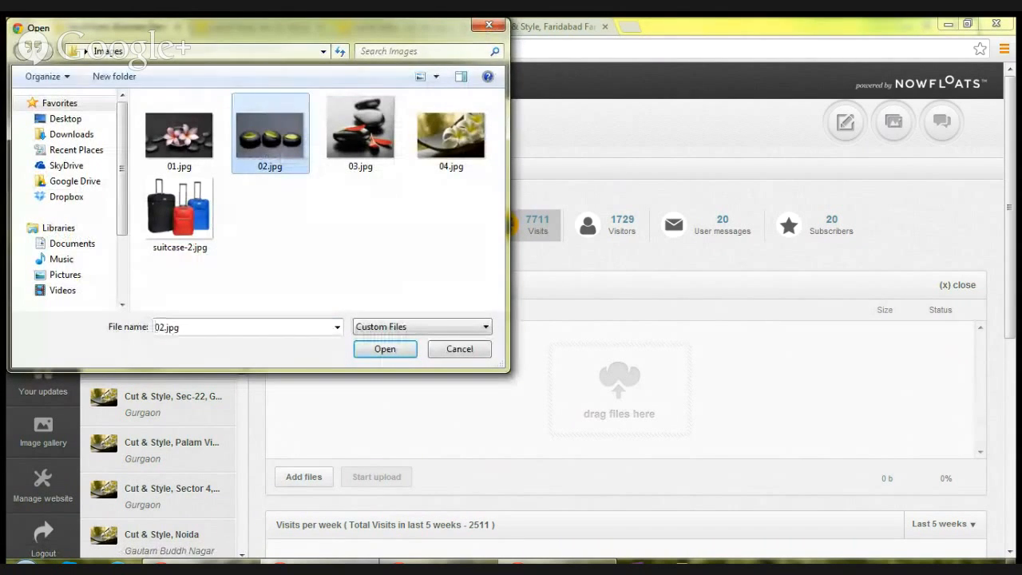
pyautogui.click(385, 349)
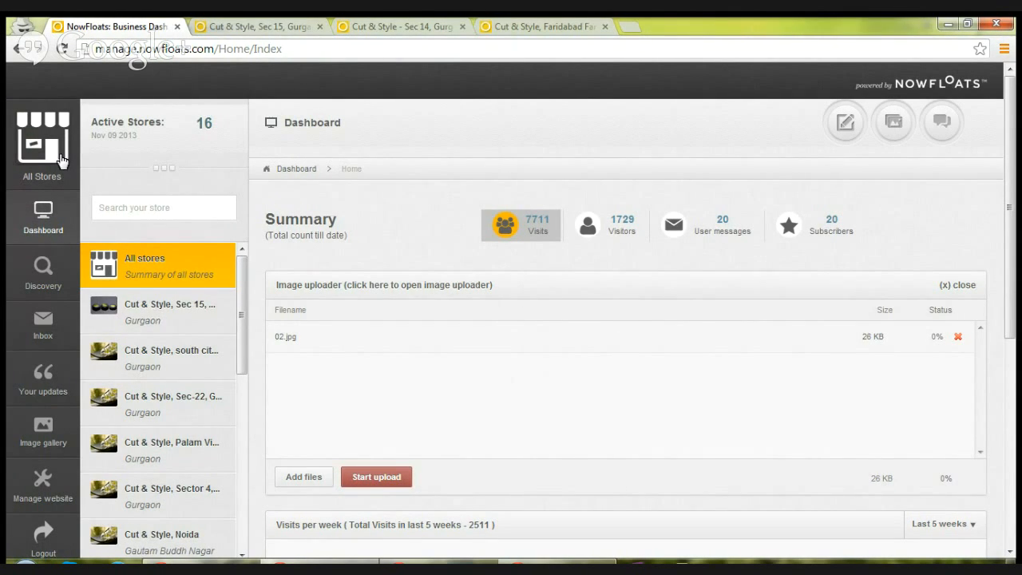
# - Return to the All Stores overview, then log out of the dashboard
pyautogui.click(943, 285)
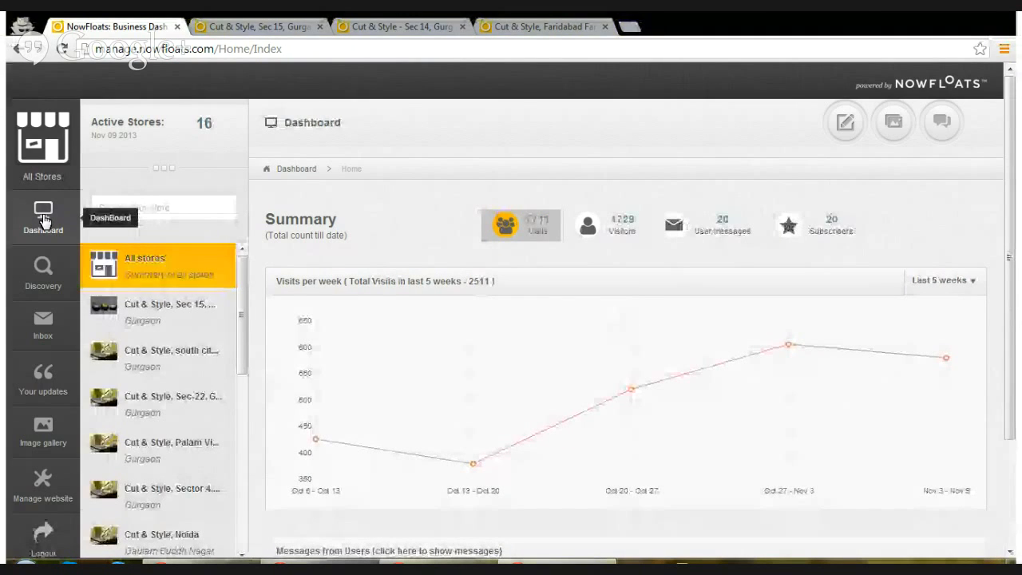
pyautogui.moveTo(42, 478)
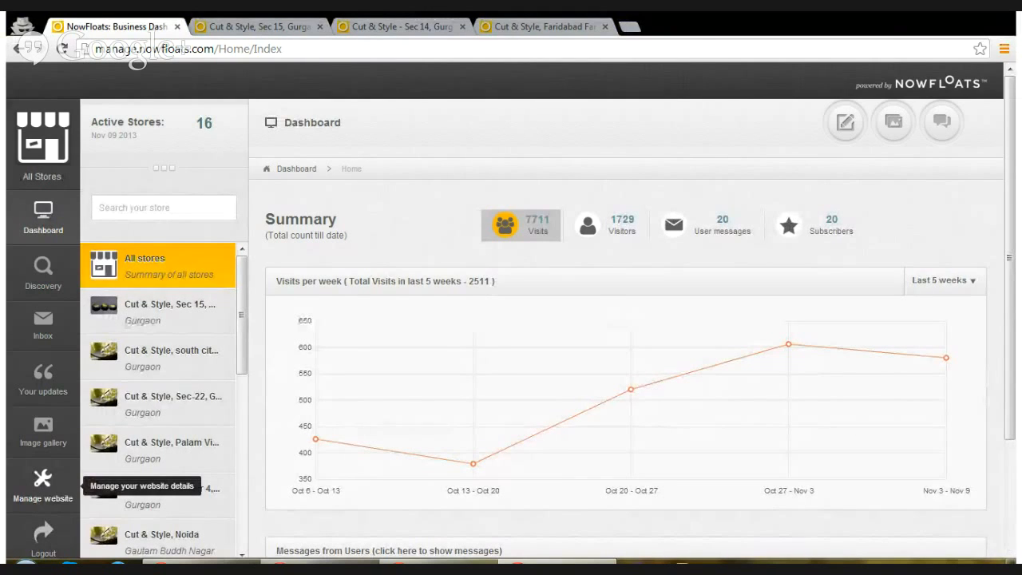
pyautogui.moveTo(48, 540)
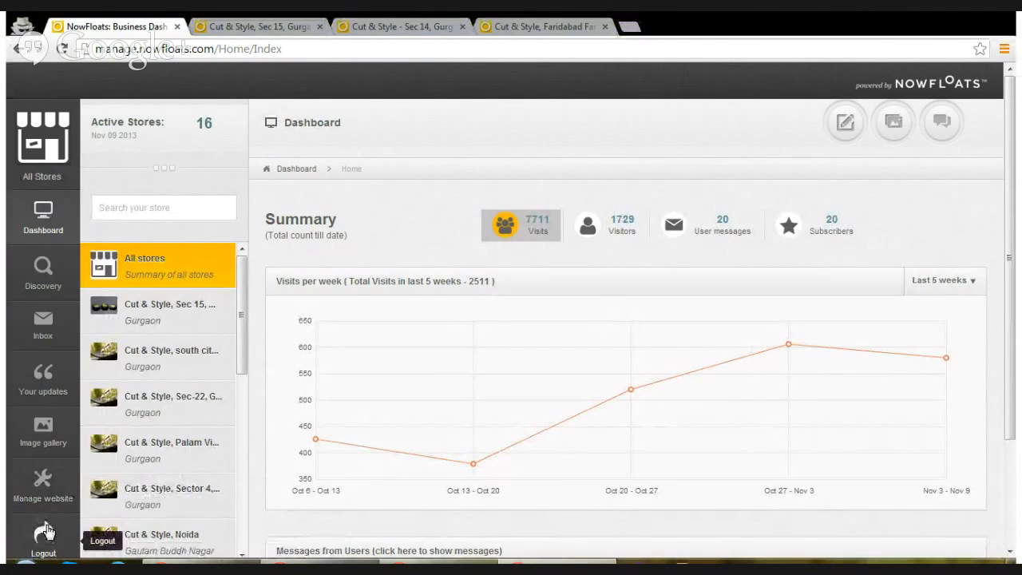
pyautogui.click(43, 543)
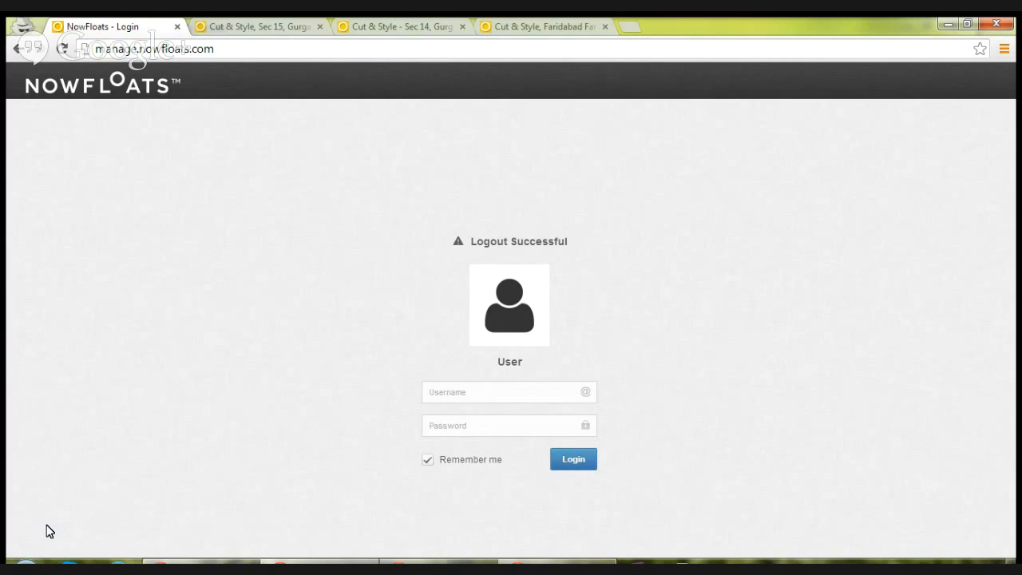
pyautogui.moveTo(528, 552)
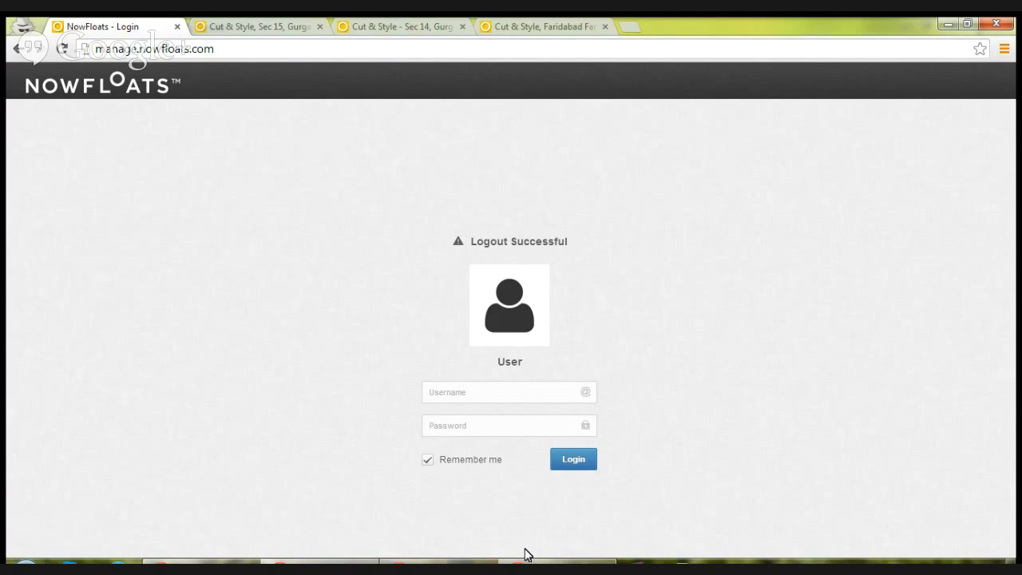